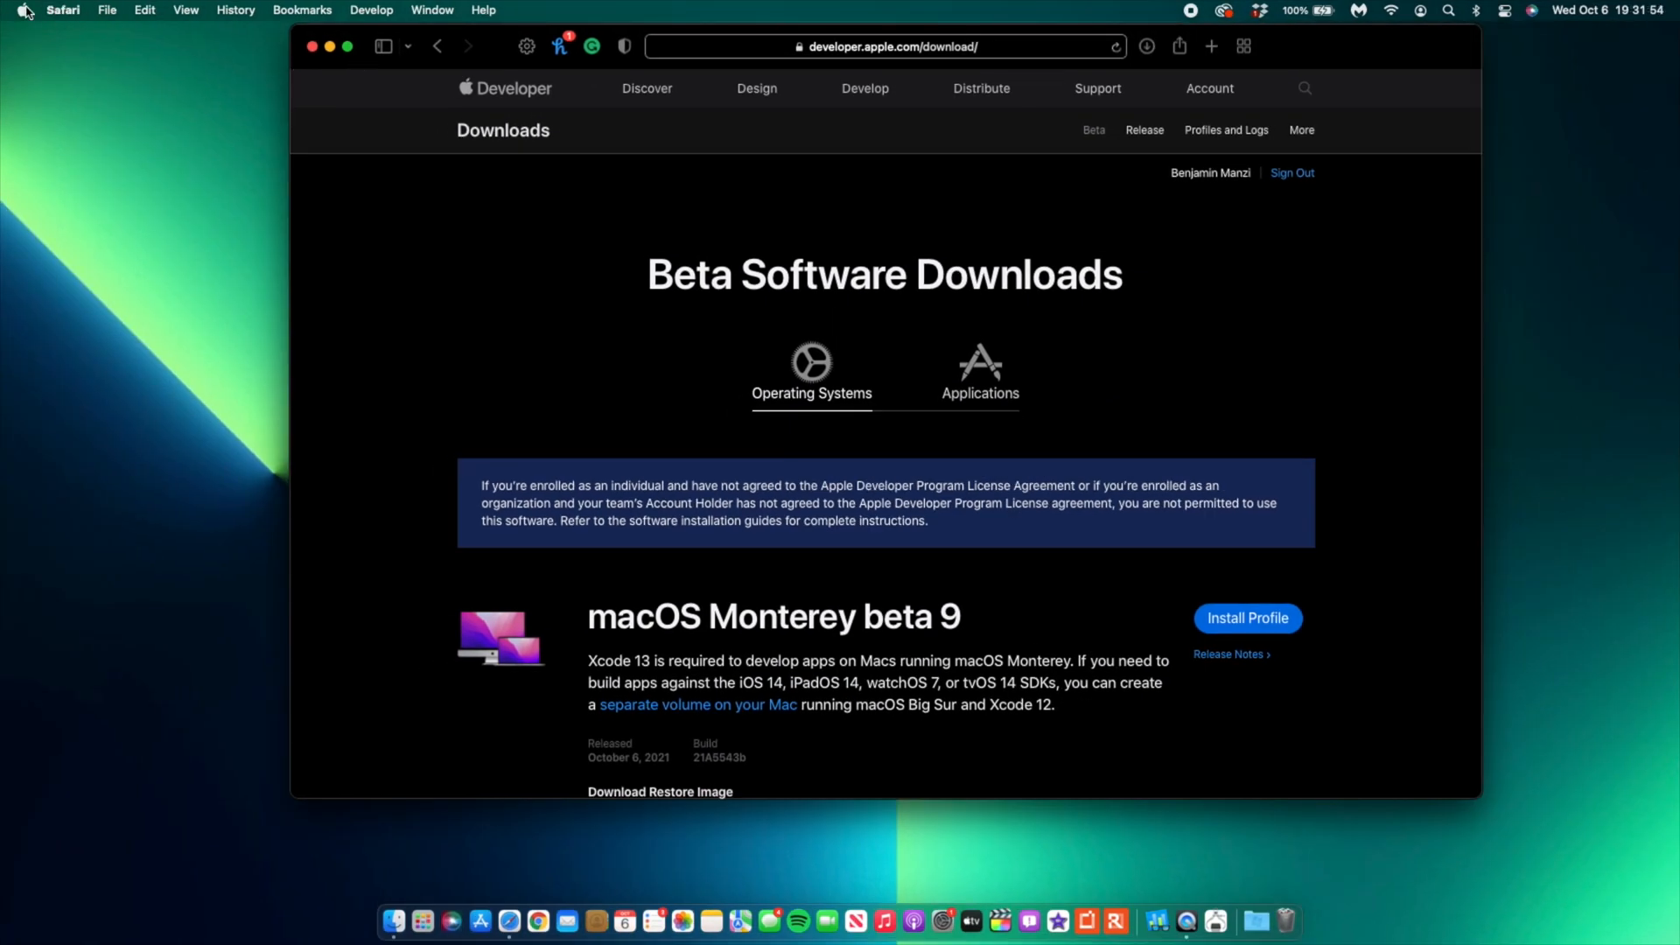
Open About This Mac to see macOS Monterey 12.0 Beta build 21A5543b.
click(21, 10)
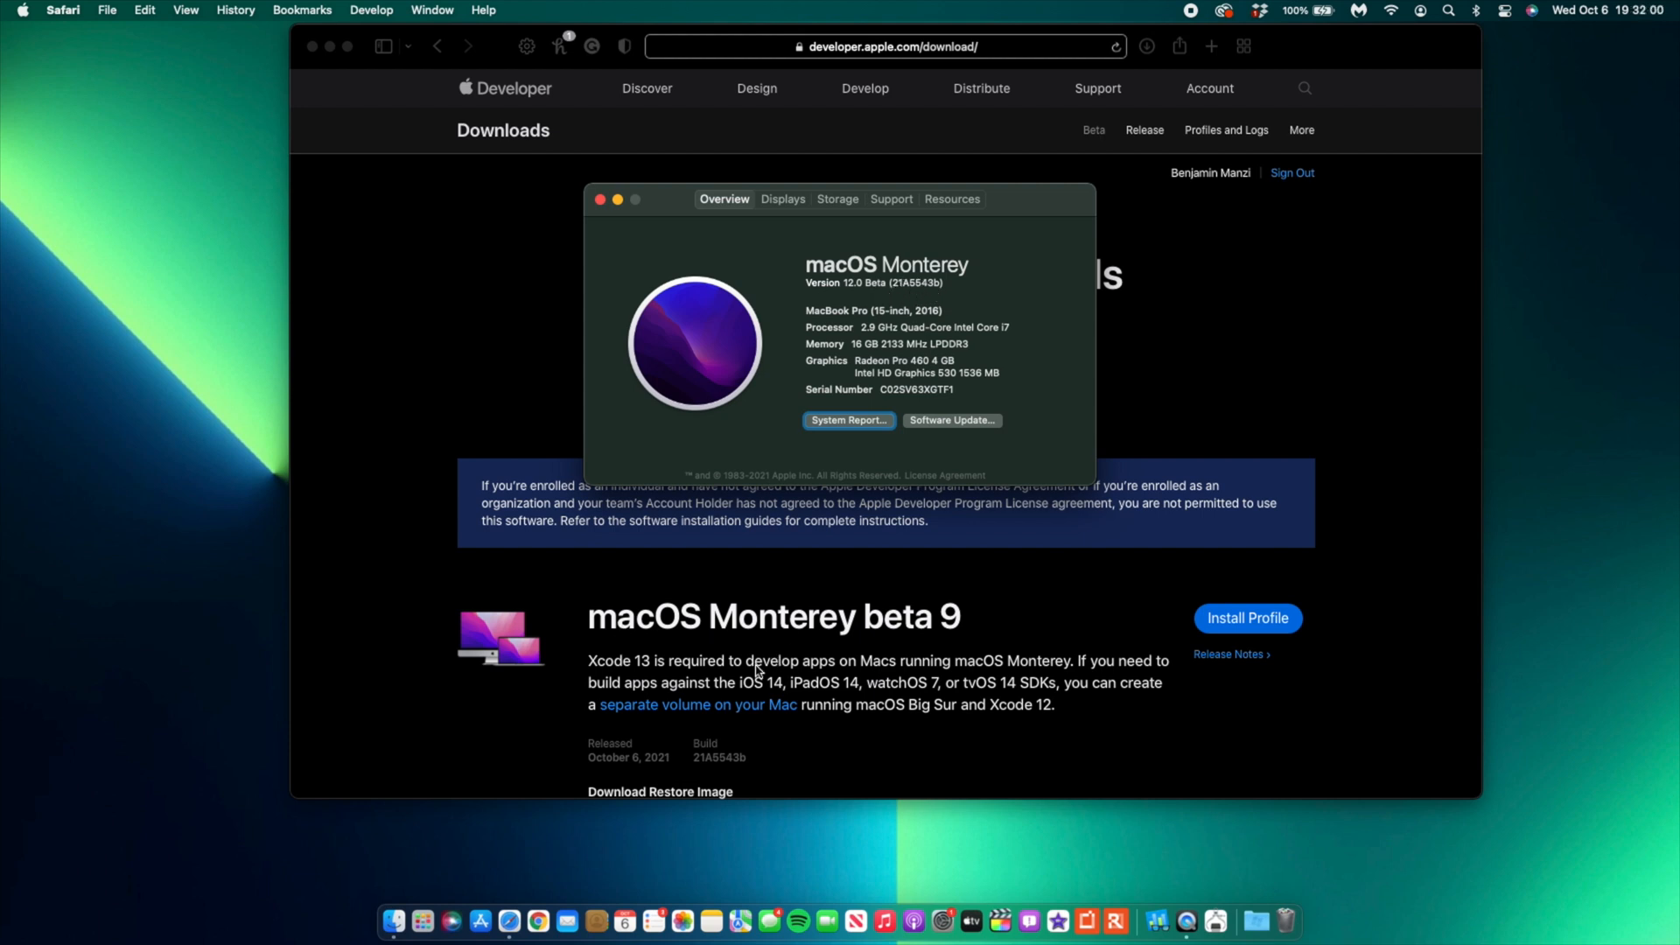
mouse_move(901, 297)
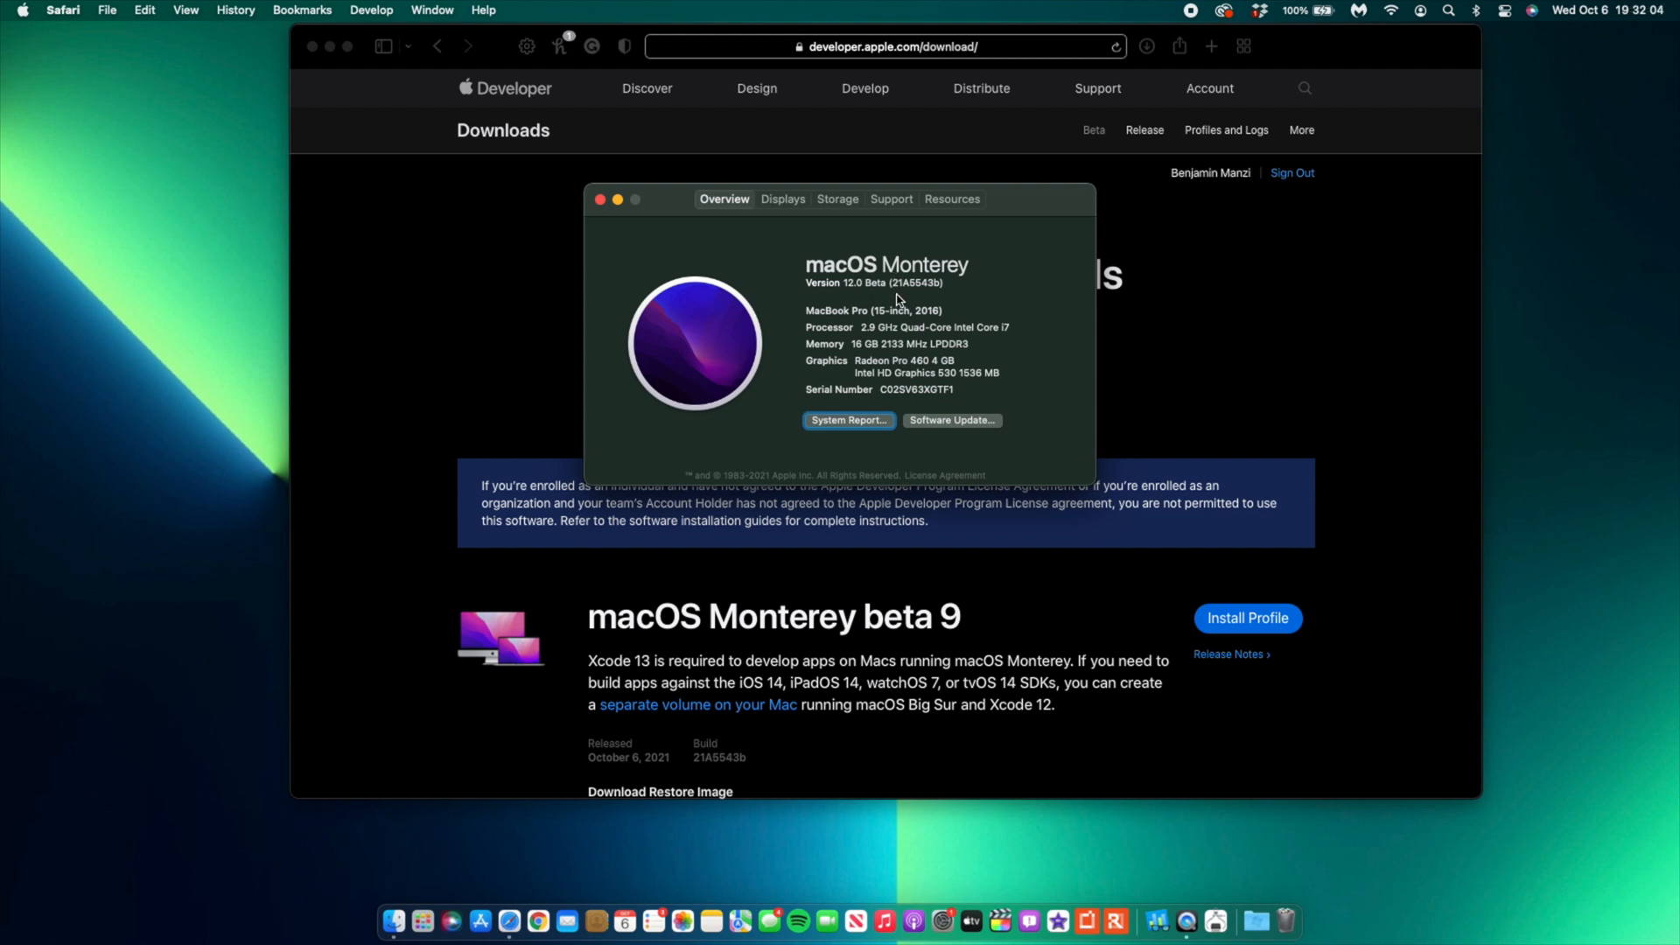
mouse_move(925, 295)
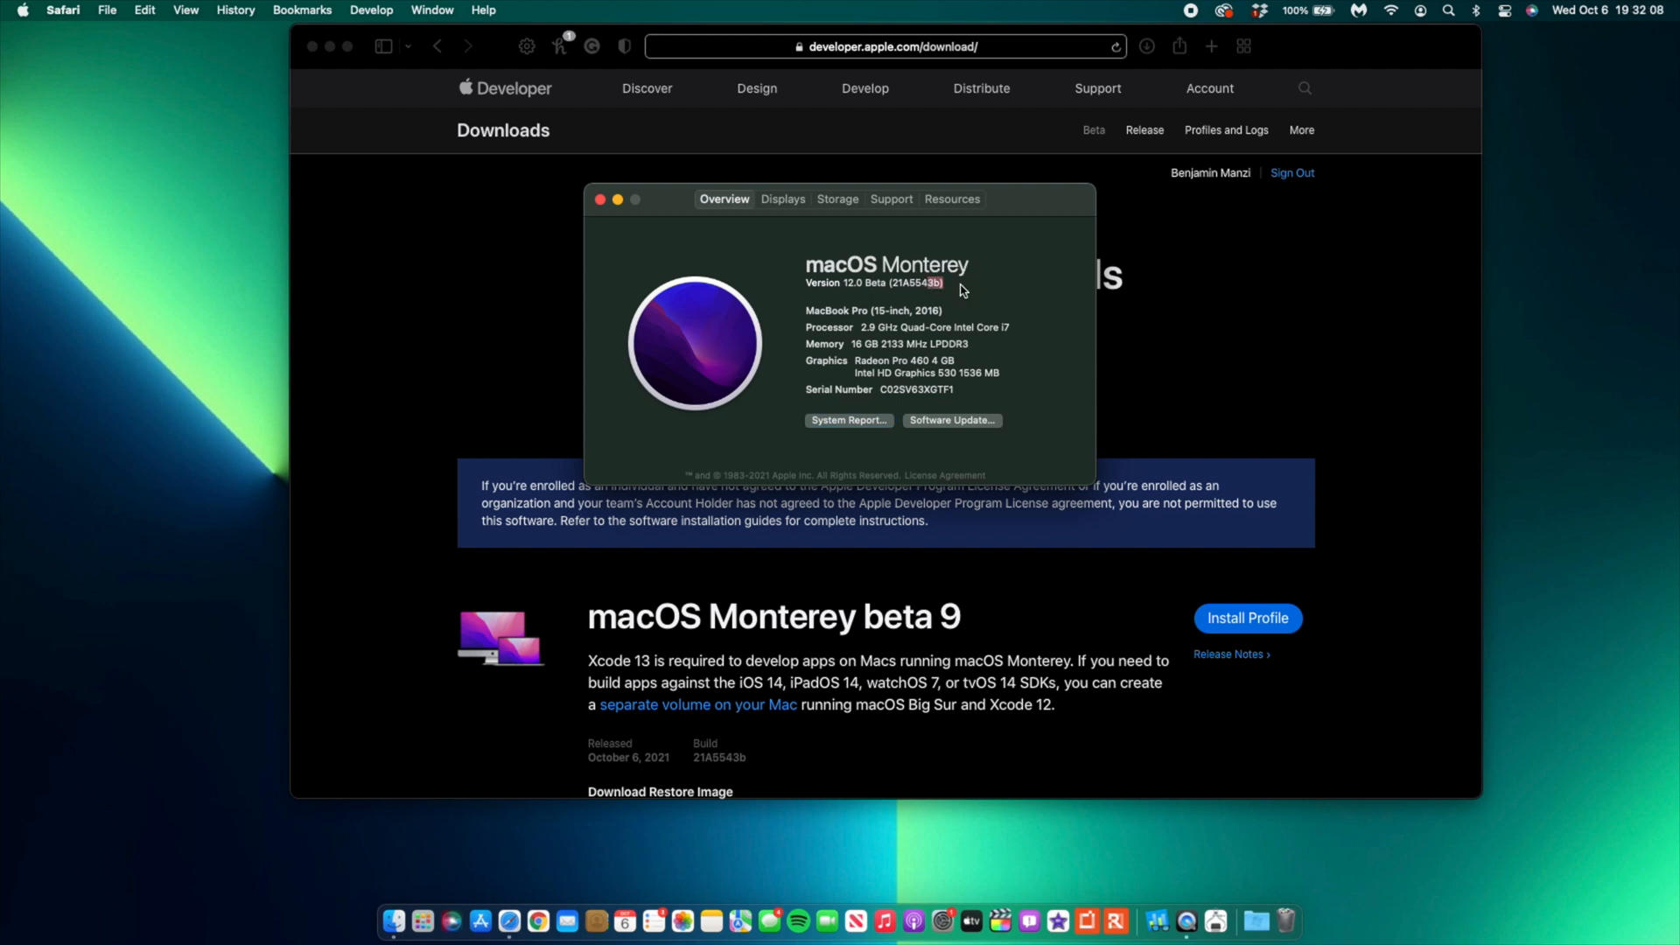
mouse_move(943, 303)
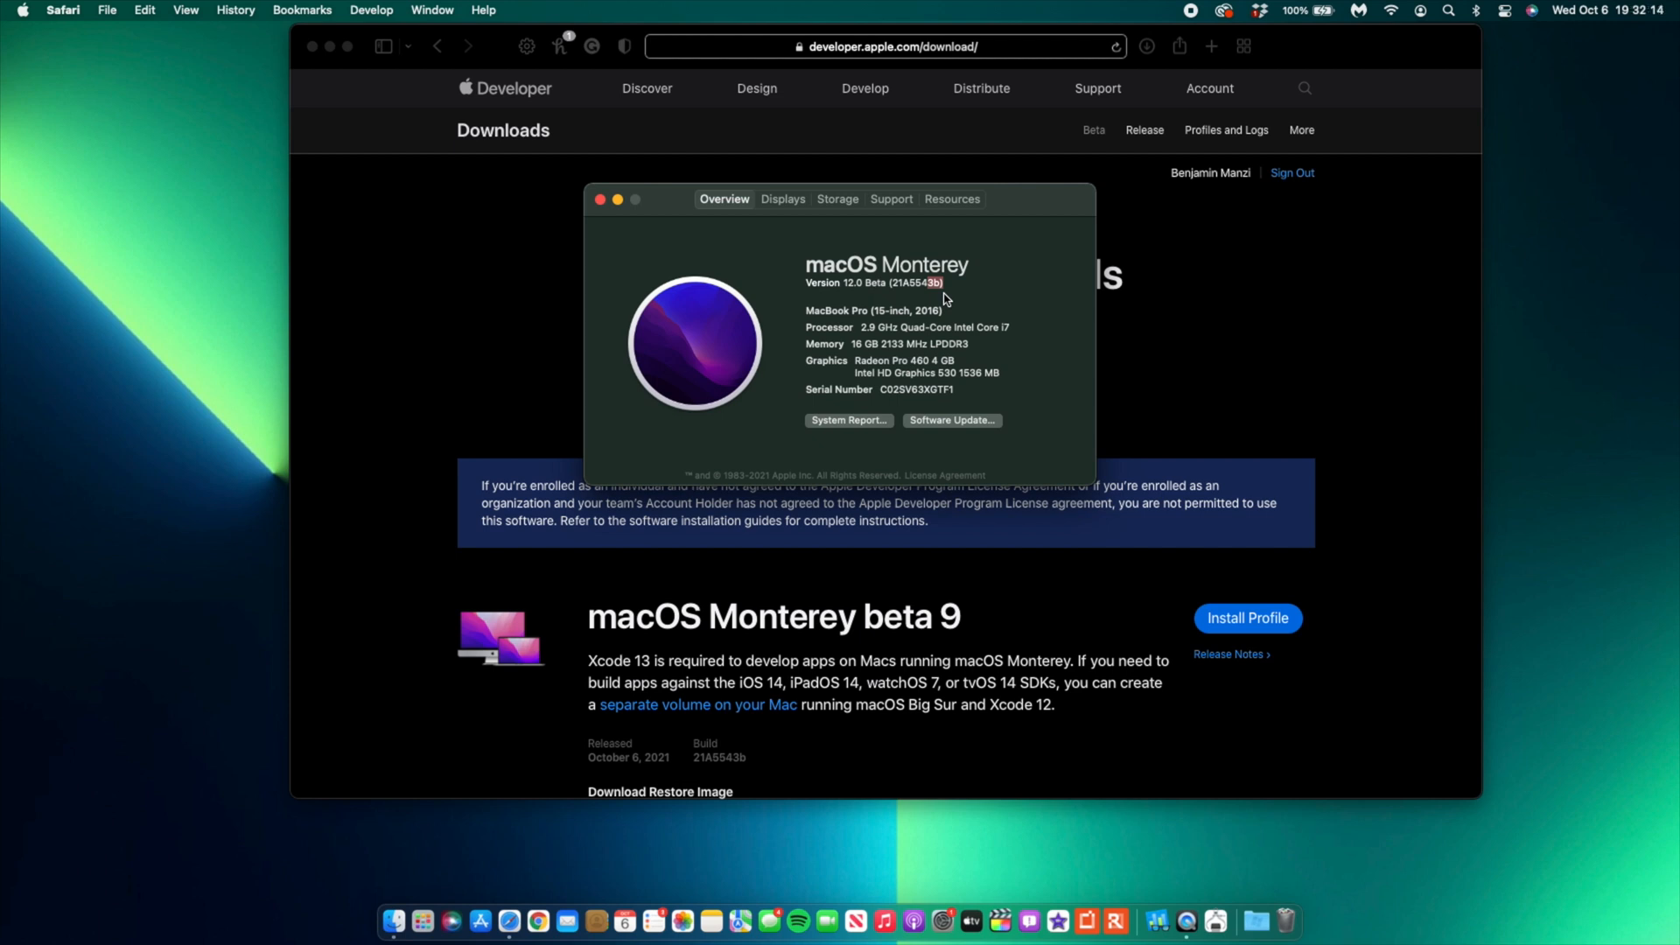
mouse_move(941, 304)
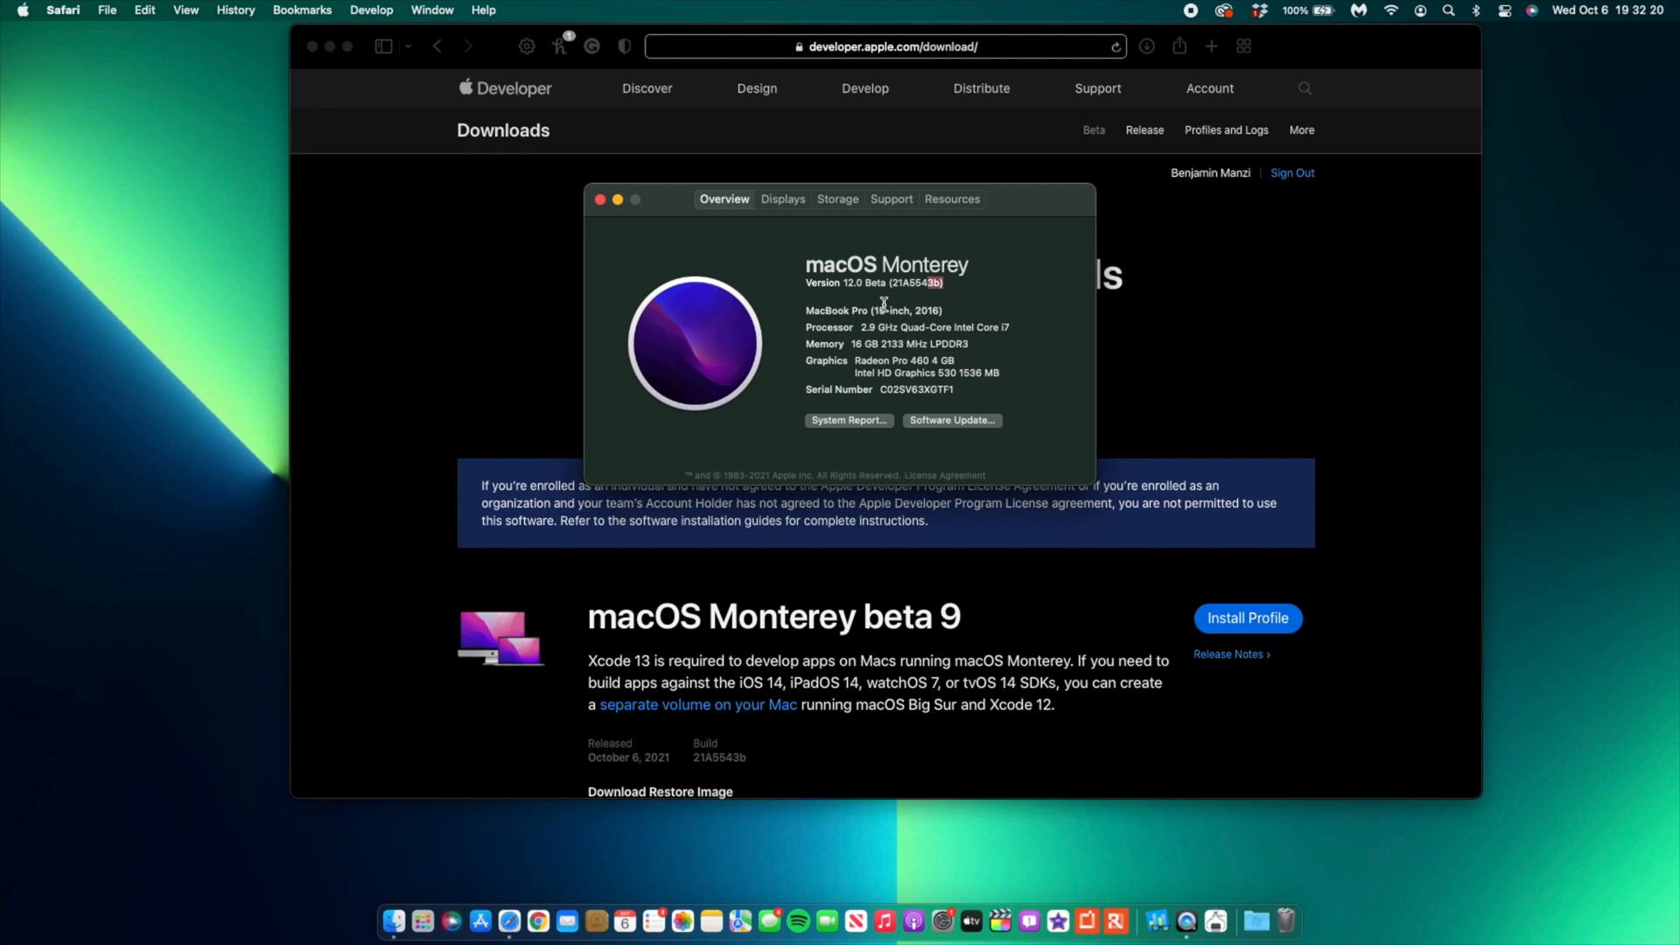
mouse_move(945, 300)
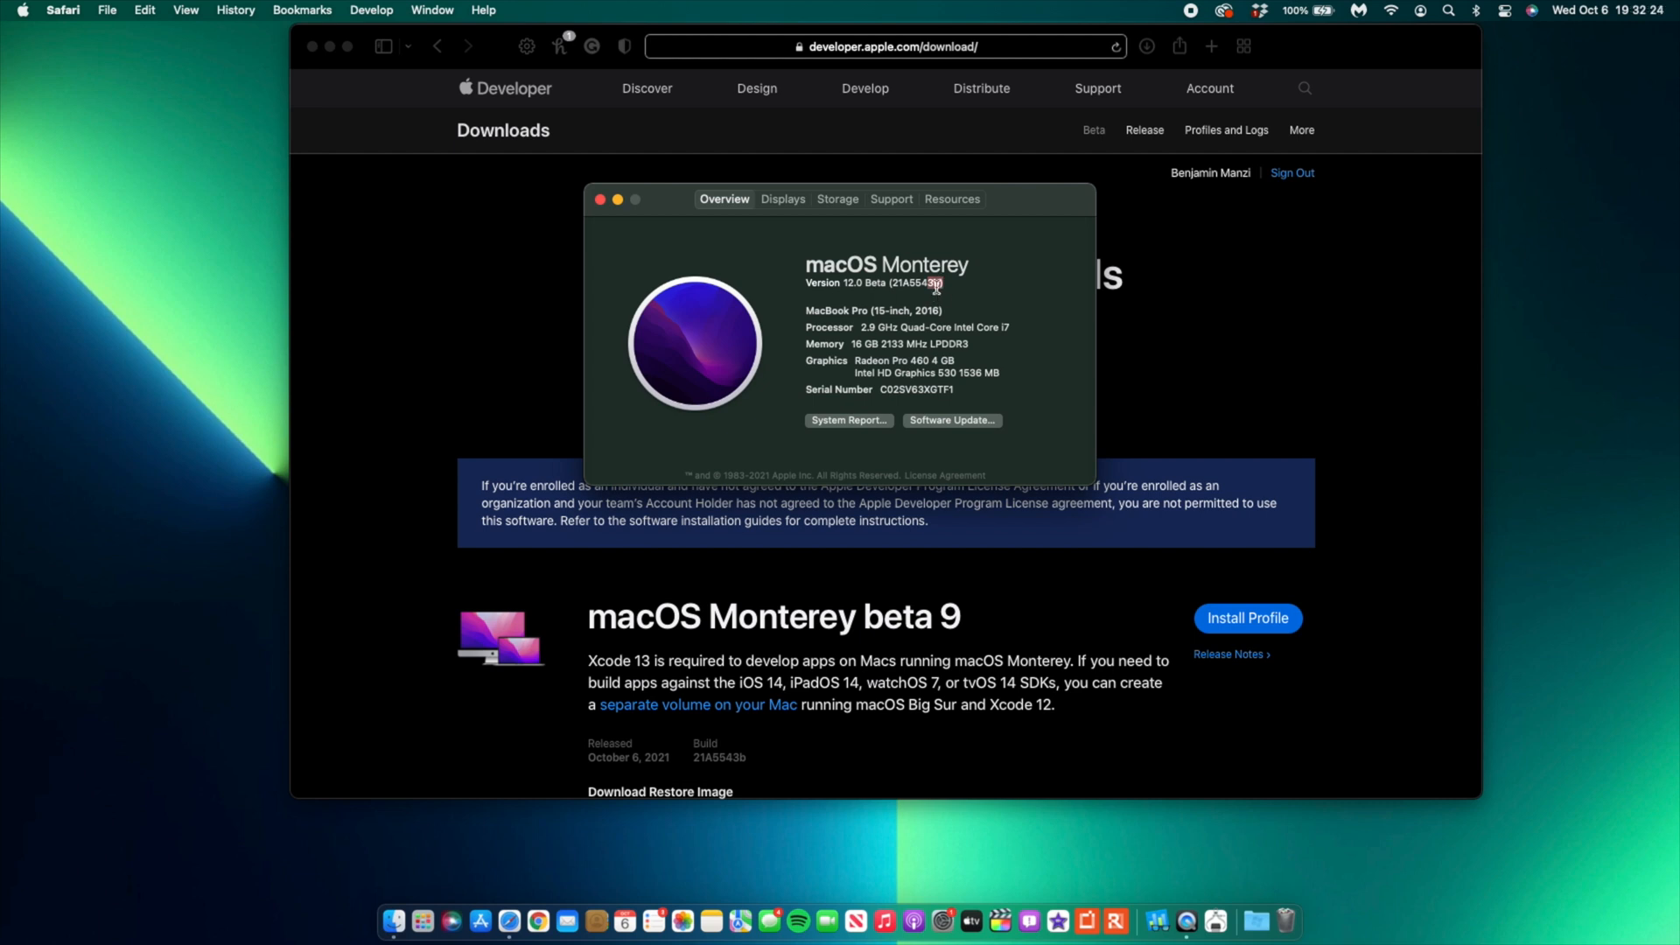
mouse_move(846, 204)
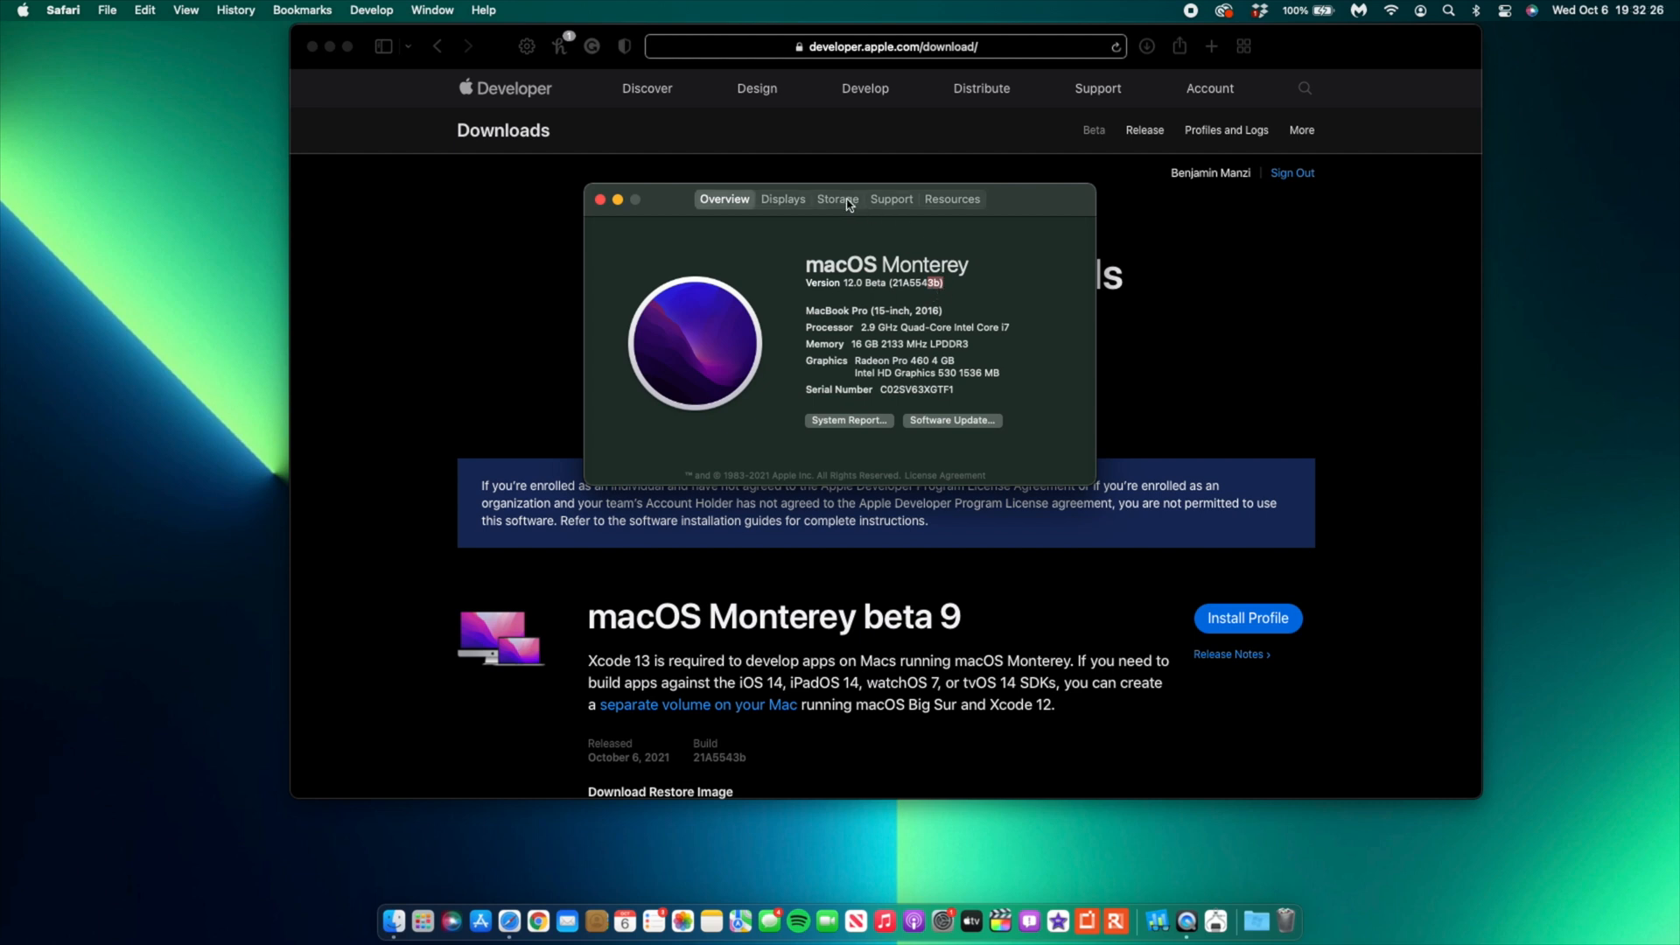
Show Macintosh HD storage usage and its management recommendations.
click(836, 199)
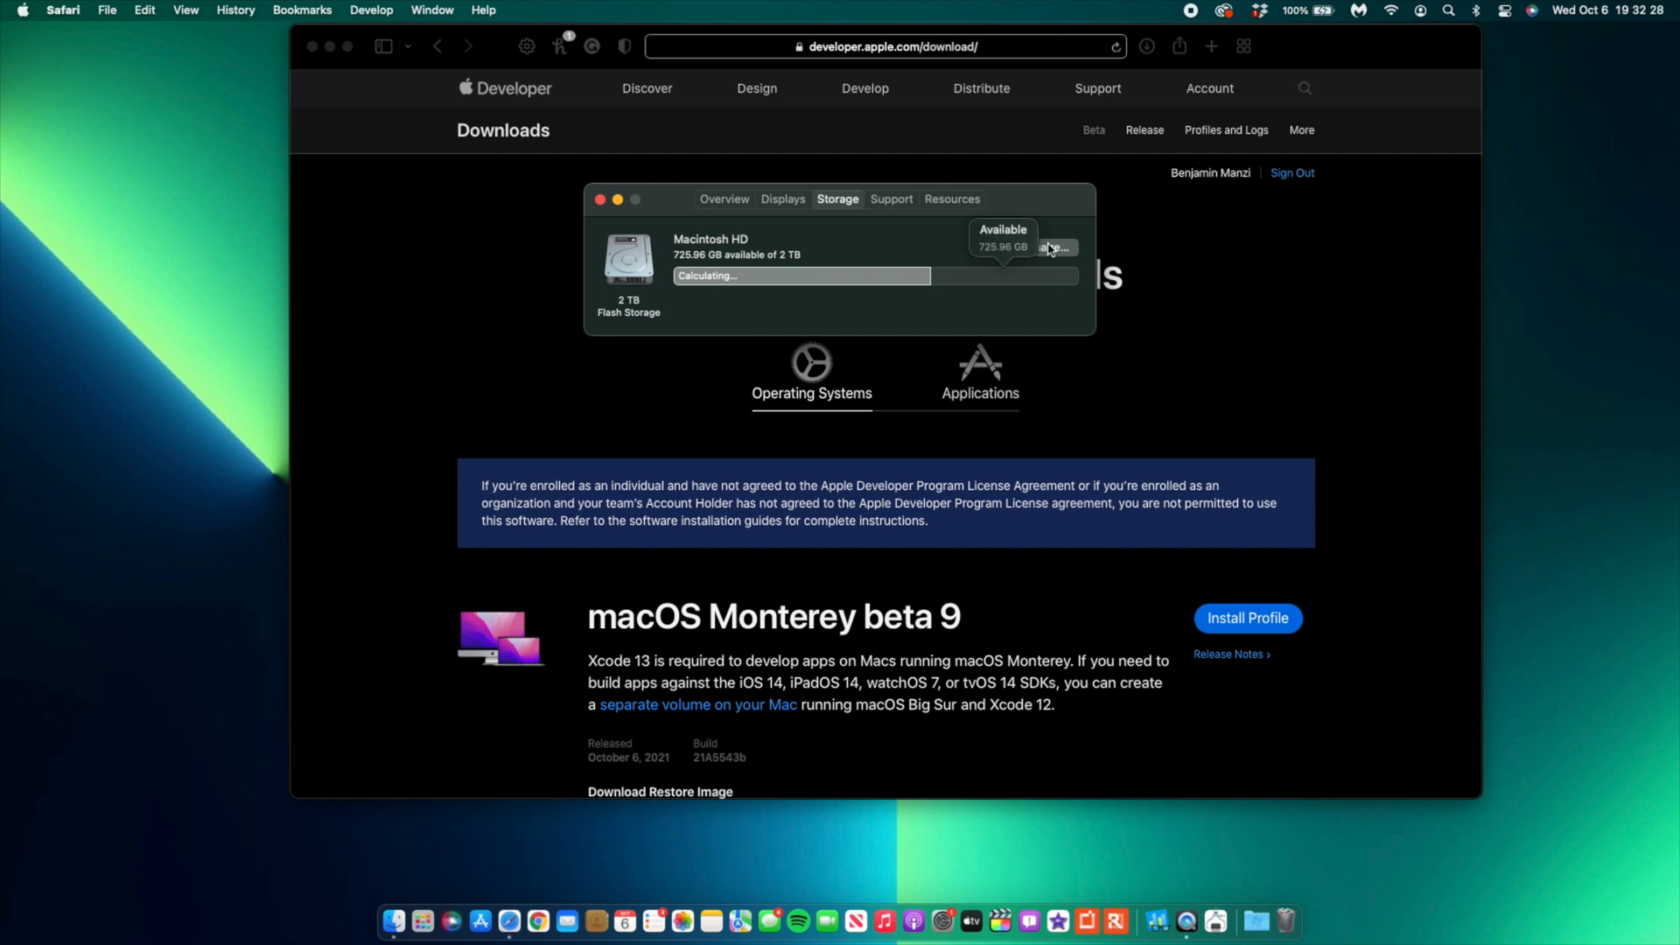
click(1055, 248)
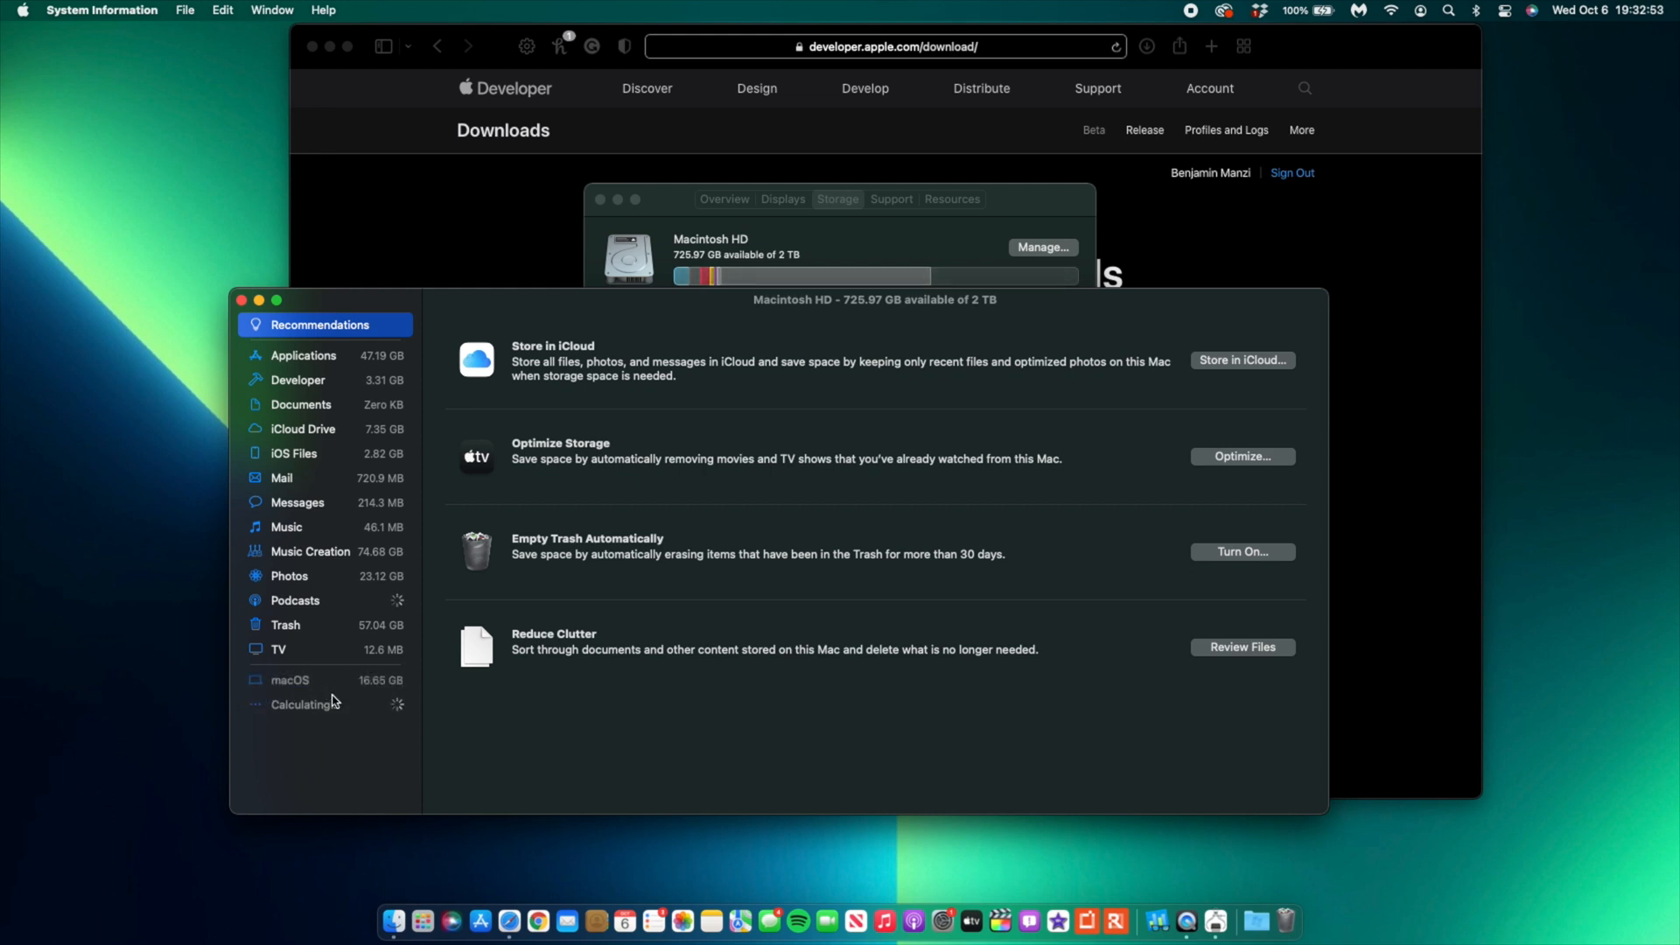
mouse_move(377, 697)
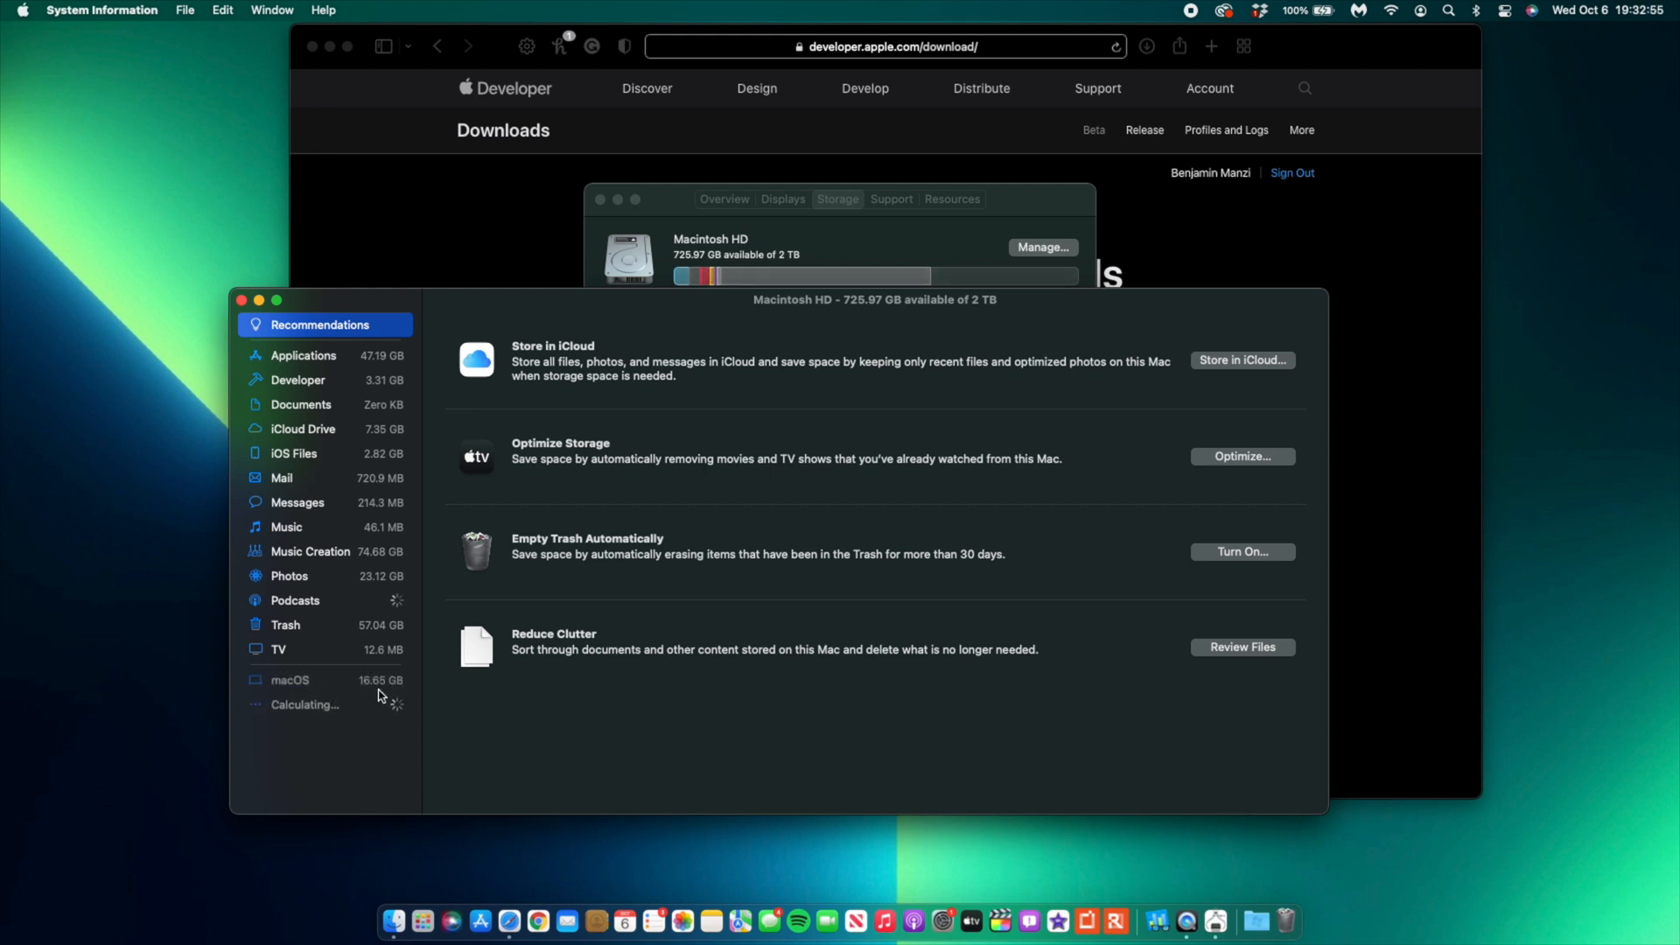
mouse_move(335, 493)
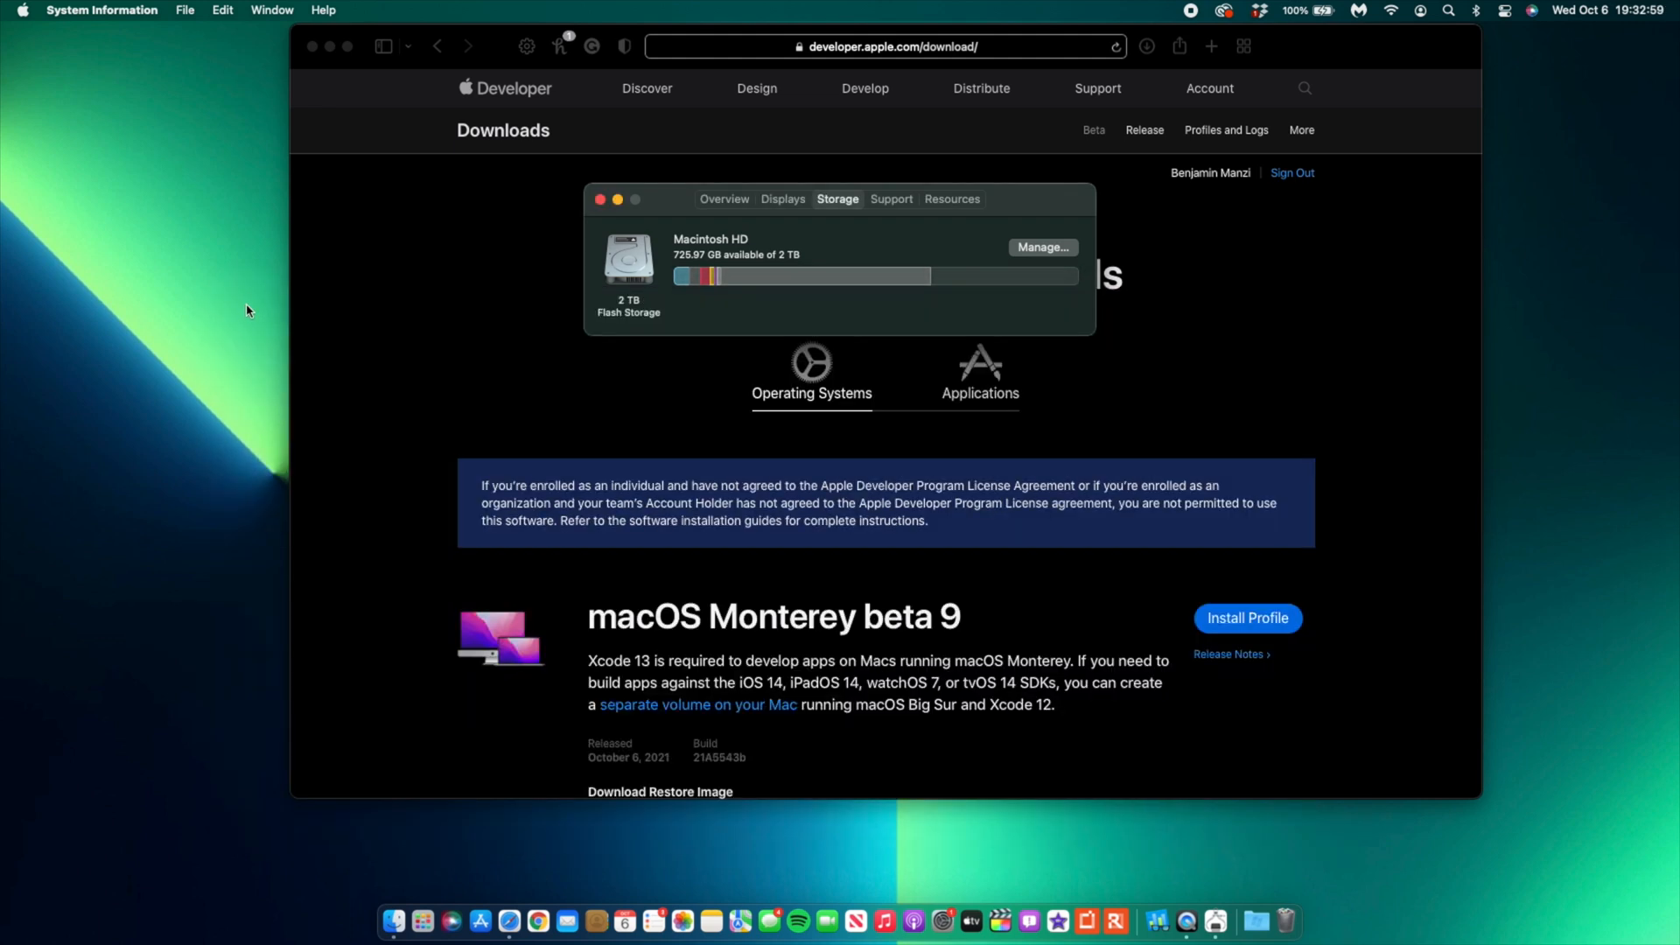
Close About This Mac and search System Preferences for 'un'.
click(602, 200)
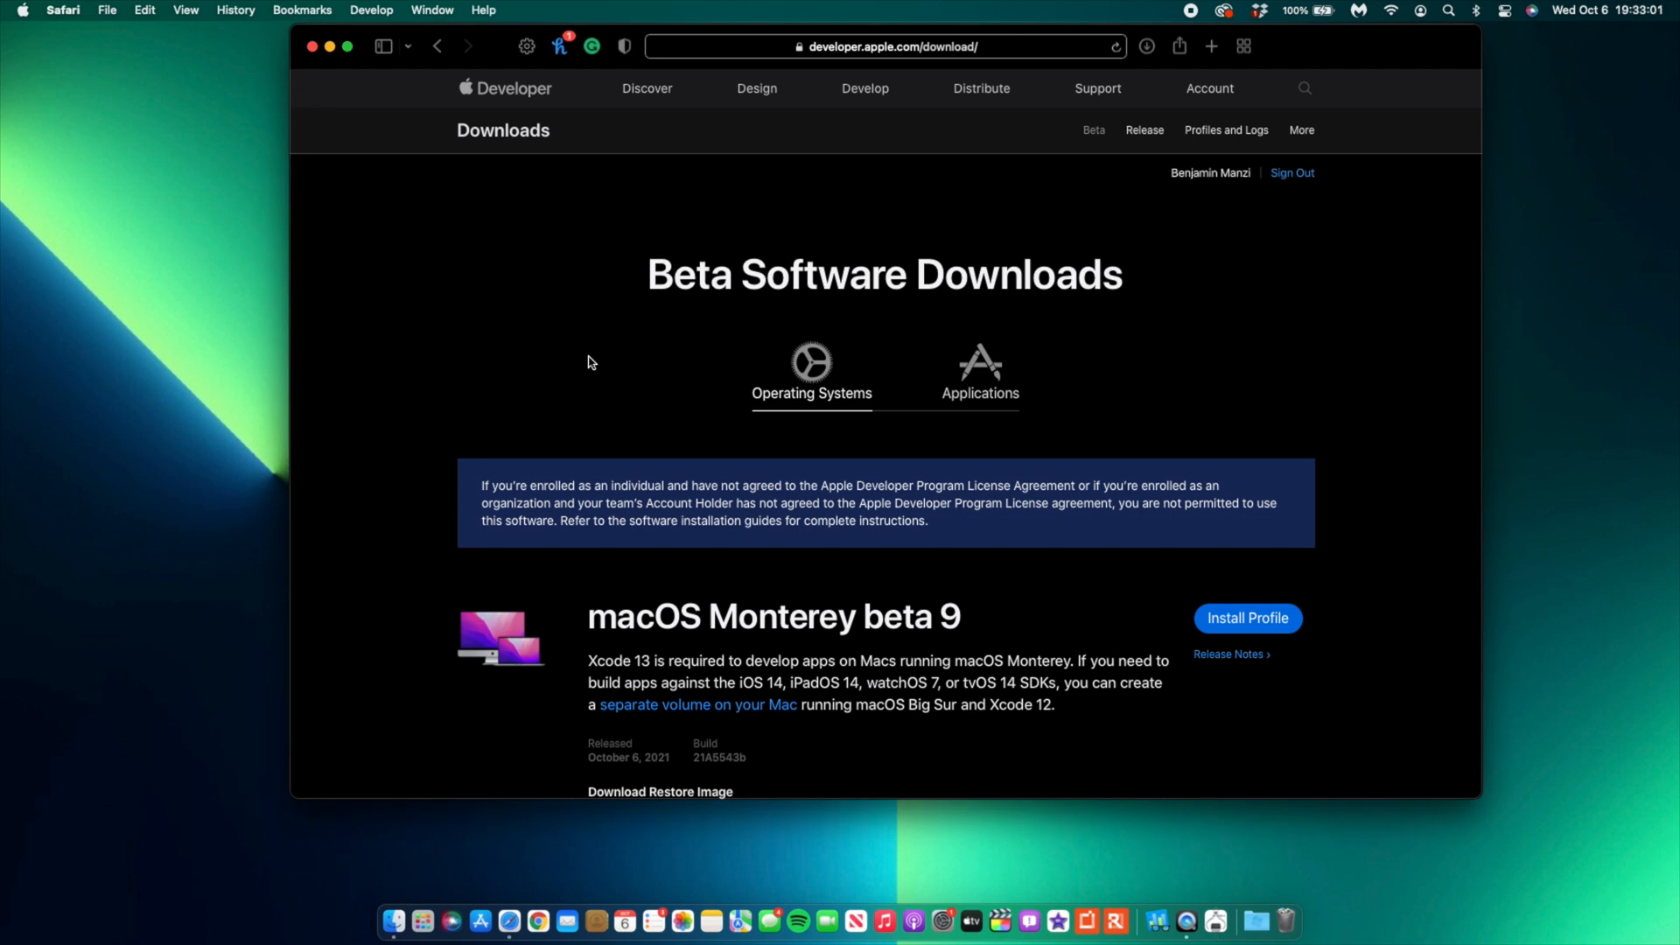
mouse_move(628, 459)
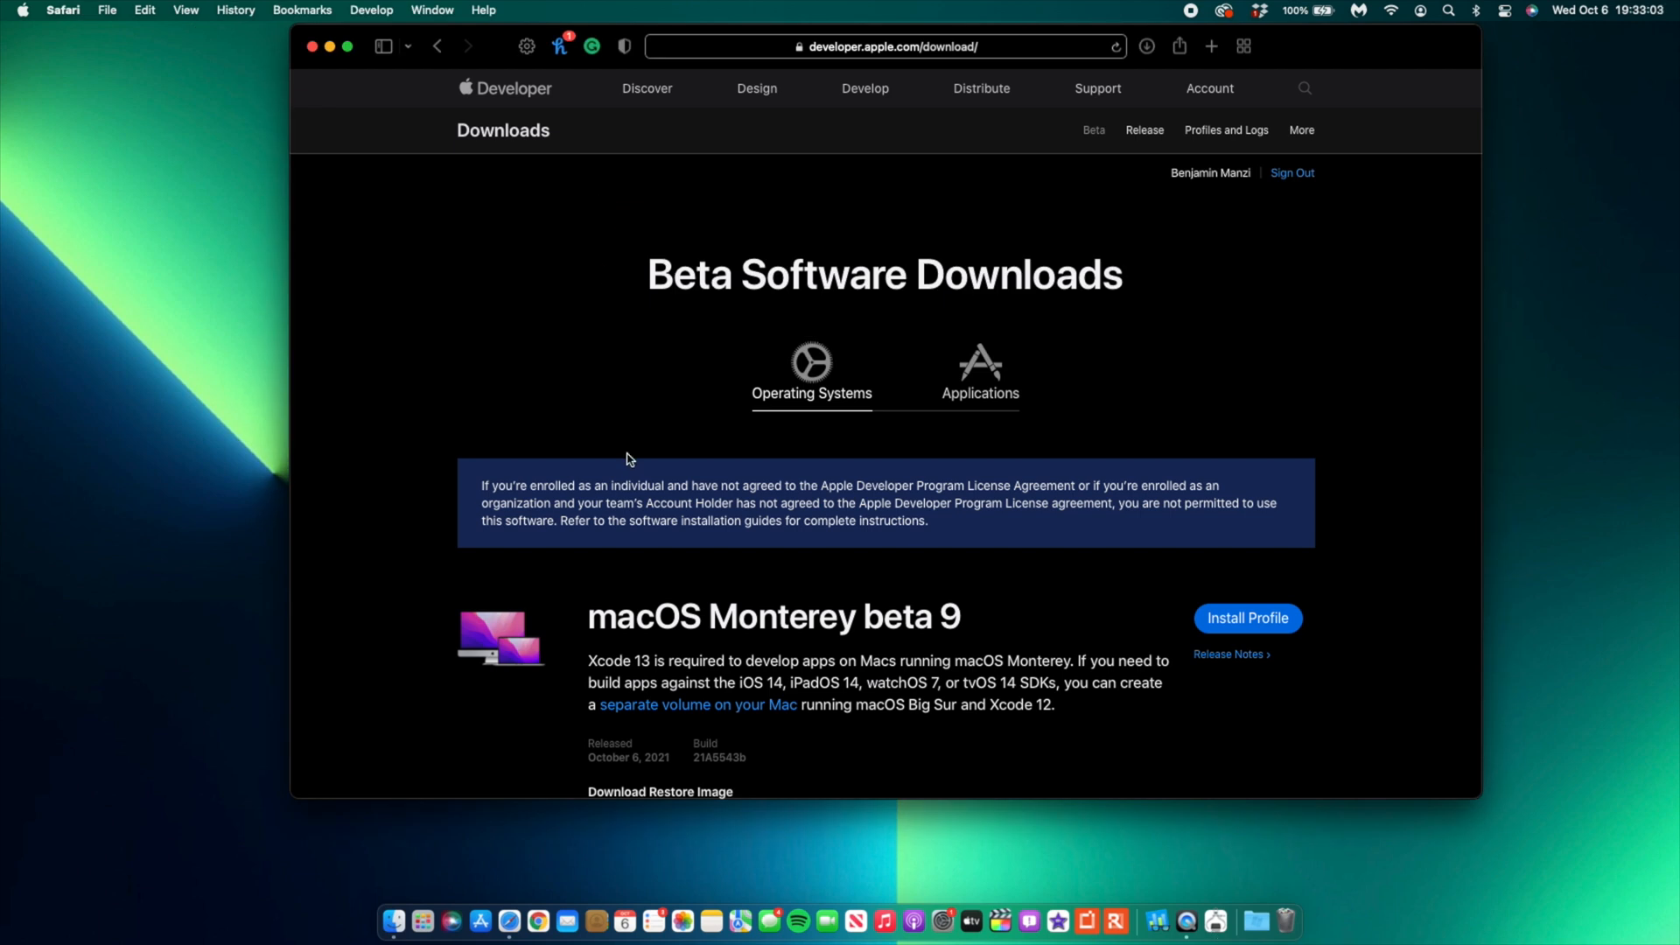
mouse_move(940, 922)
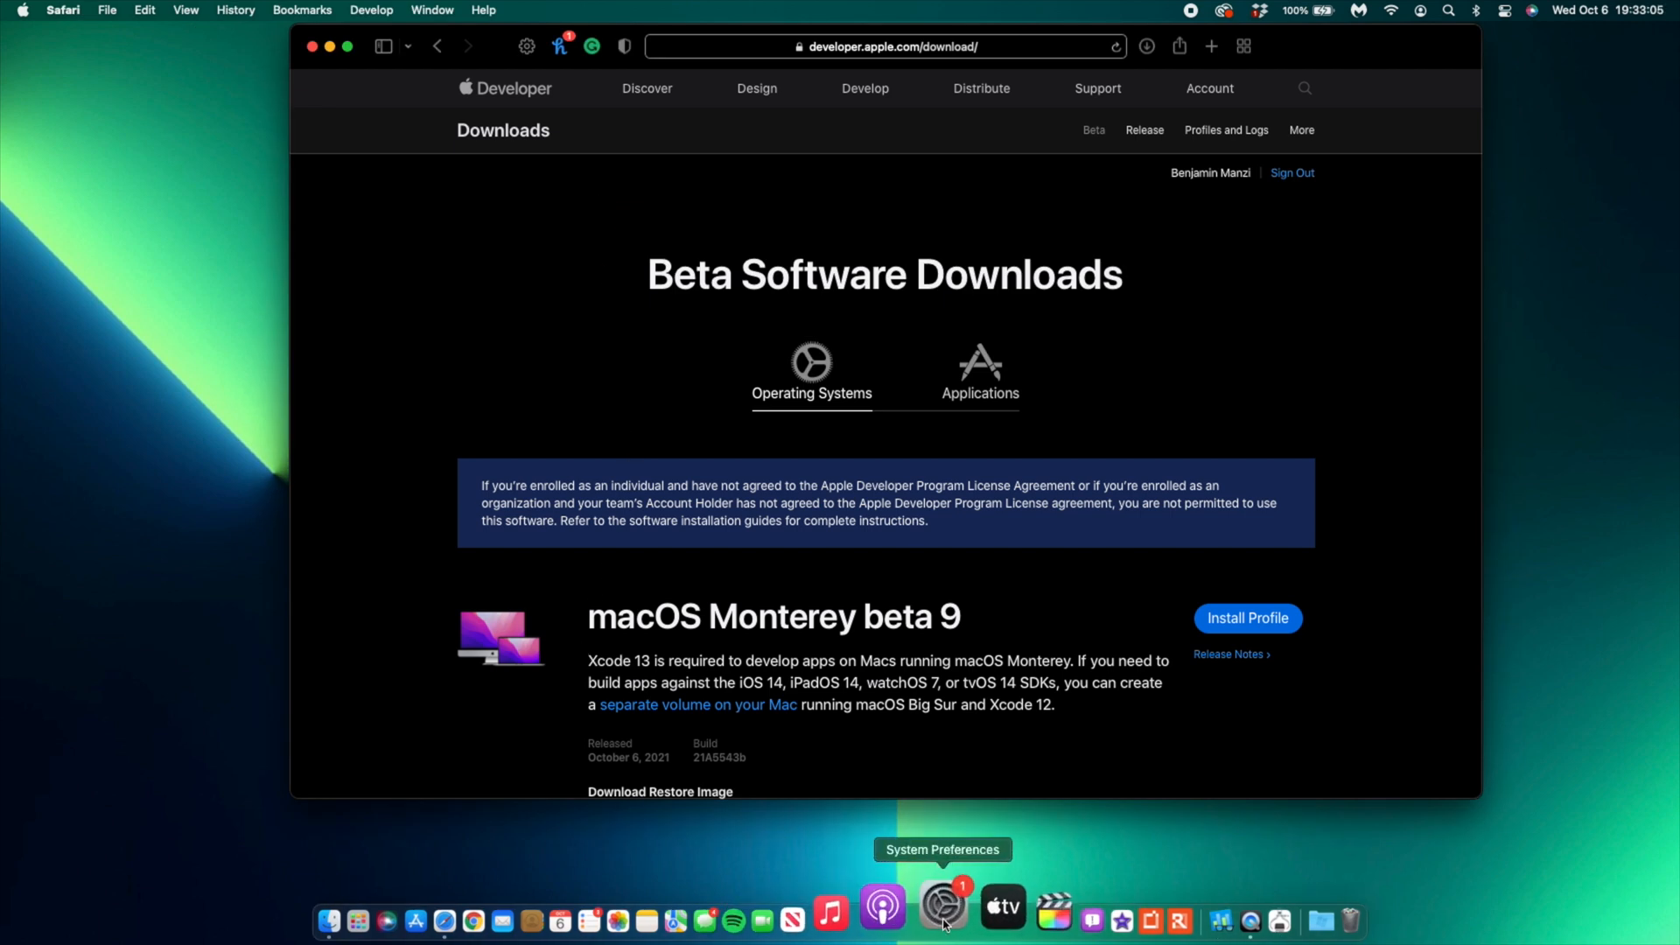
click(941, 907)
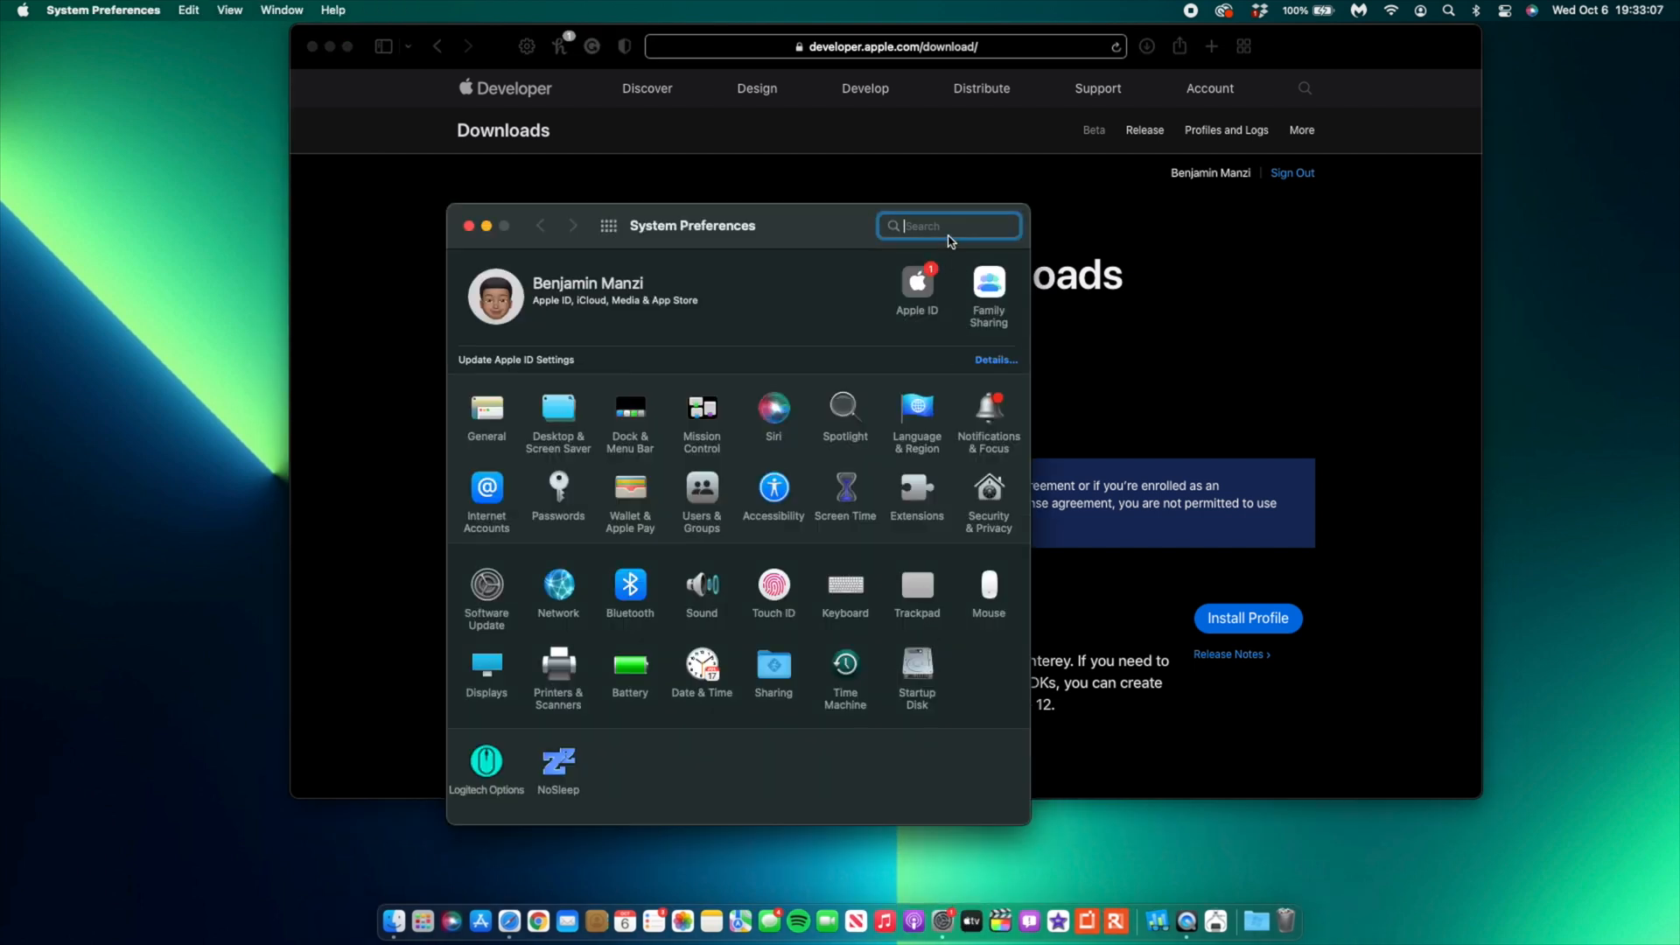
text(un)
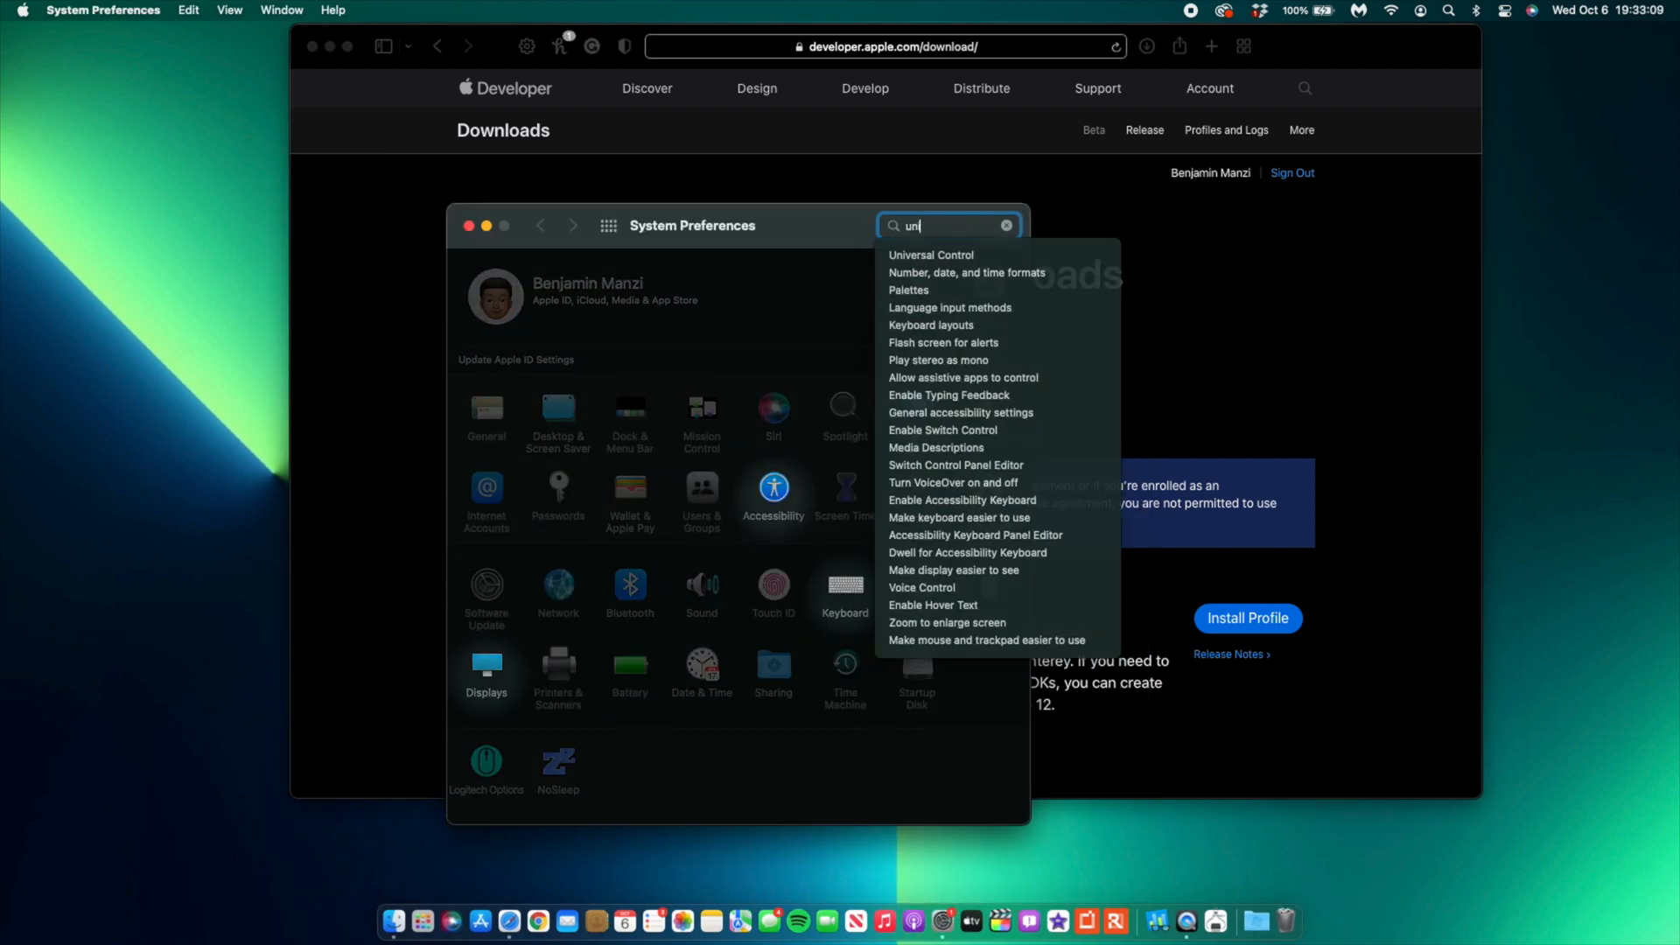
mouse_move(964, 261)
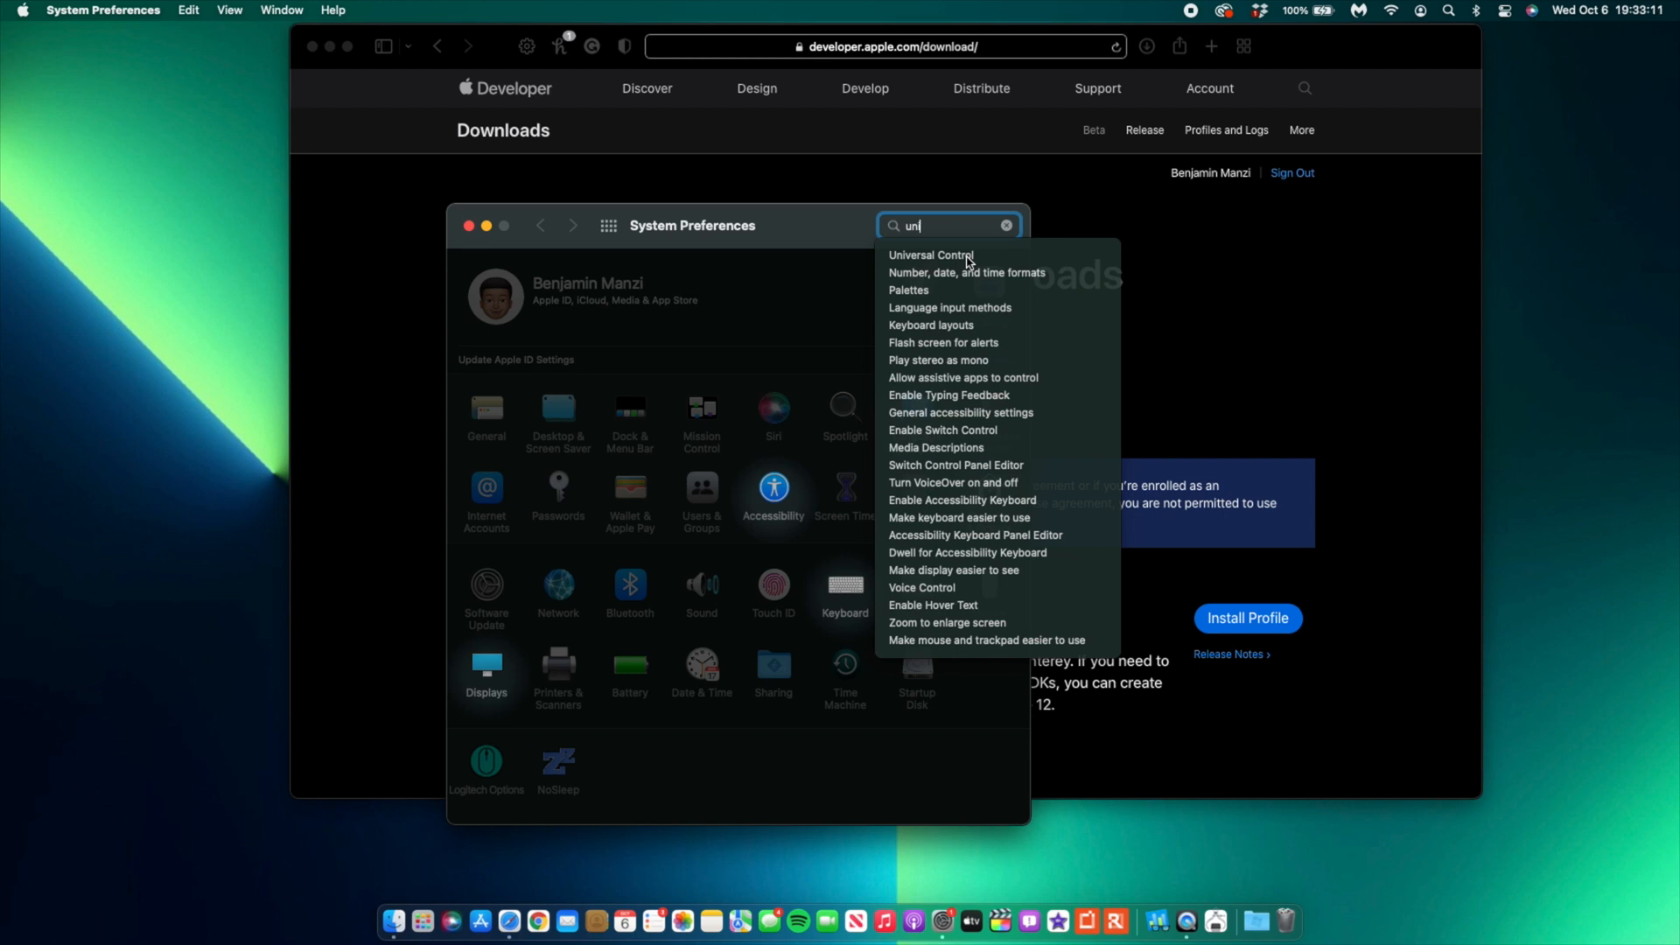
mouse_move(934, 262)
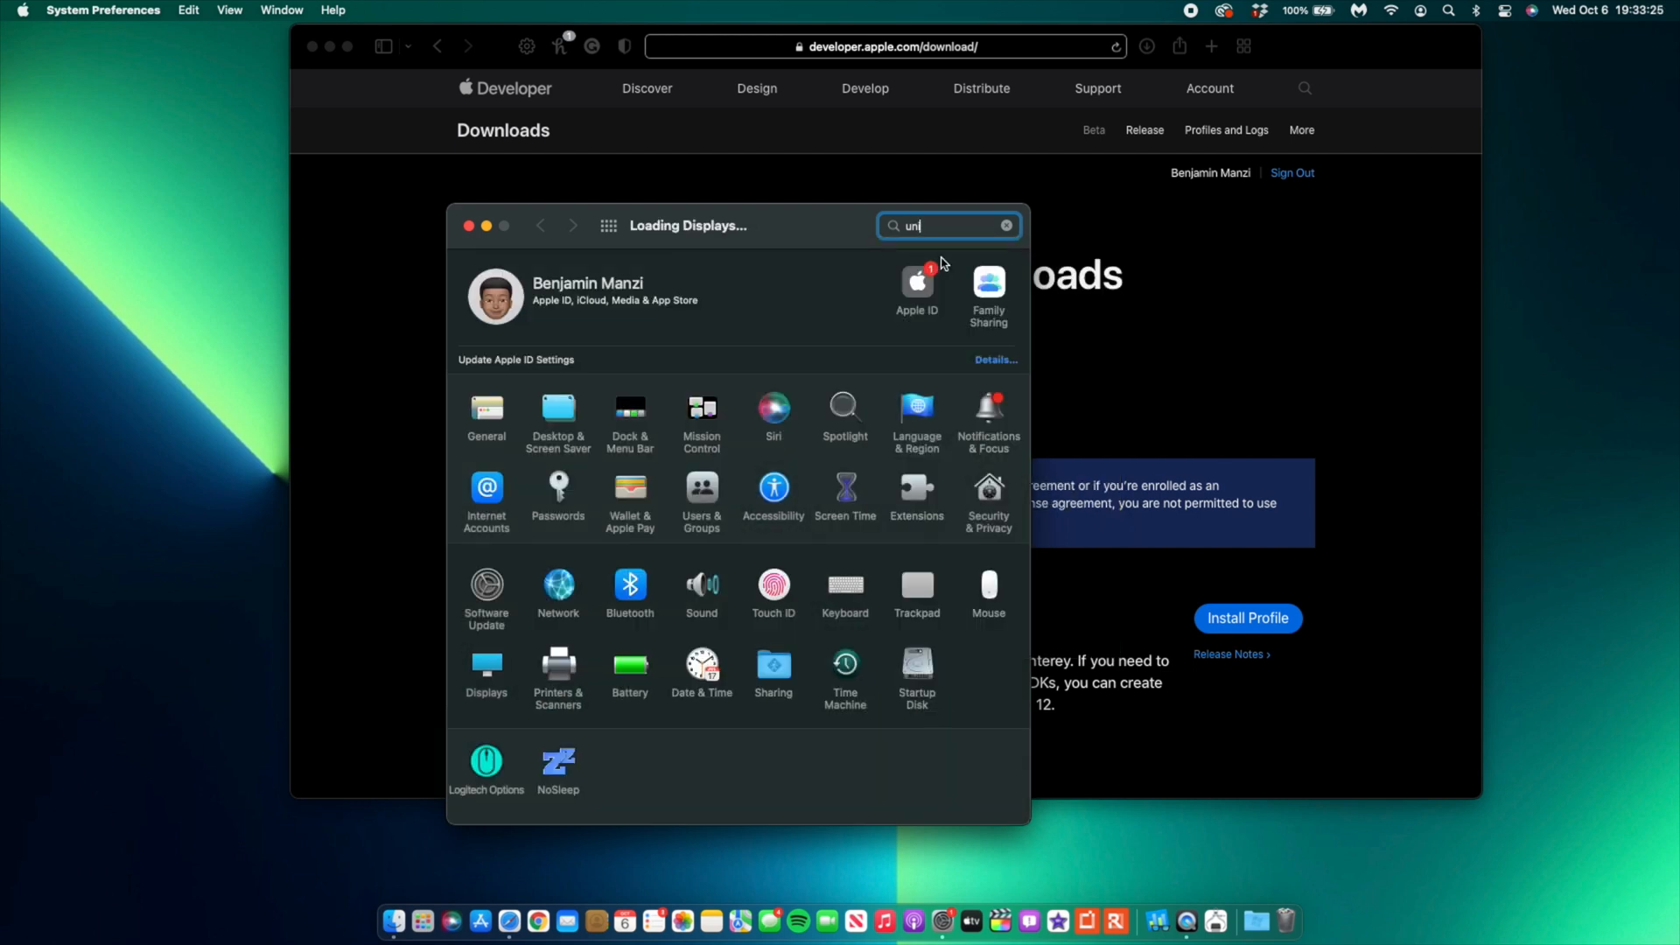
View the Displays arrangement, move the window up, and close System Preferences.
click(486, 664)
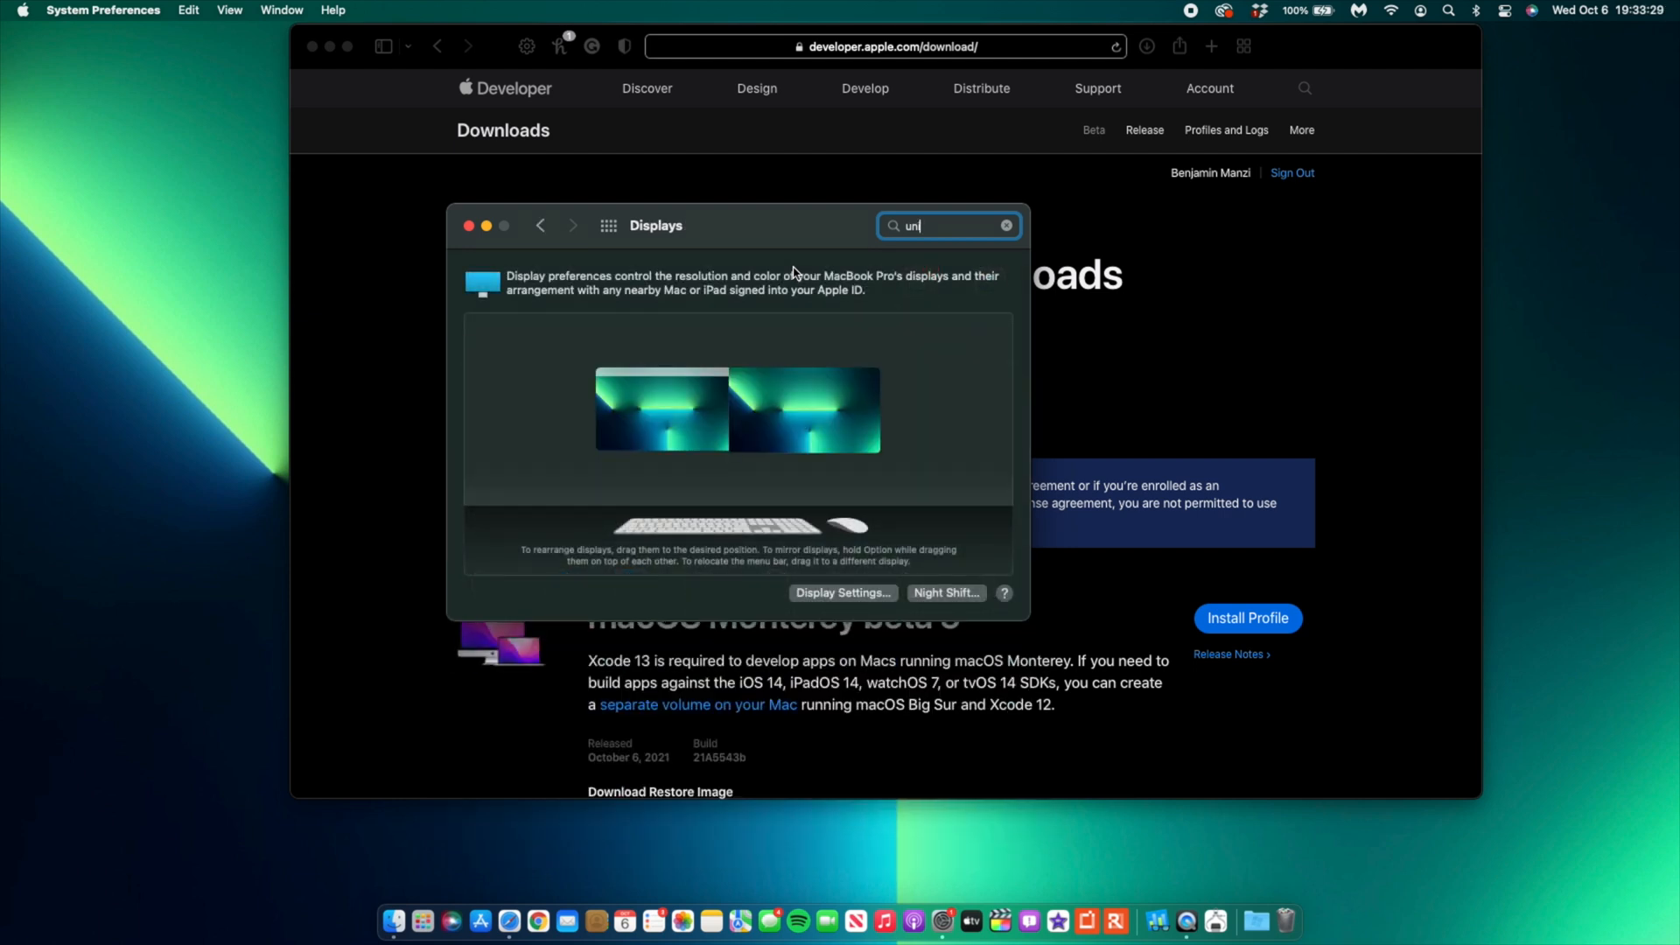
mouse_move(729, 245)
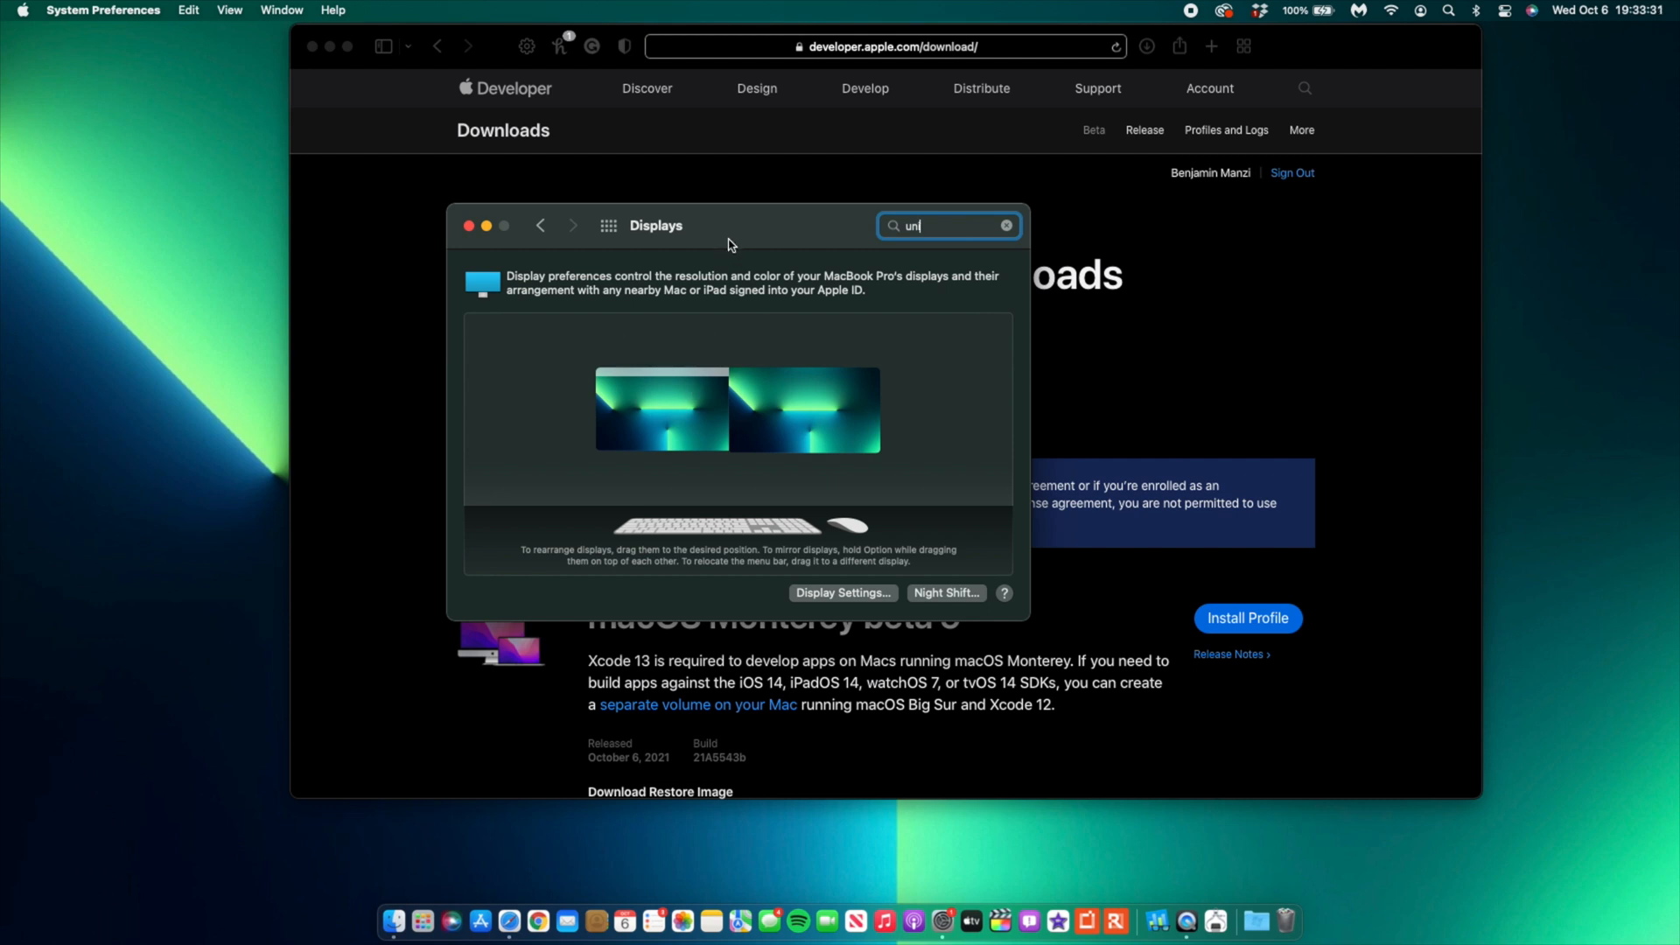
drag(655, 225, 726, 182)
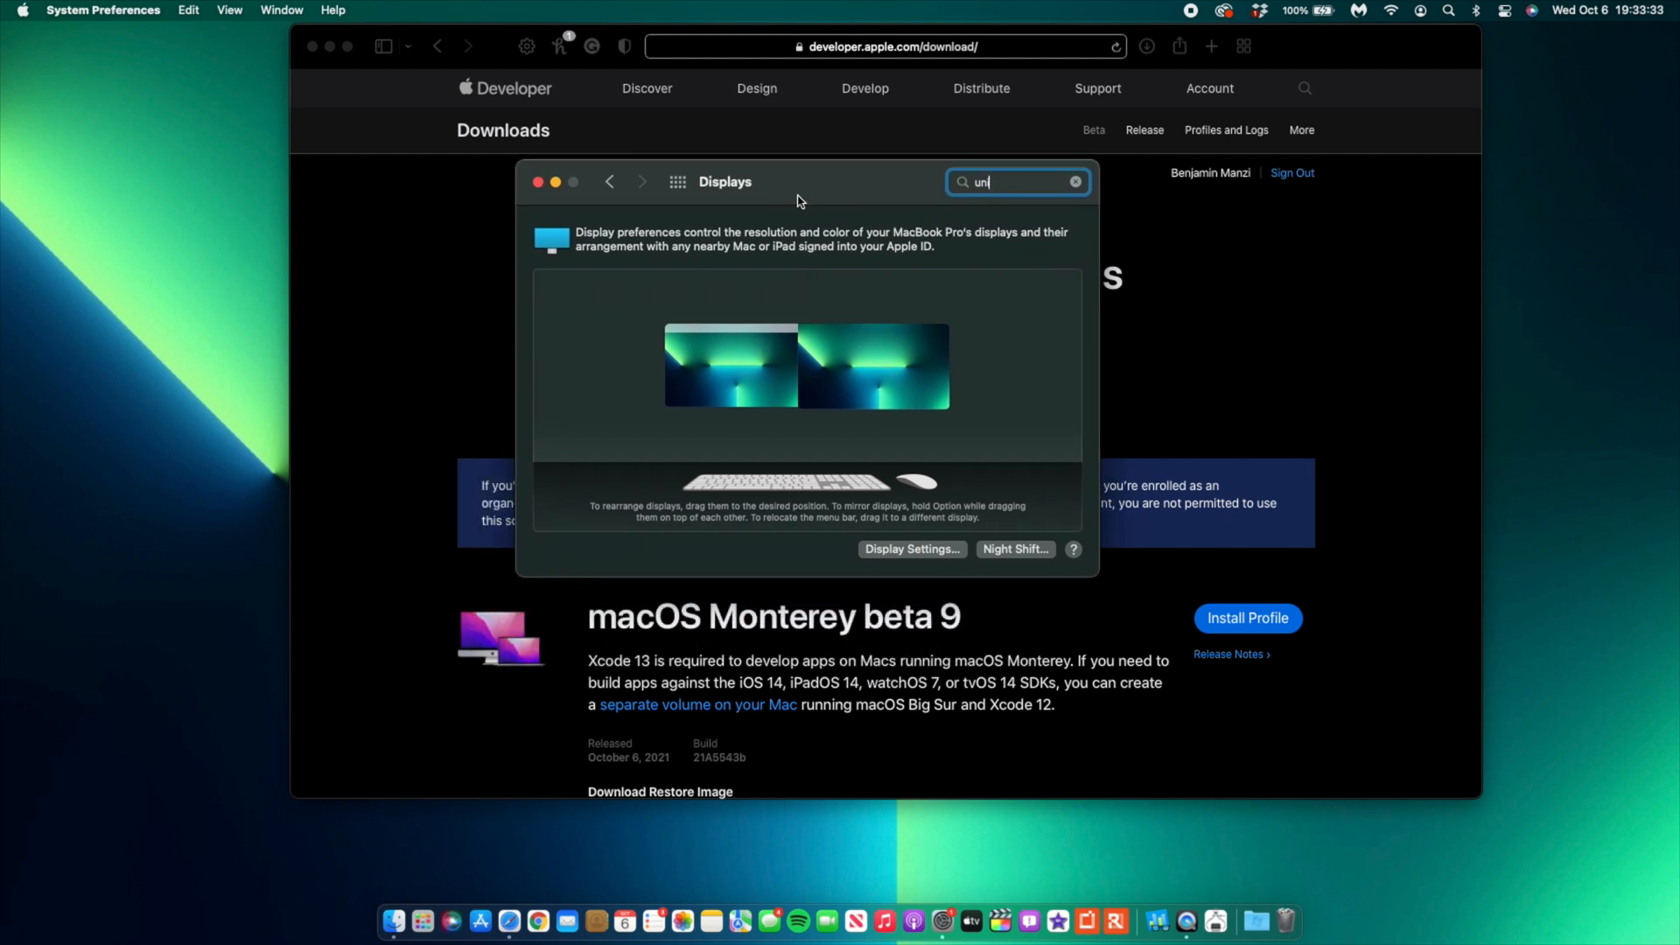
click(540, 181)
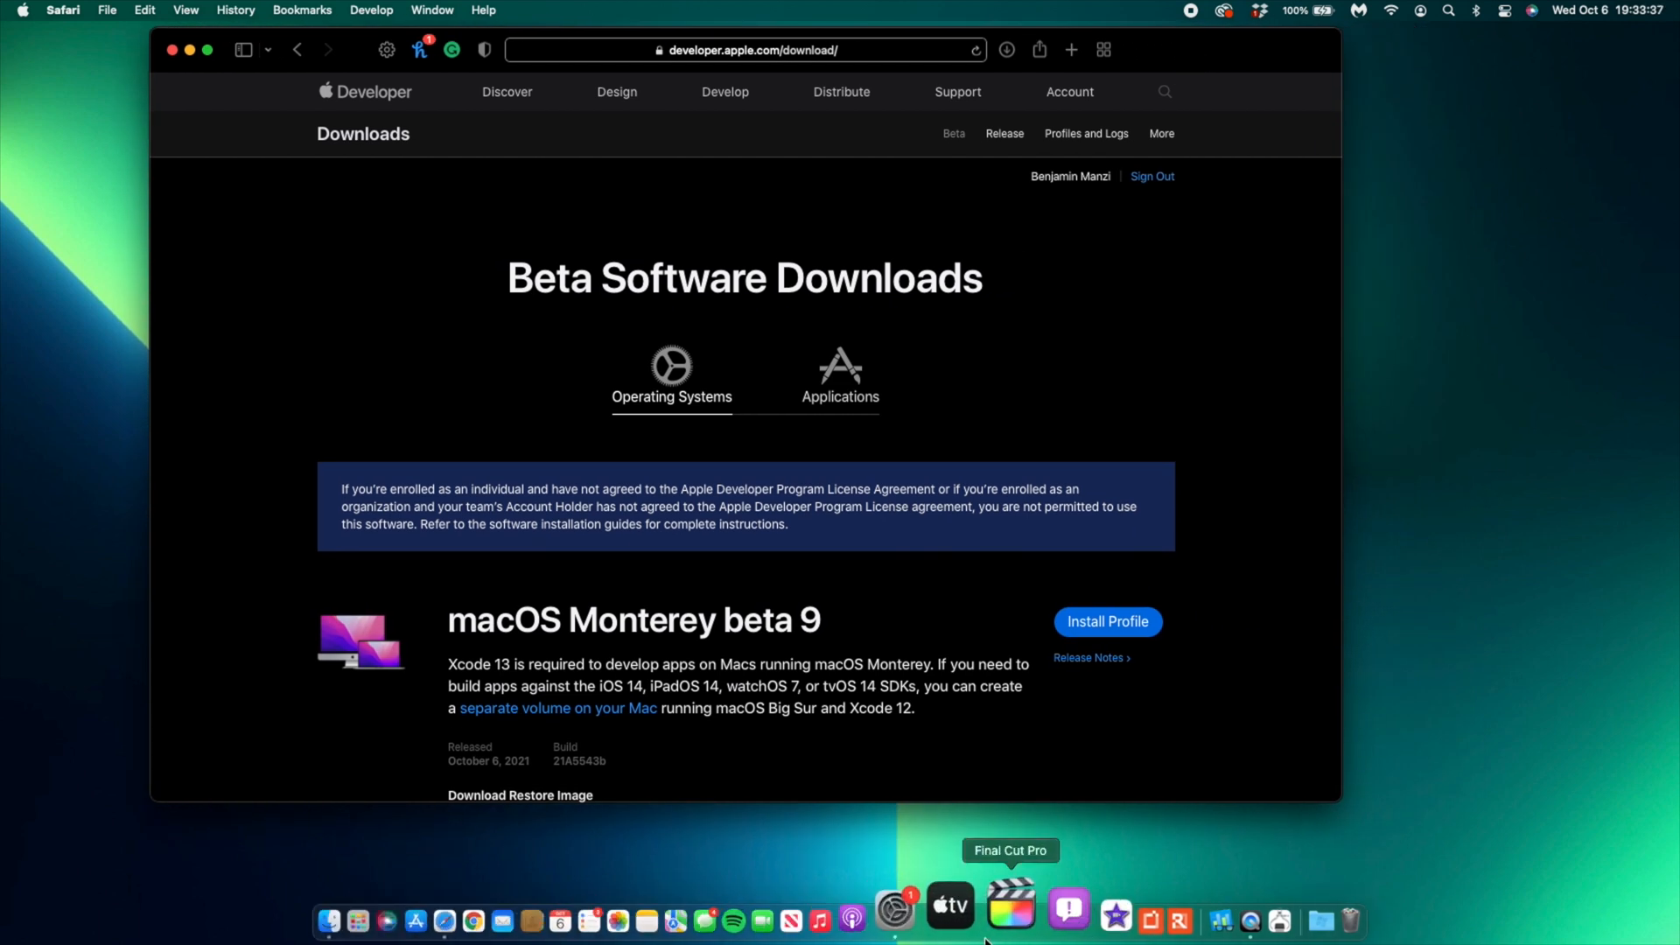
Reopen System Preferences and go to the Displays pane.
click(892, 907)
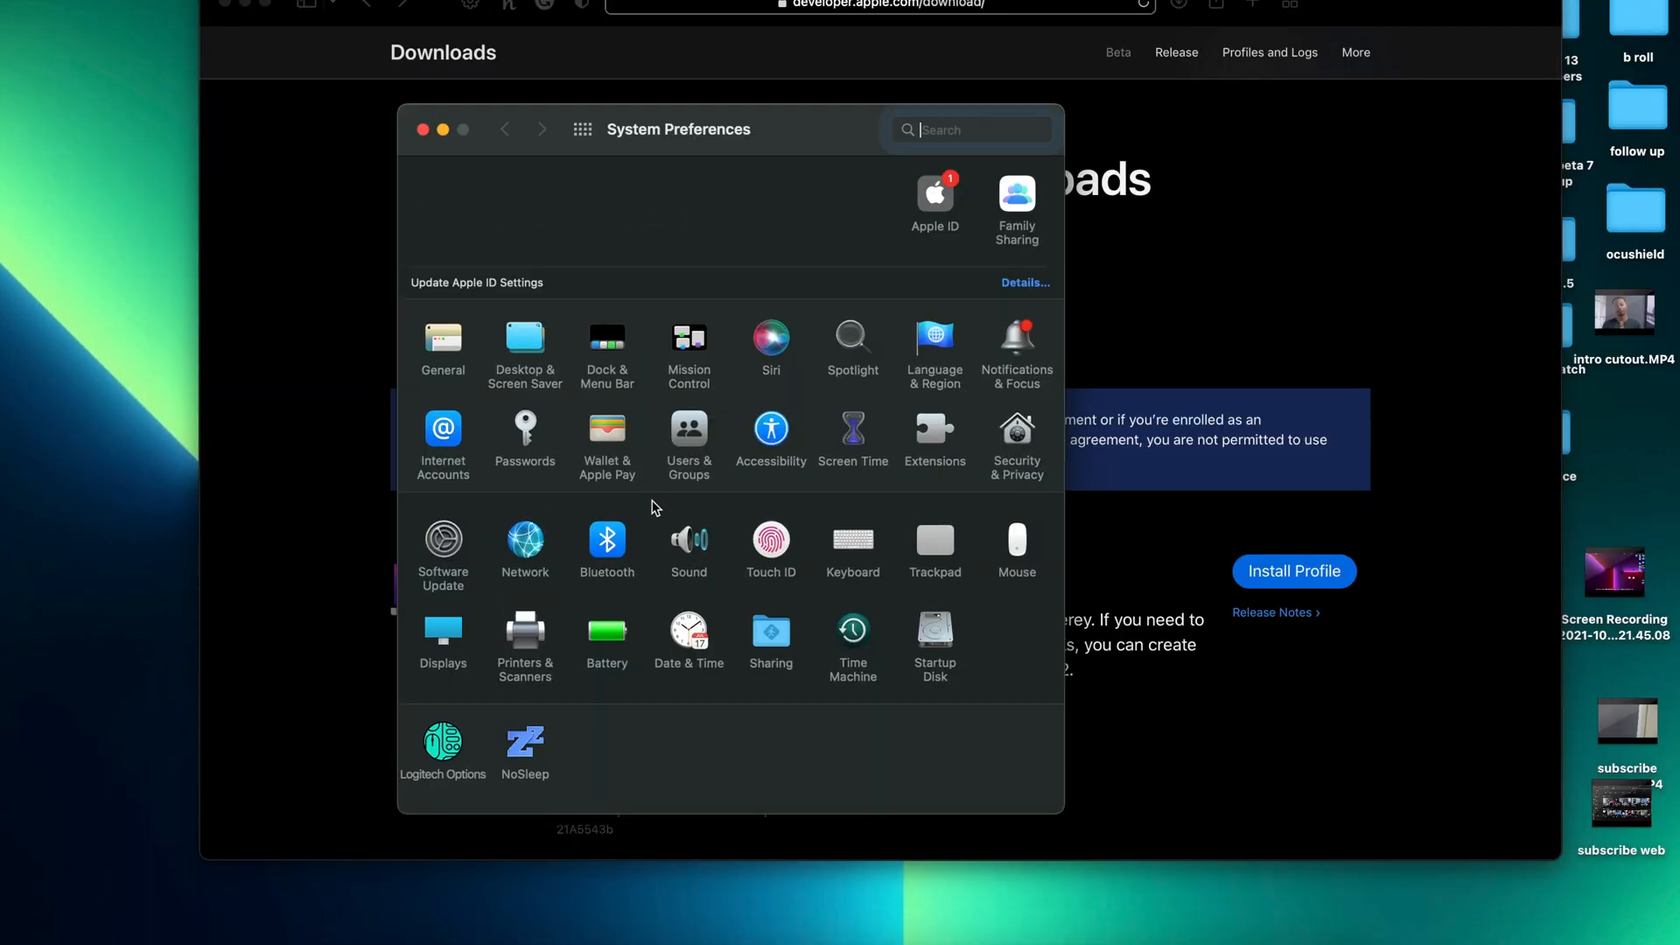
click(443, 631)
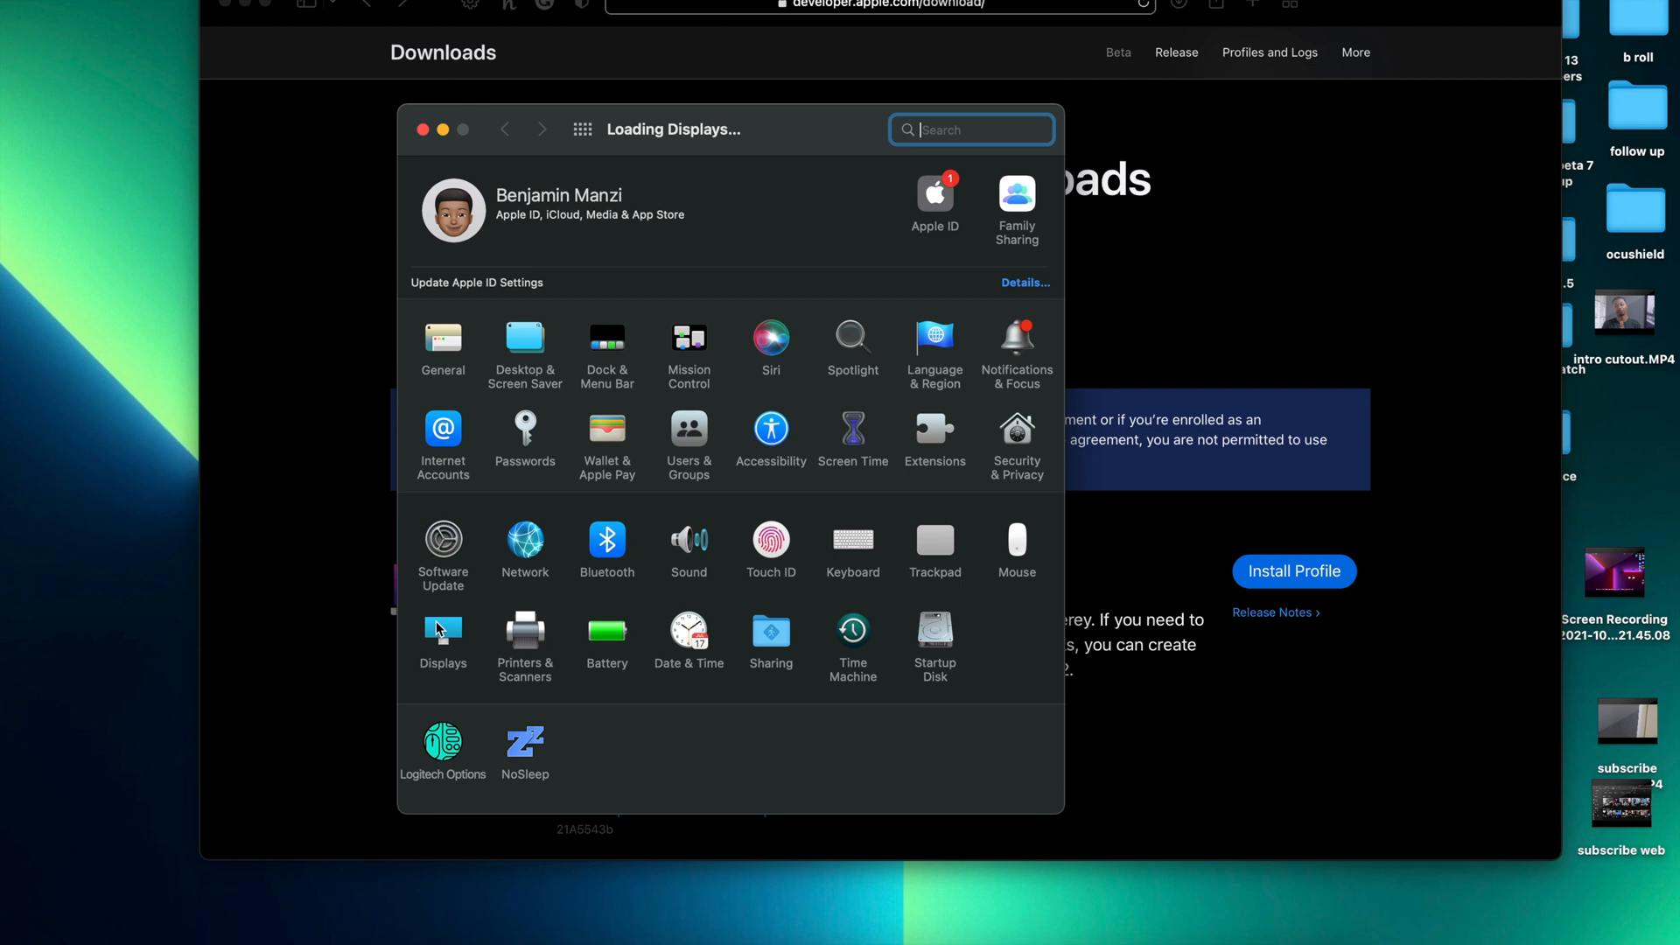
click(443, 632)
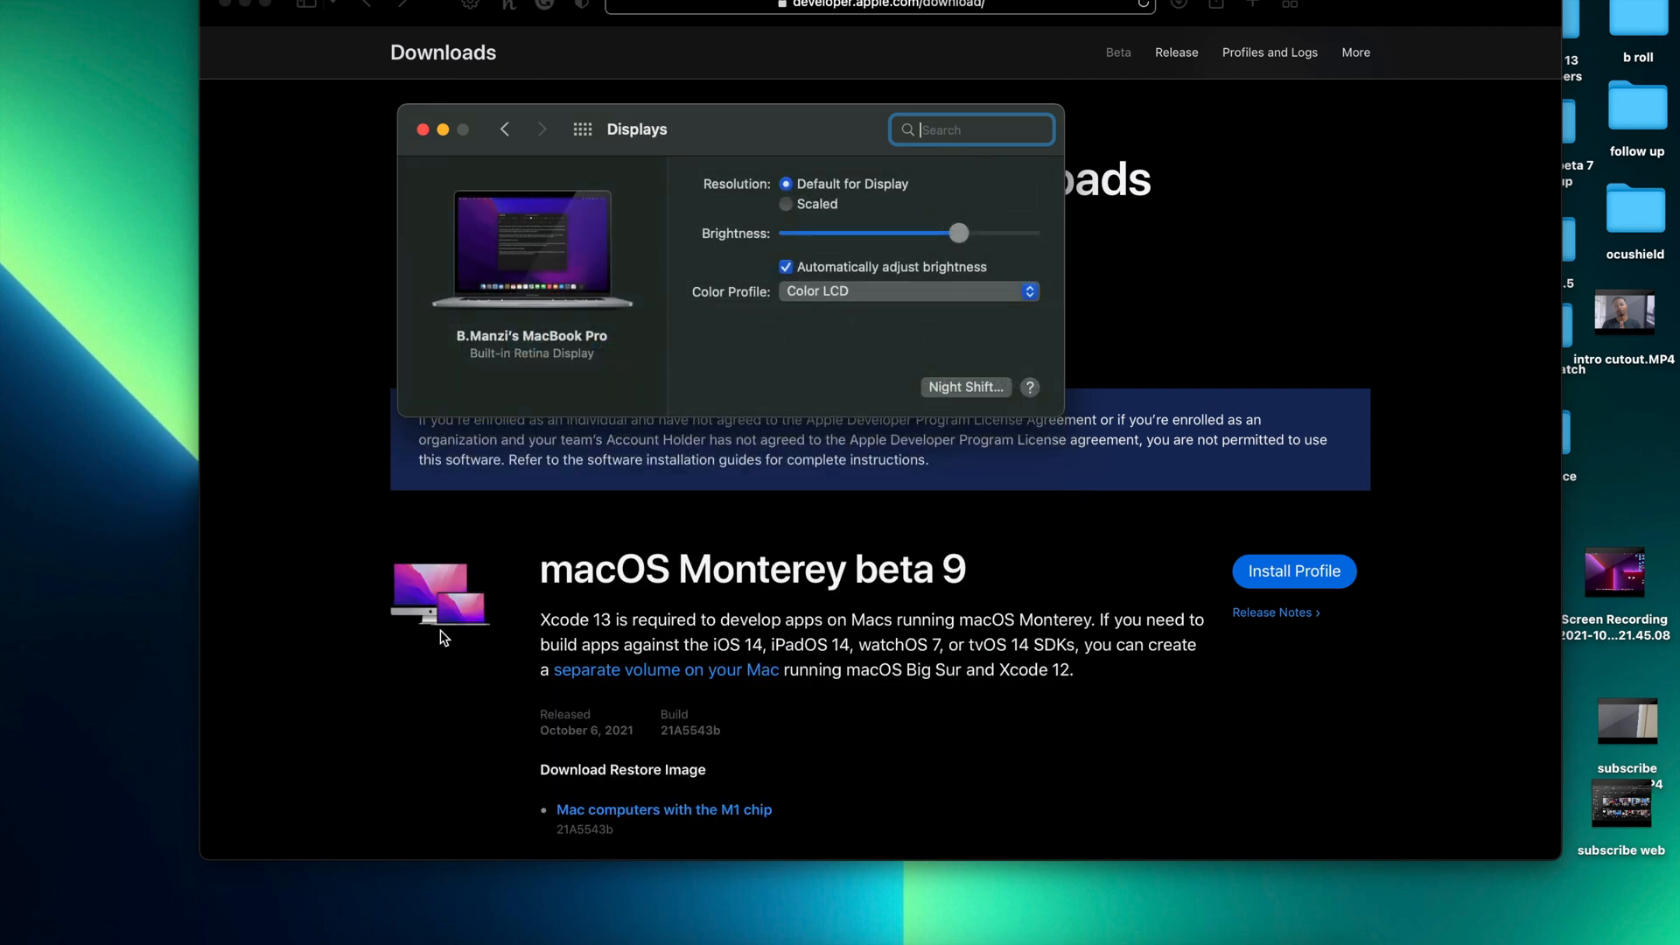
mouse_move(520, 292)
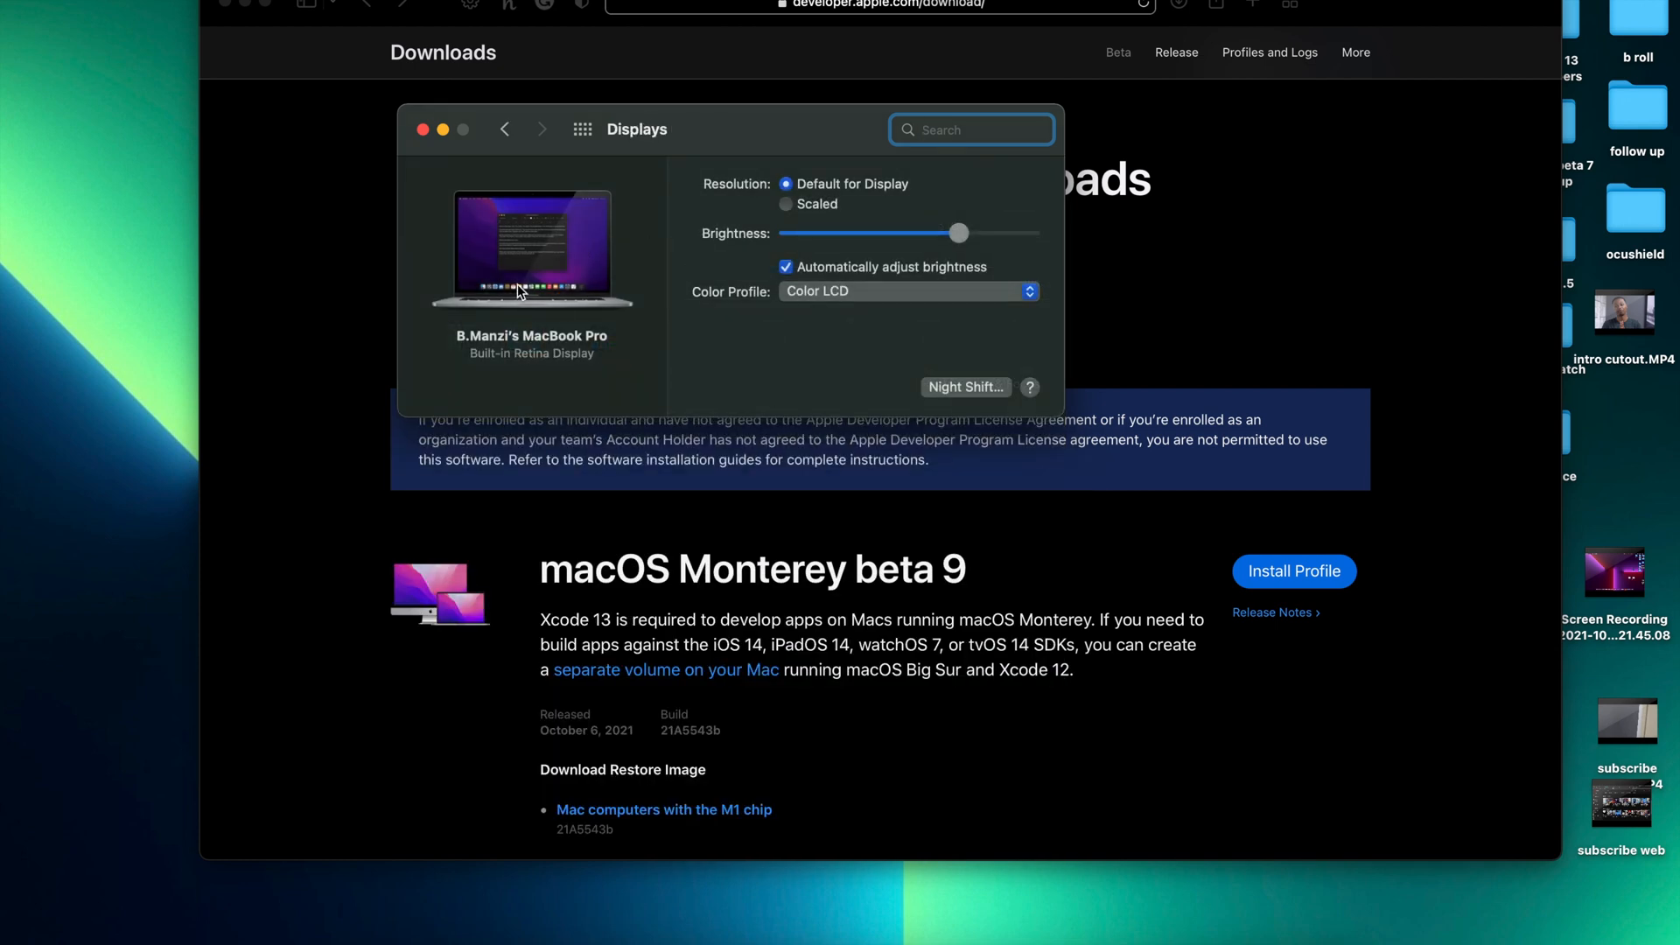
mouse_move(830, 340)
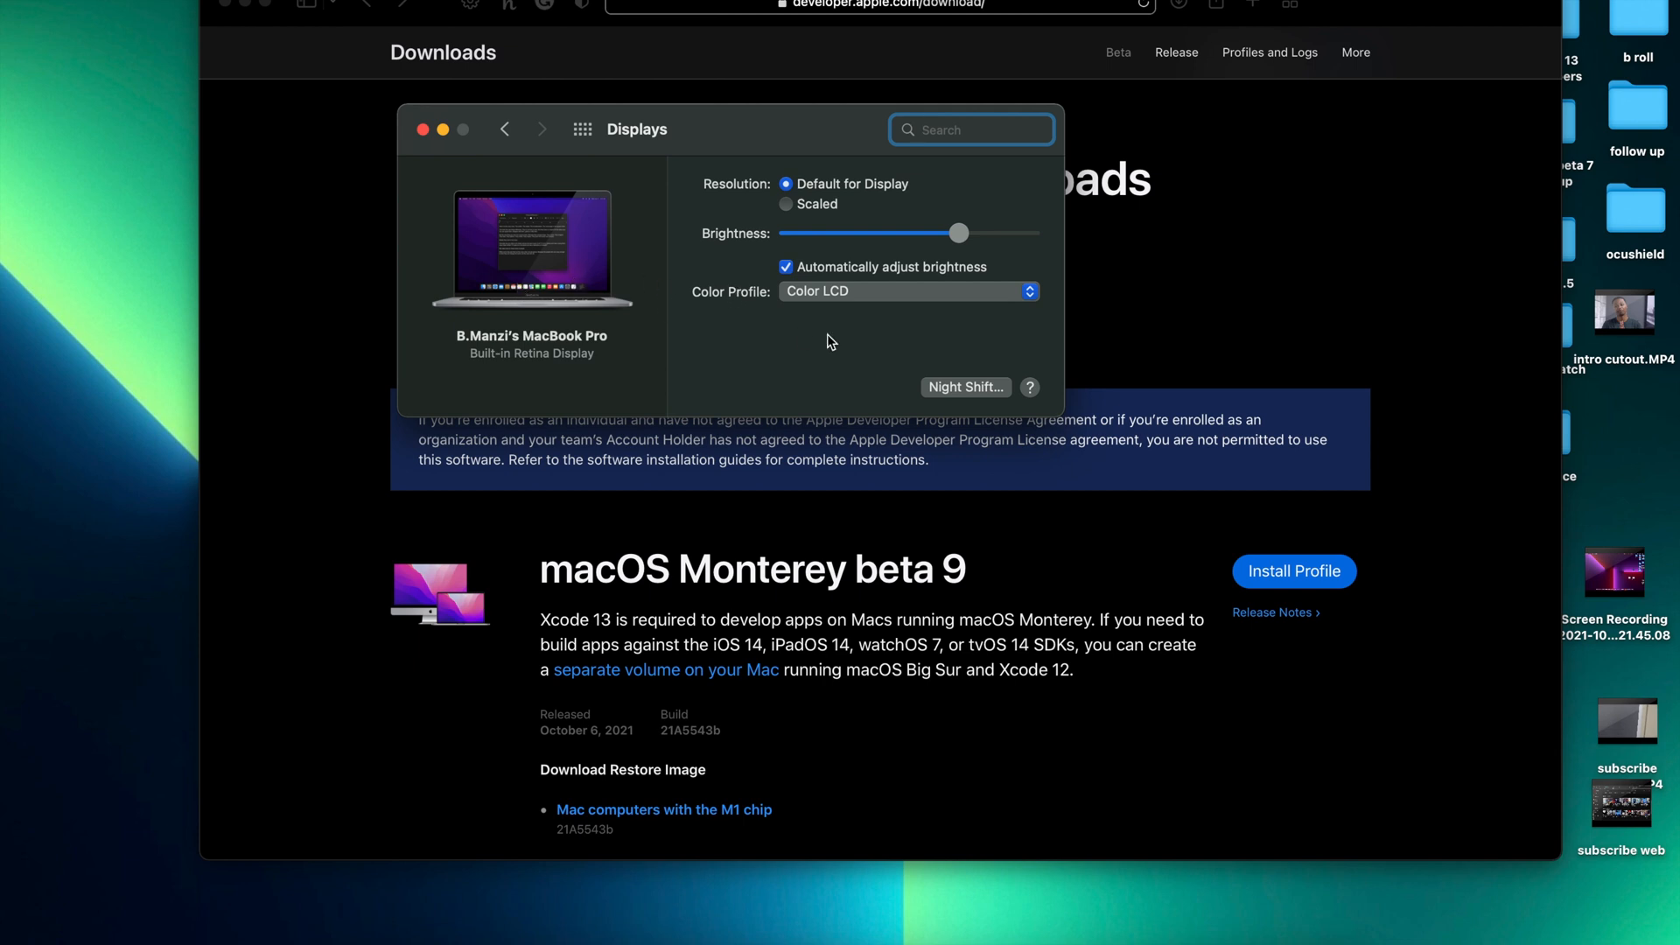
Browse the color profile list, leaving Color LCD, and move the window lower.
click(906, 291)
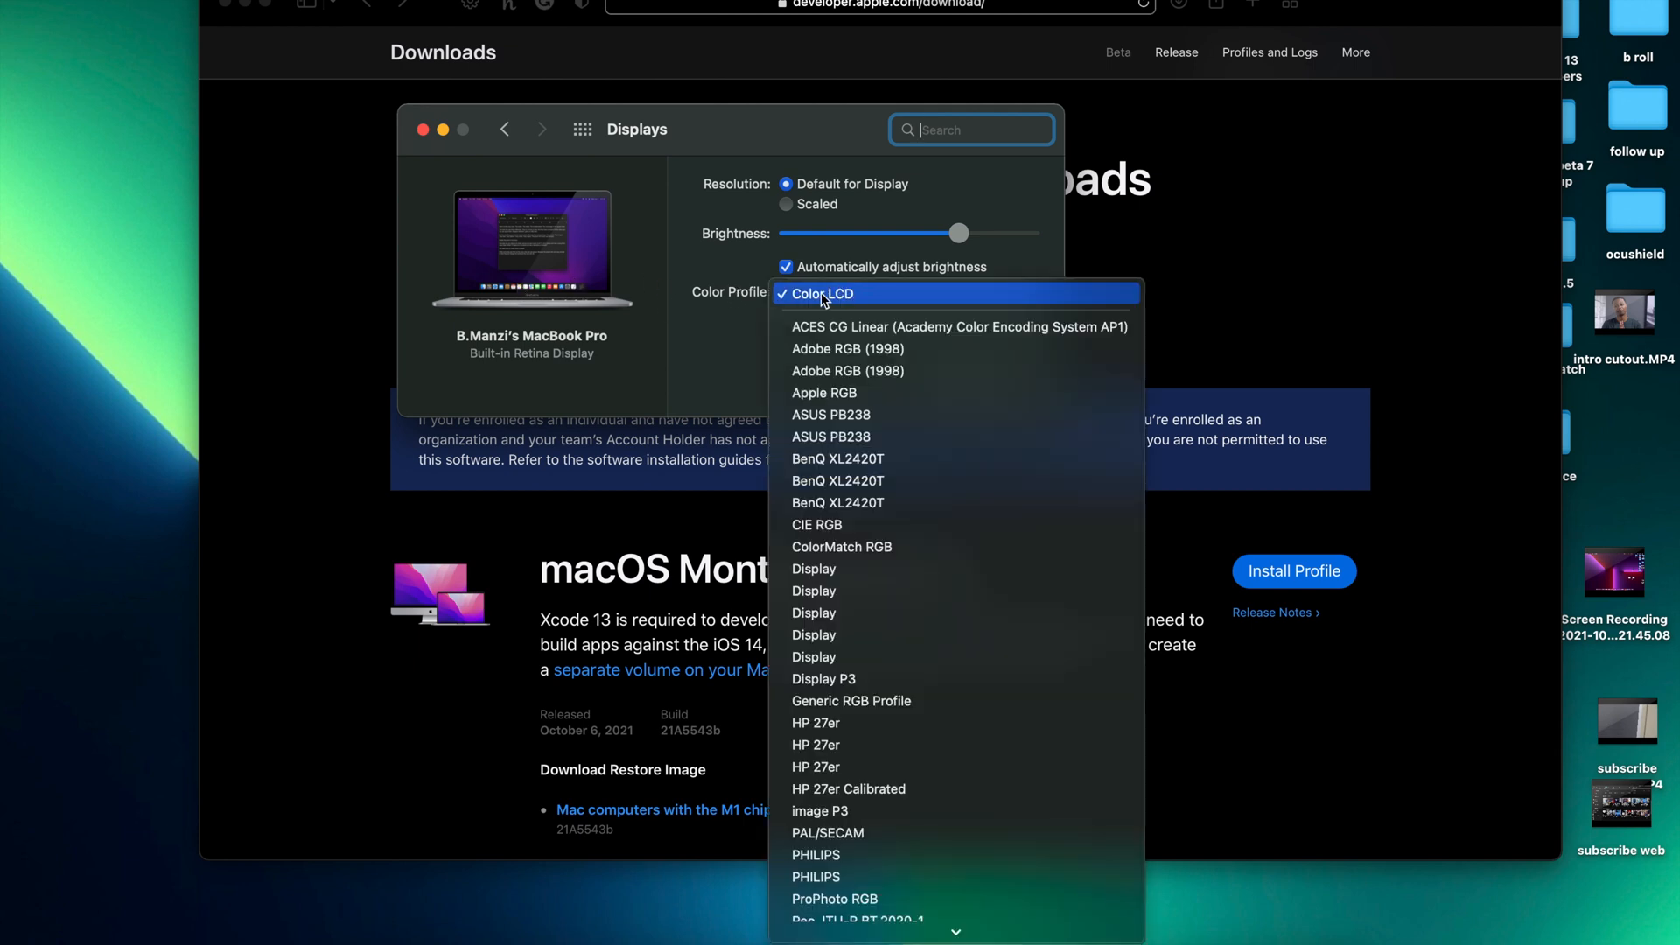
click(820, 294)
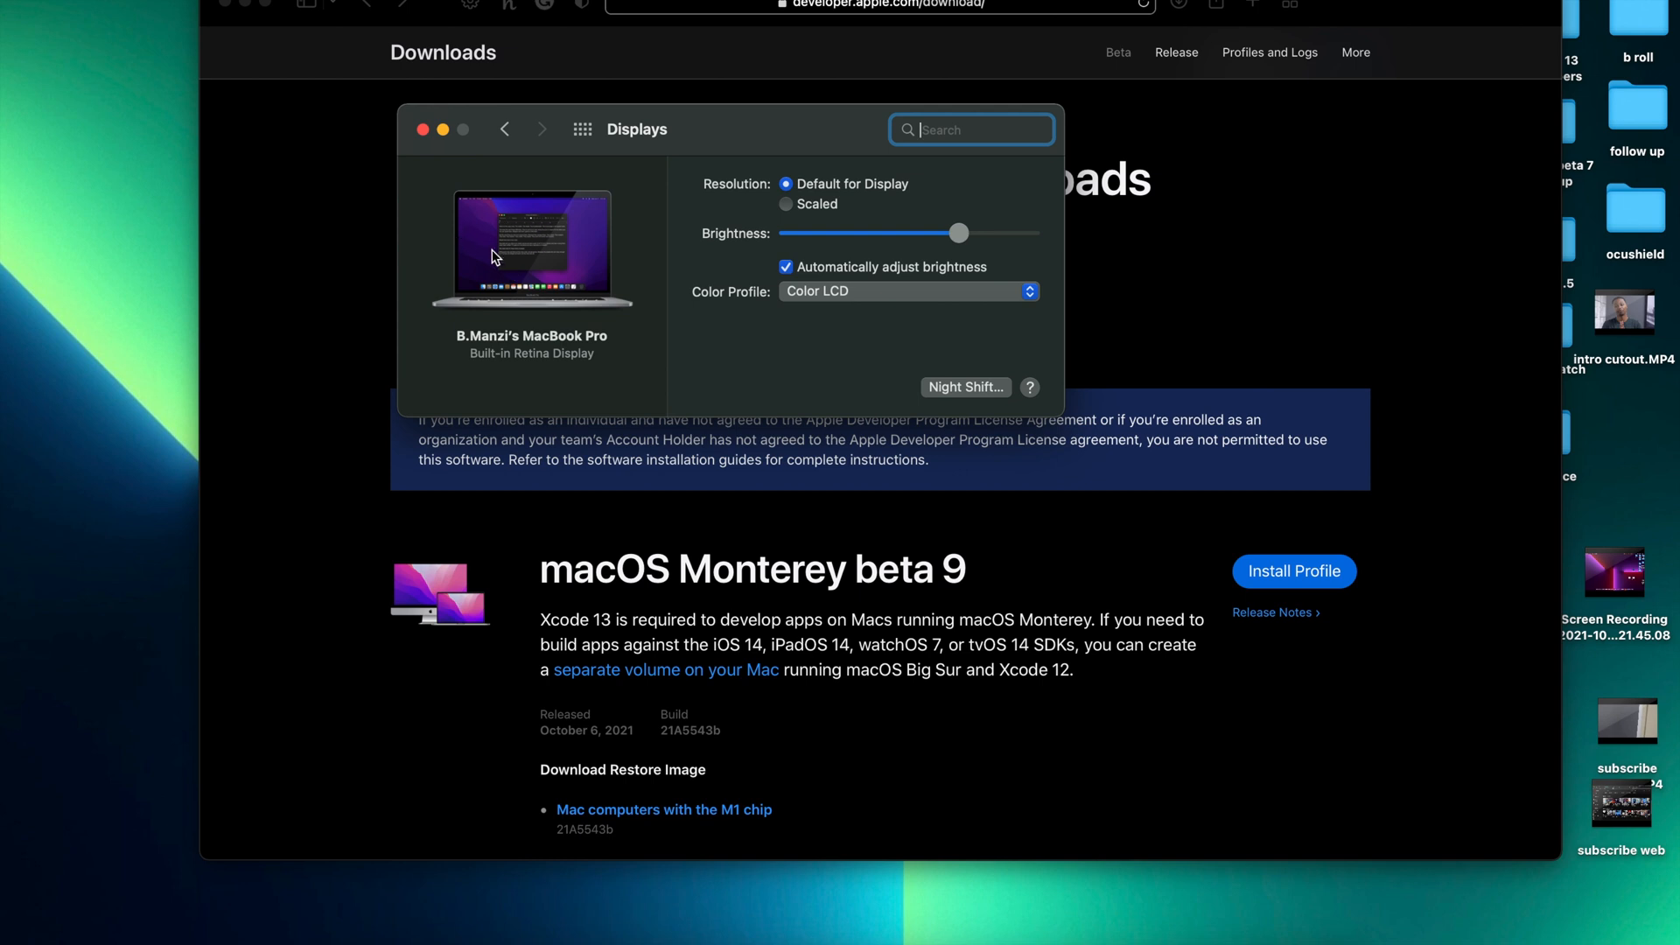
mouse_move(536, 258)
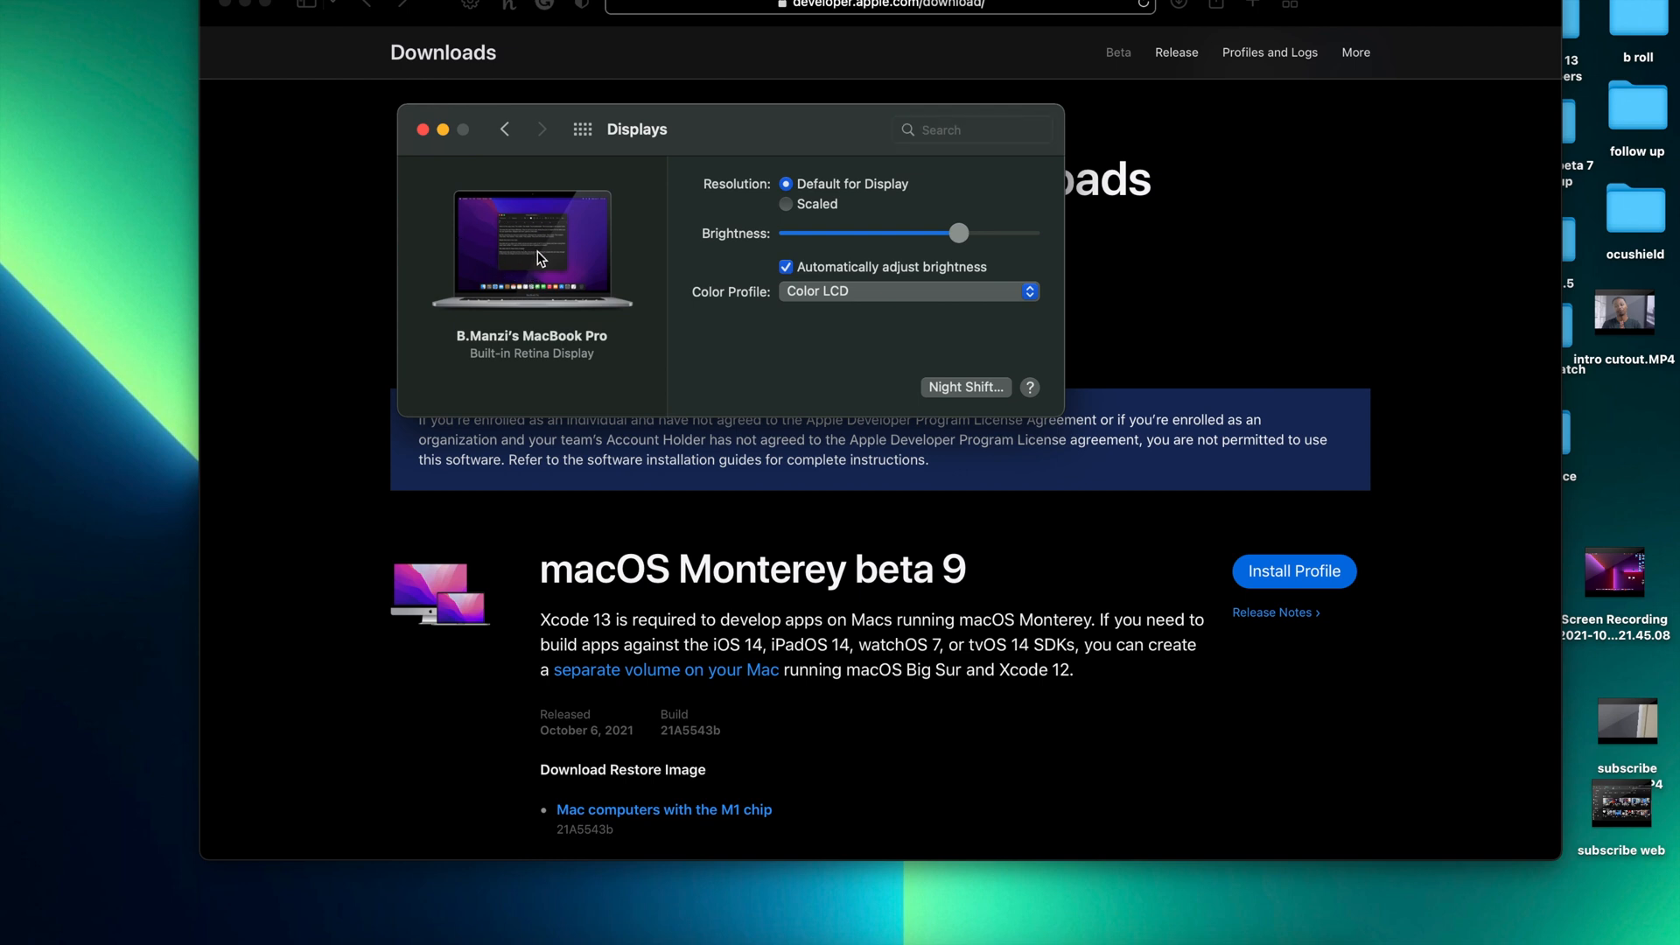
mouse_move(717, 173)
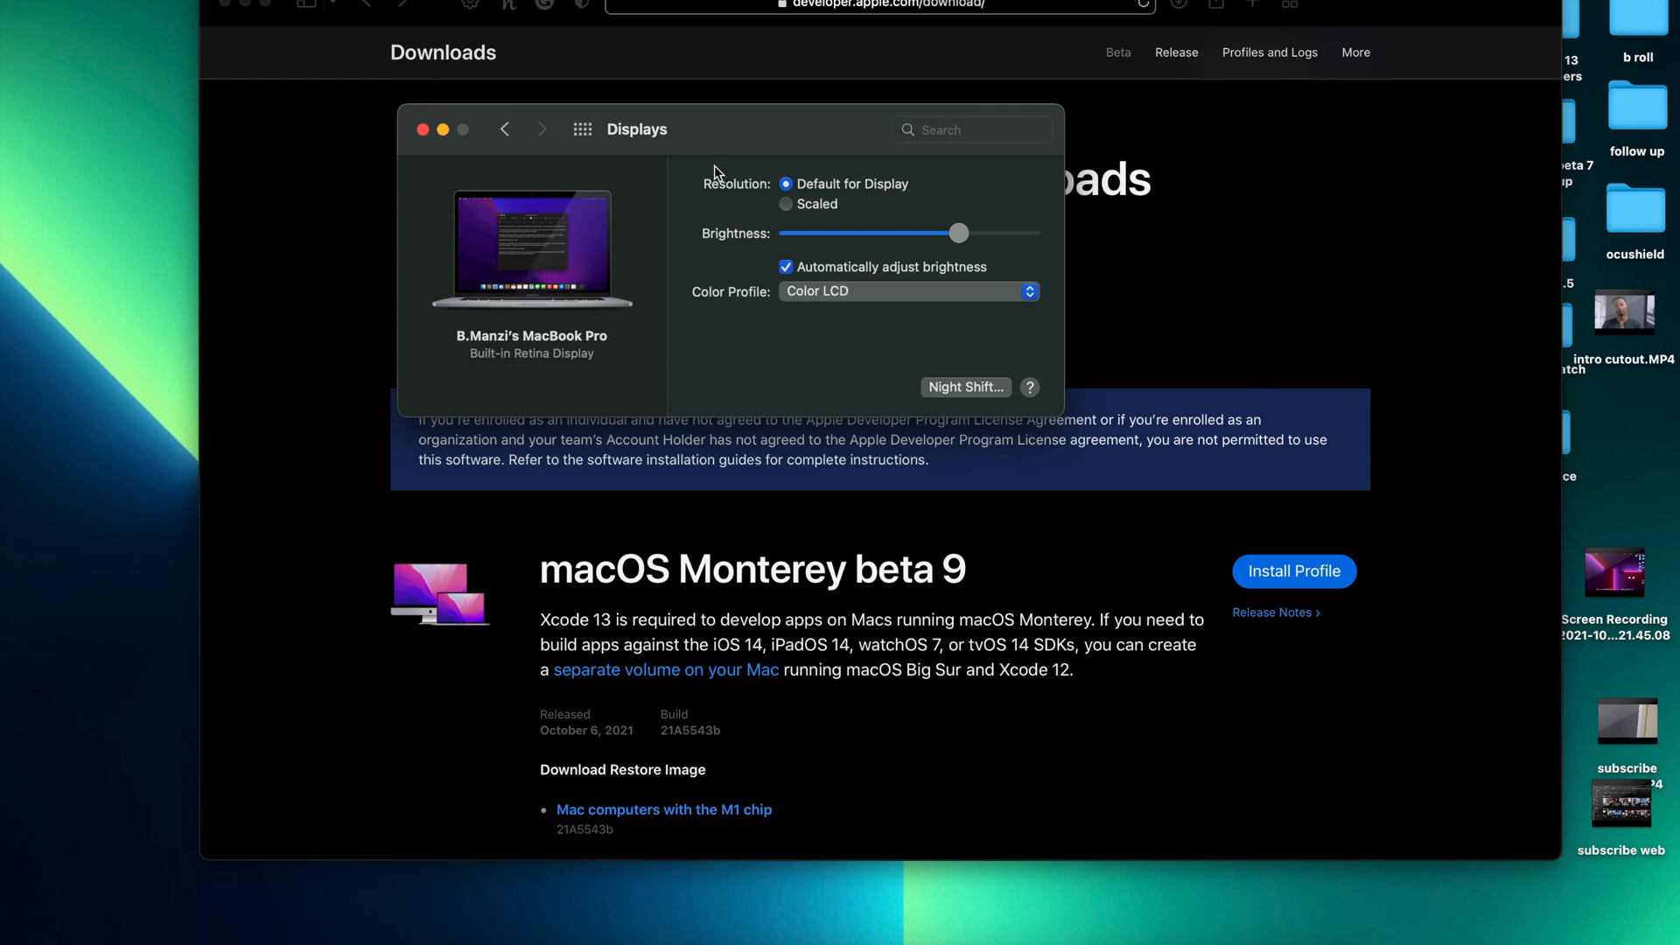
drag(636, 128, 754, 223)
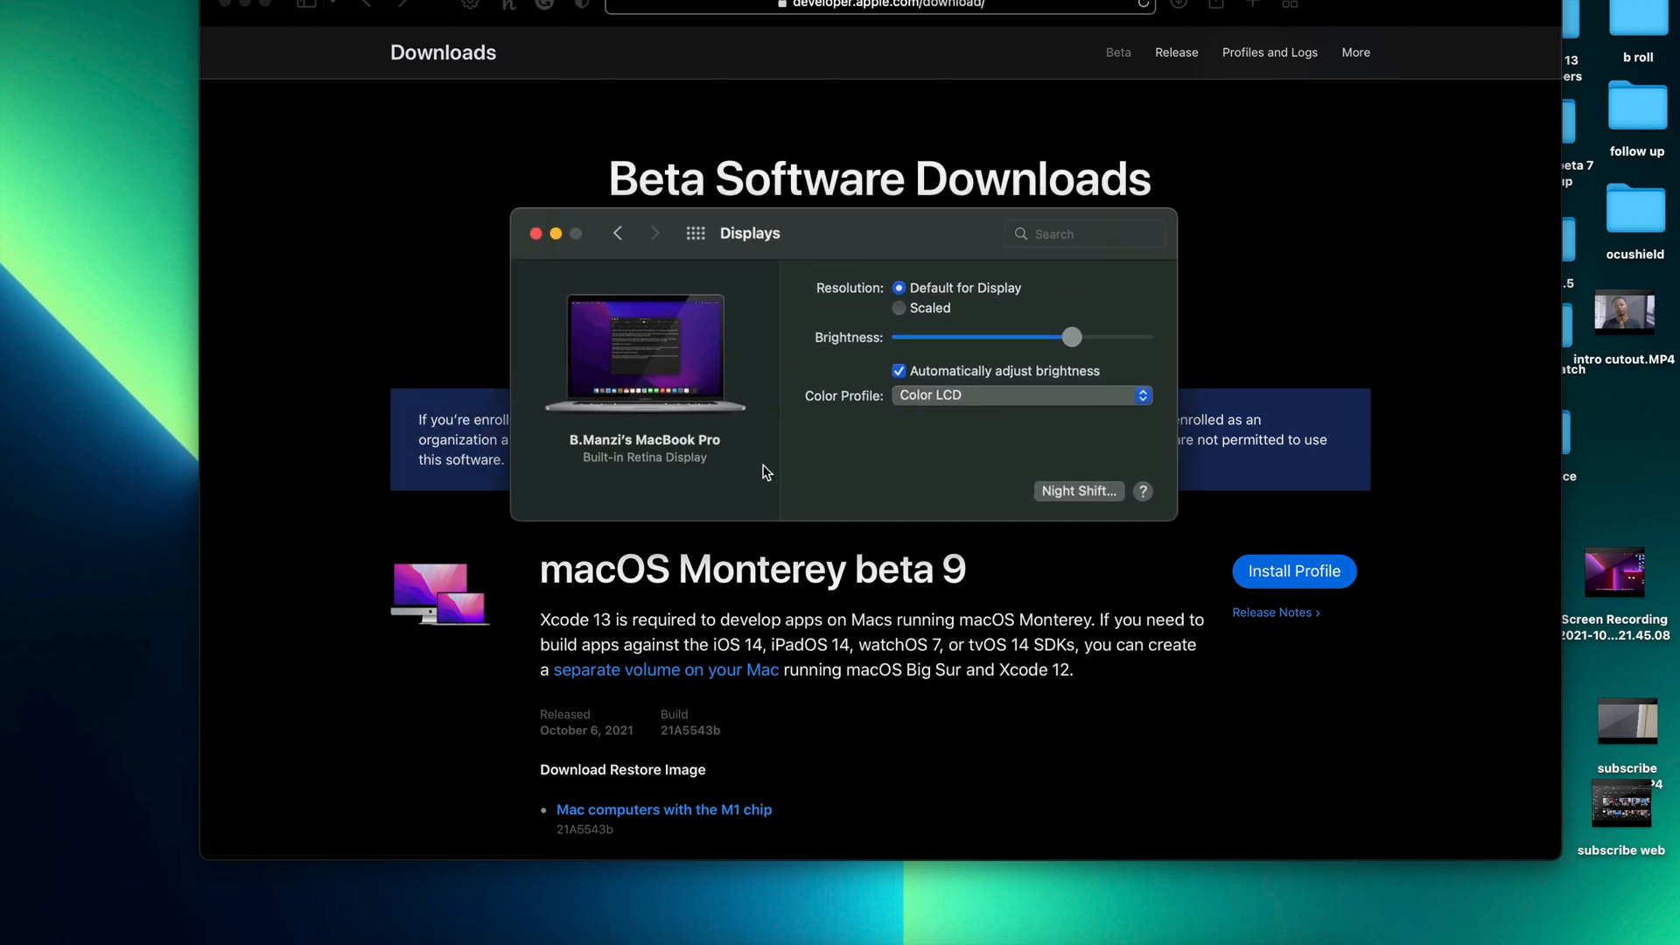
mouse_move(774, 463)
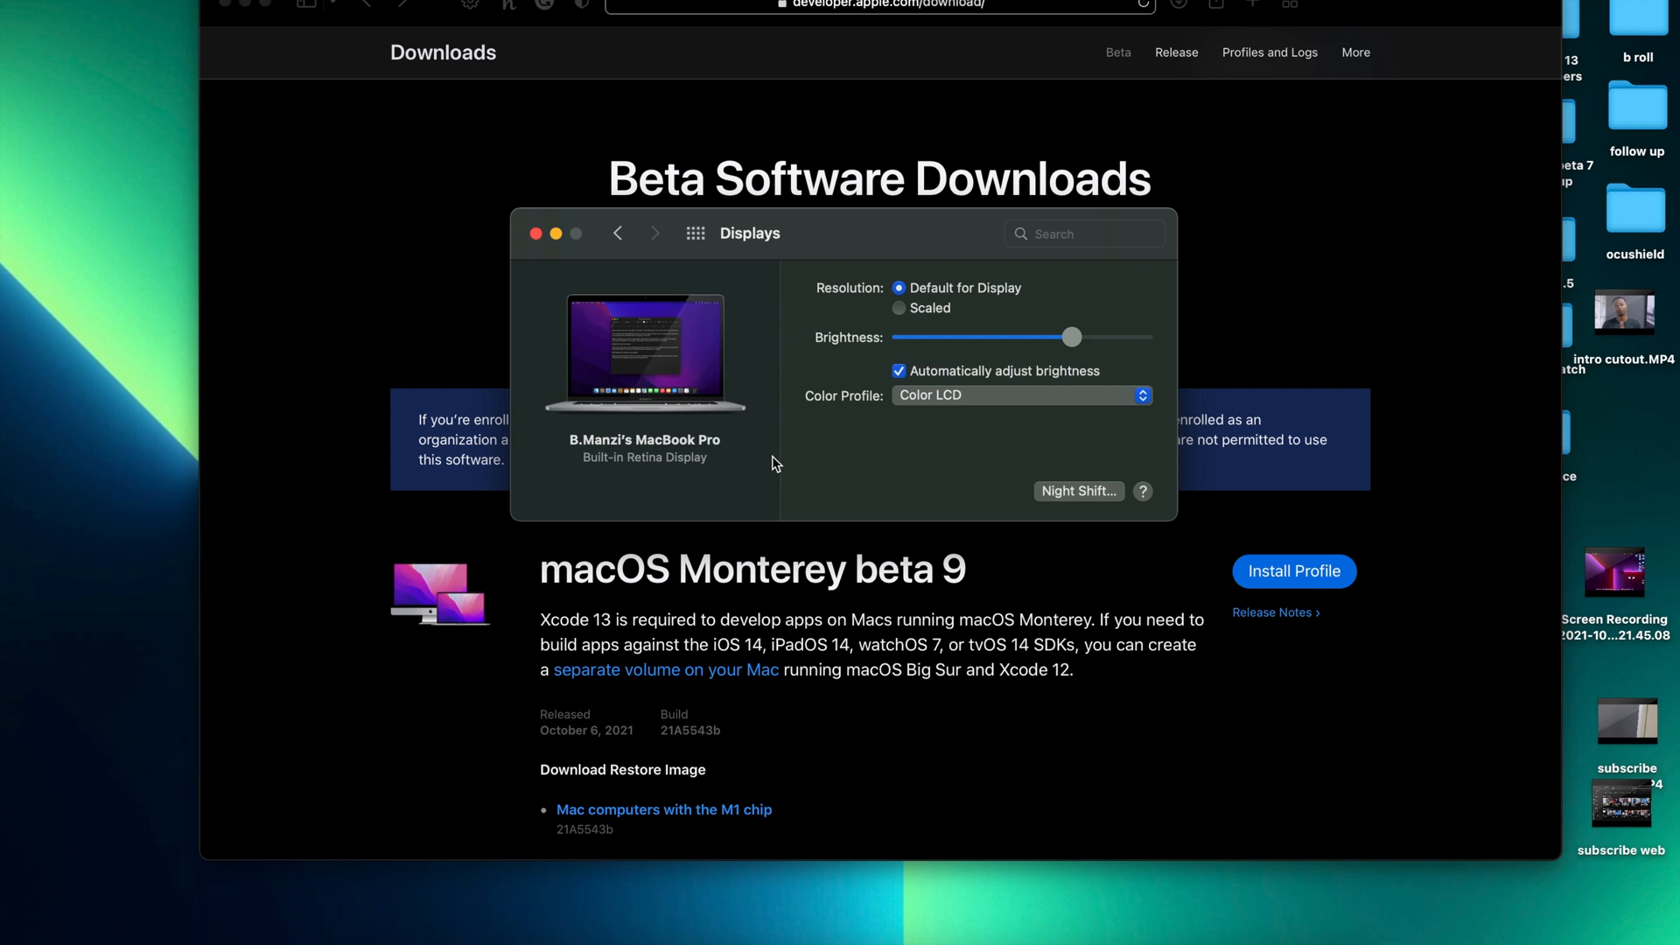
mouse_move(788, 278)
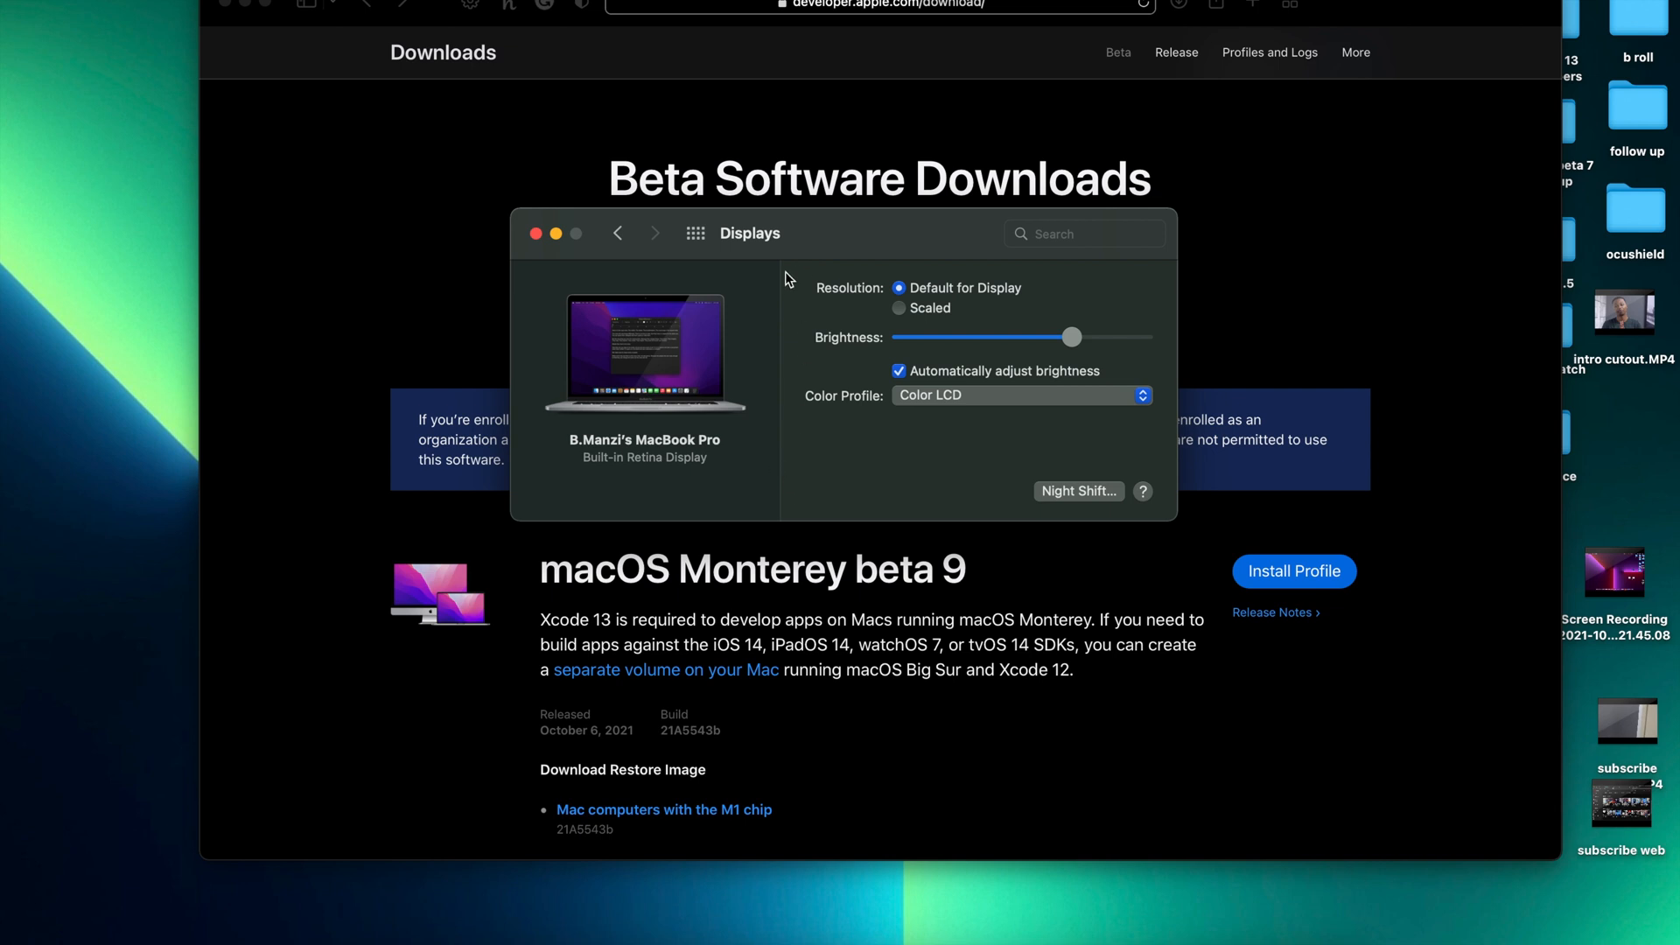
mouse_move(626, 487)
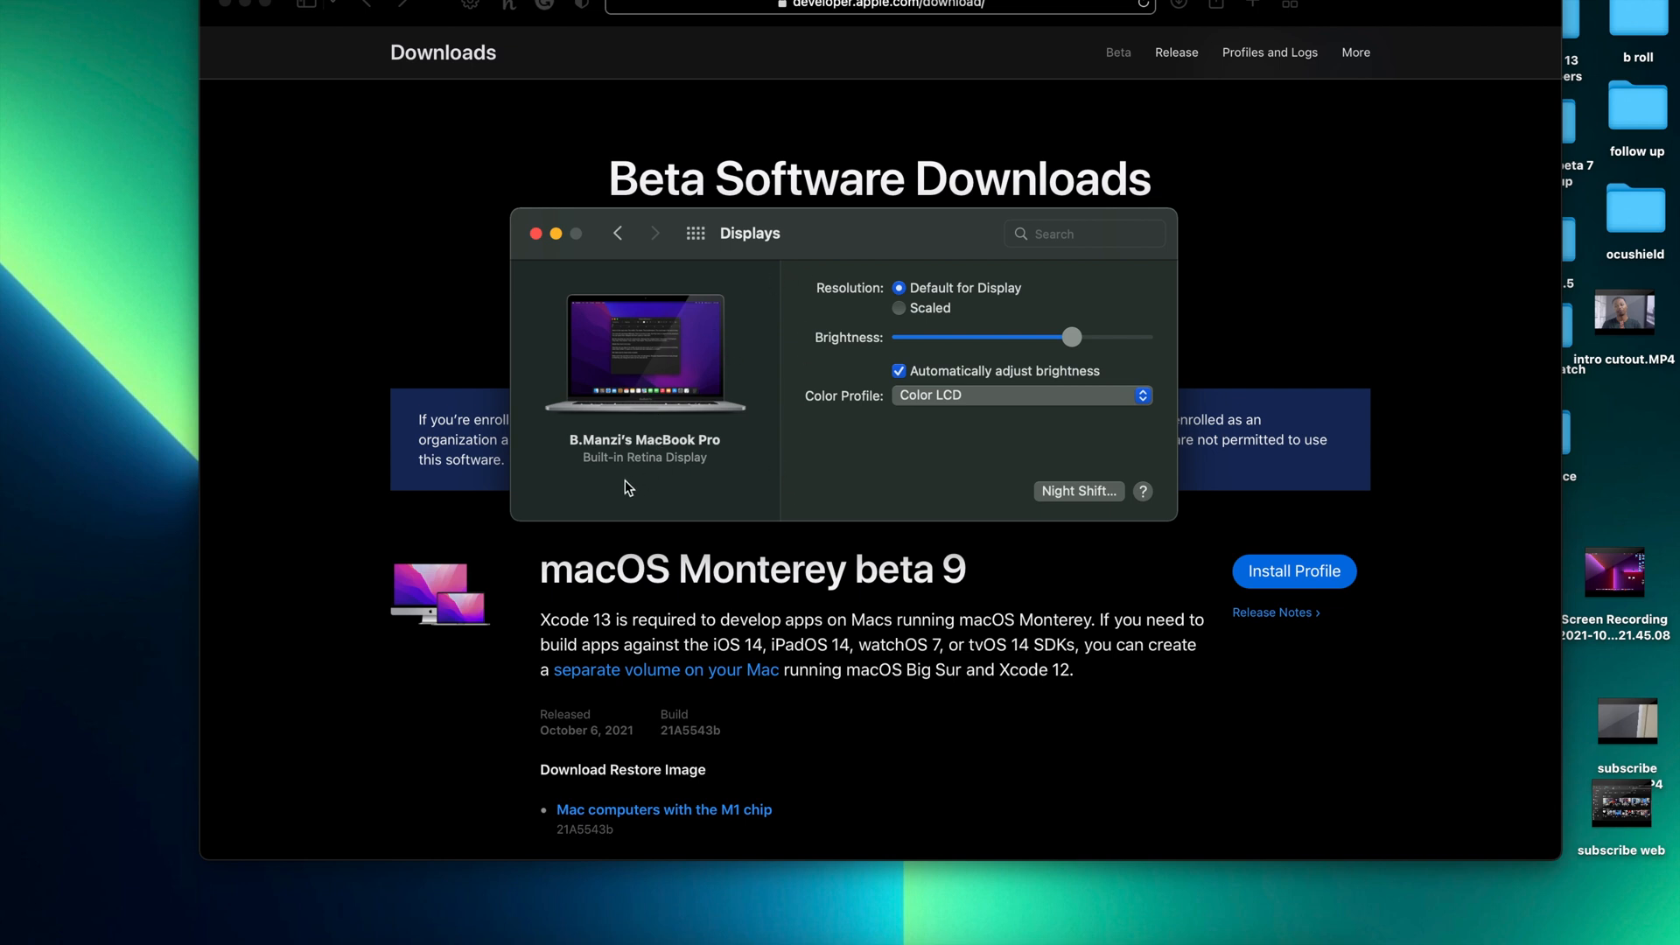
mouse_move(766, 281)
text(un)
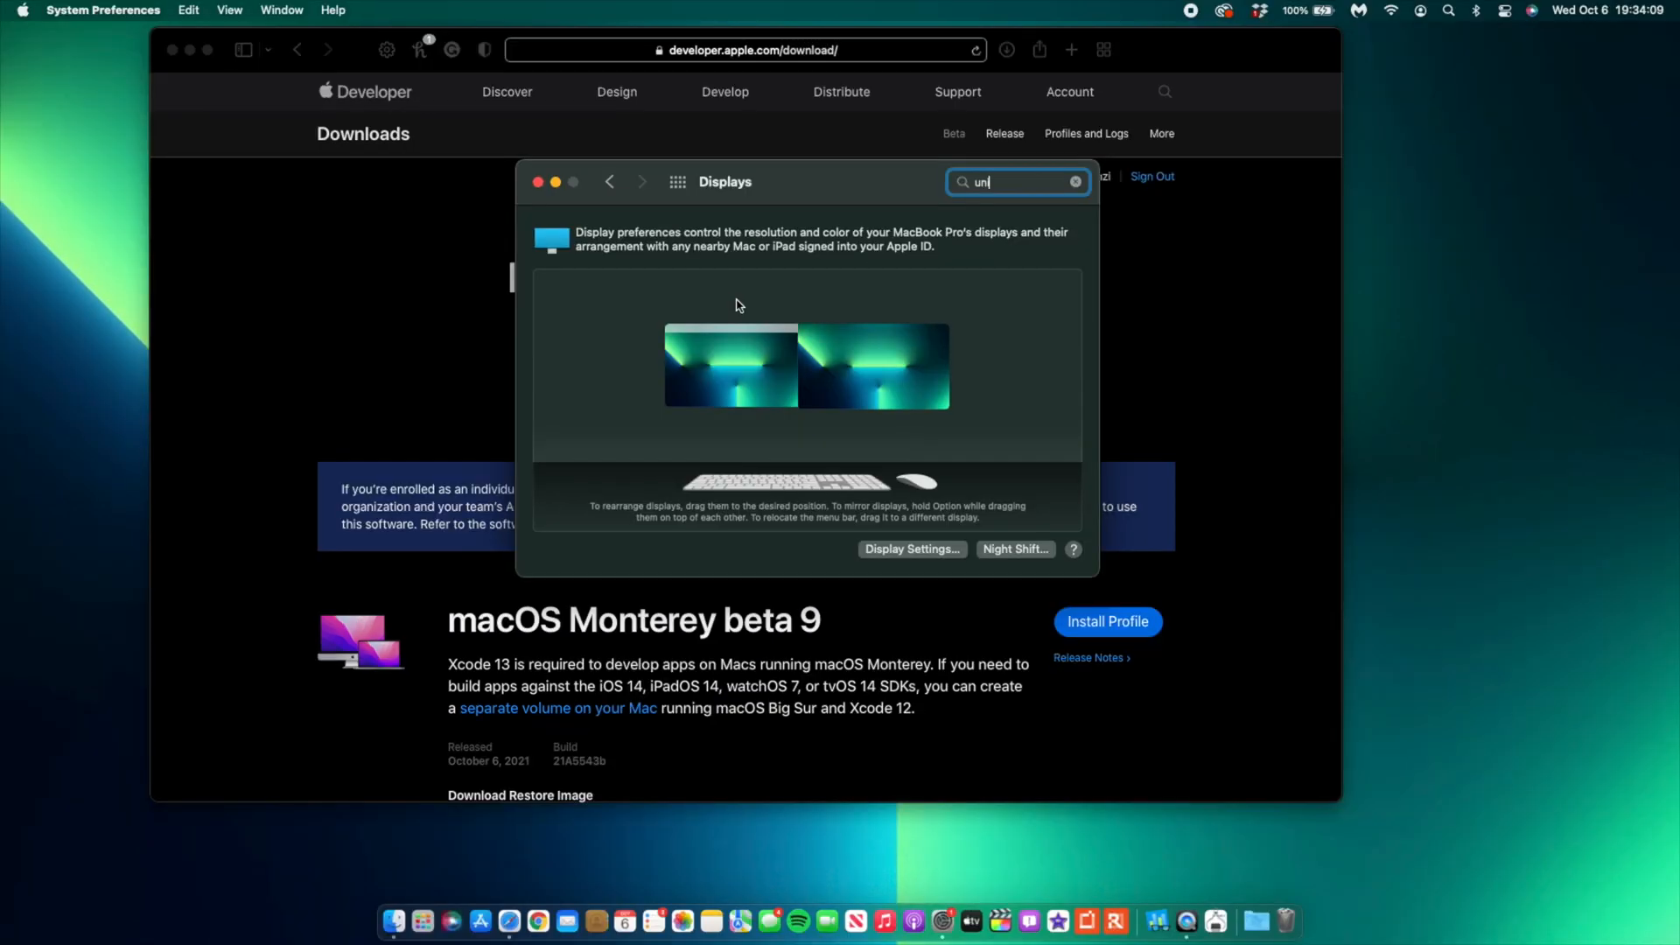
mouse_move(586, 204)
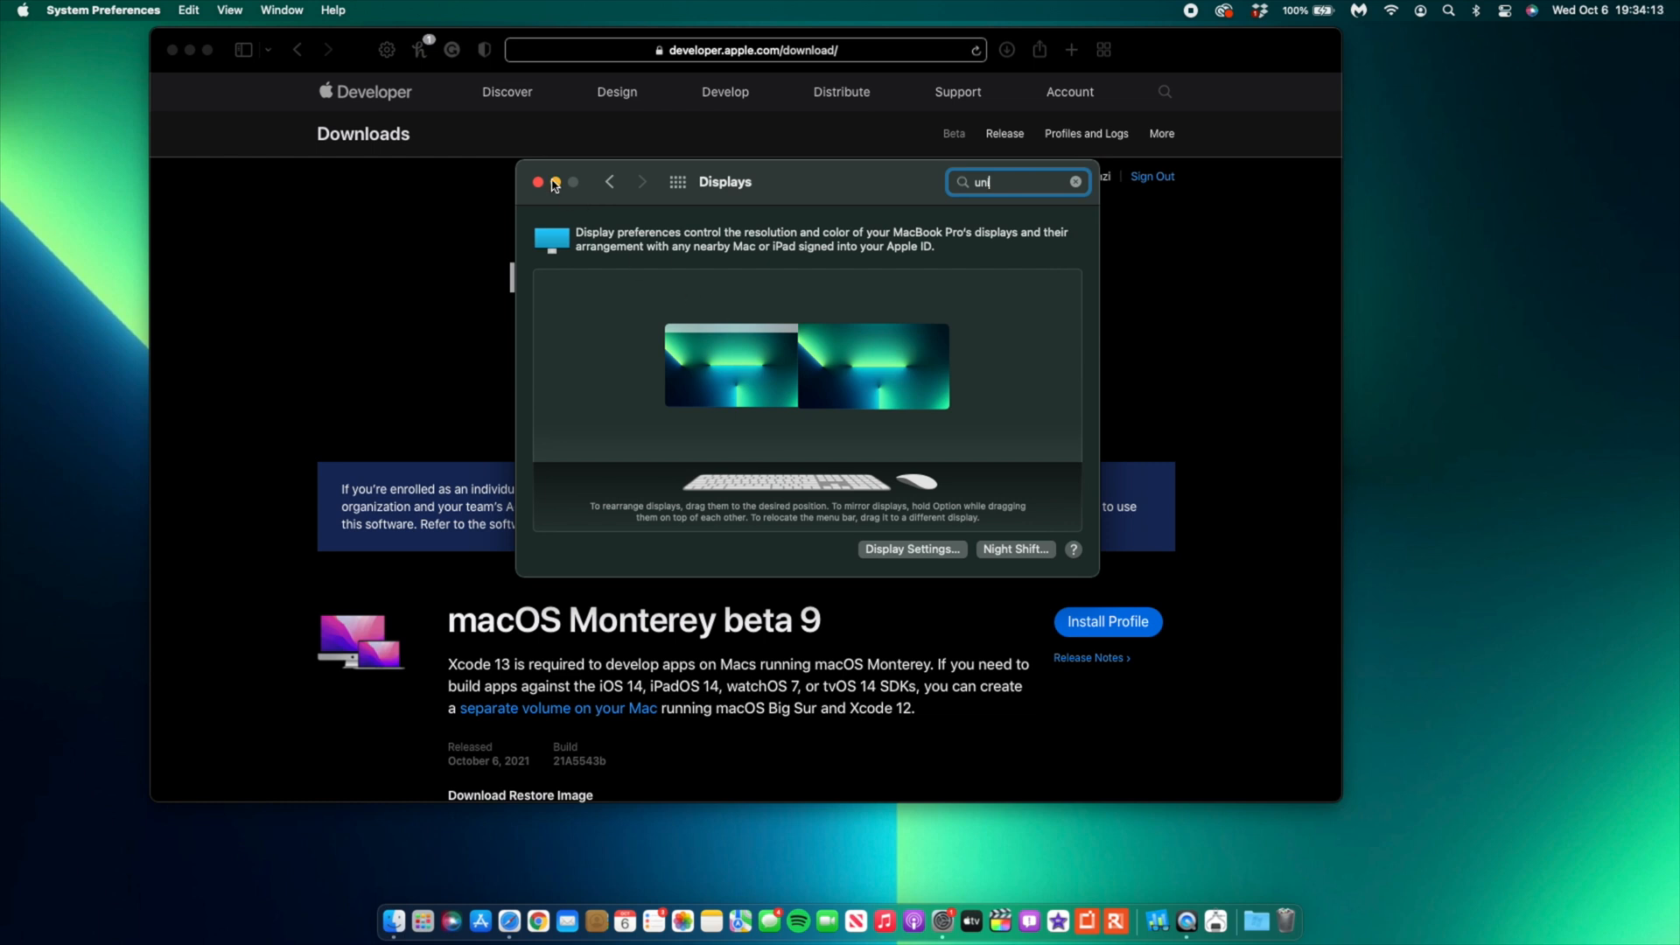
mouse_move(538, 183)
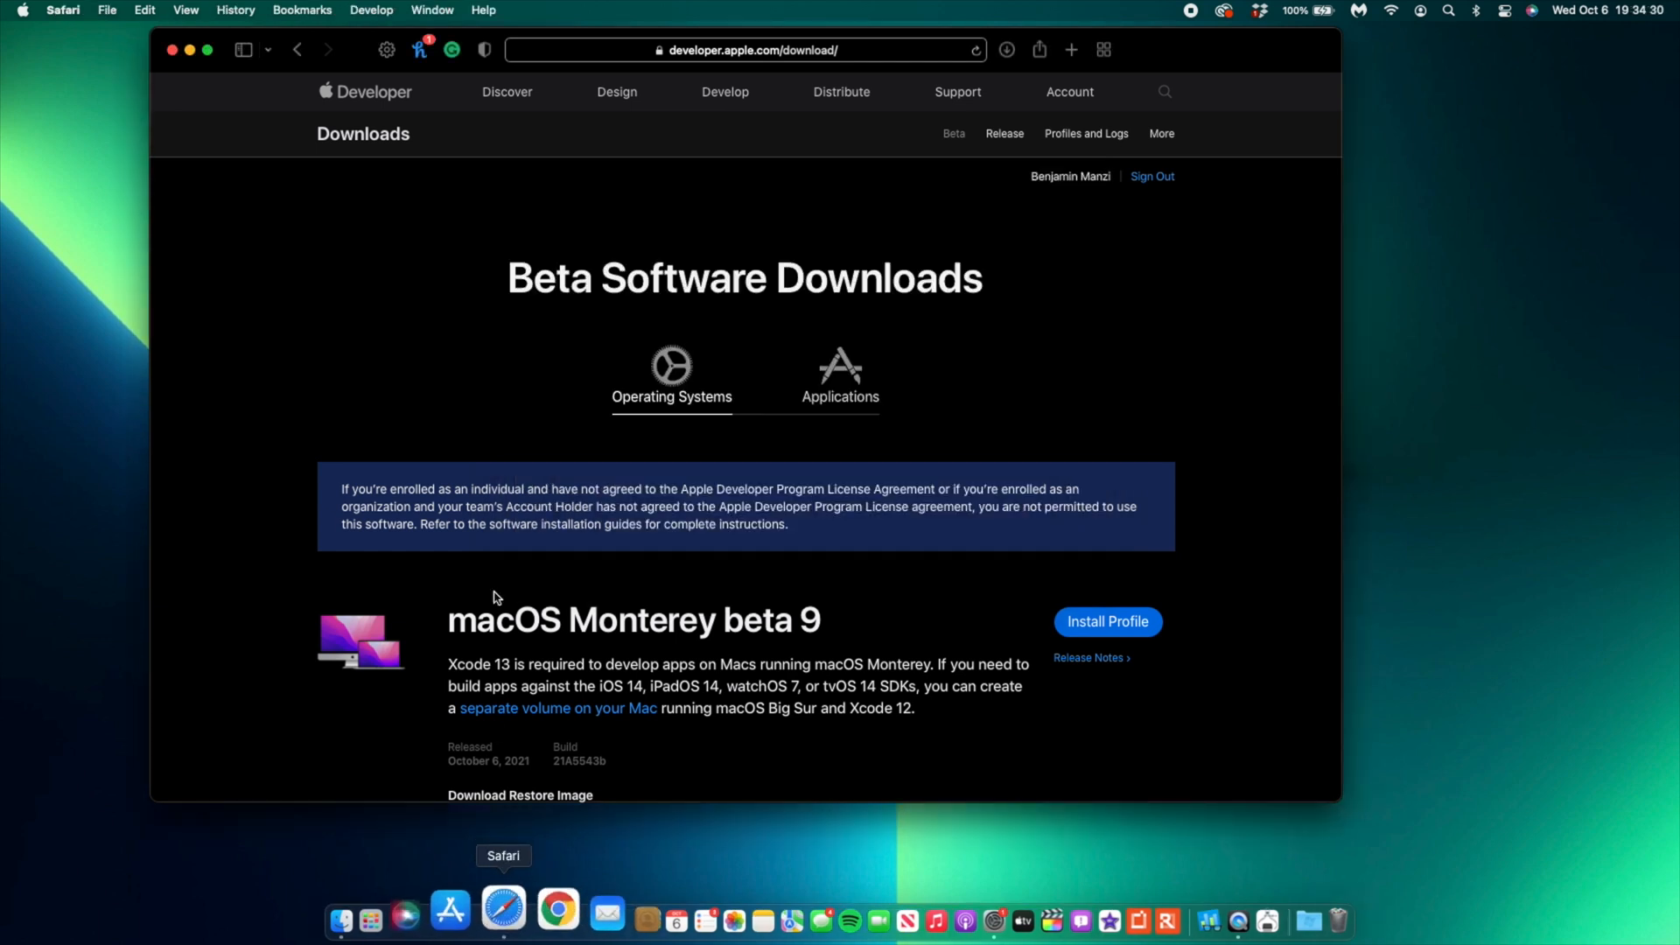
Show About Safari and highlight the build number of Version 15.1 (17612.2.9.1.1).
click(62, 10)
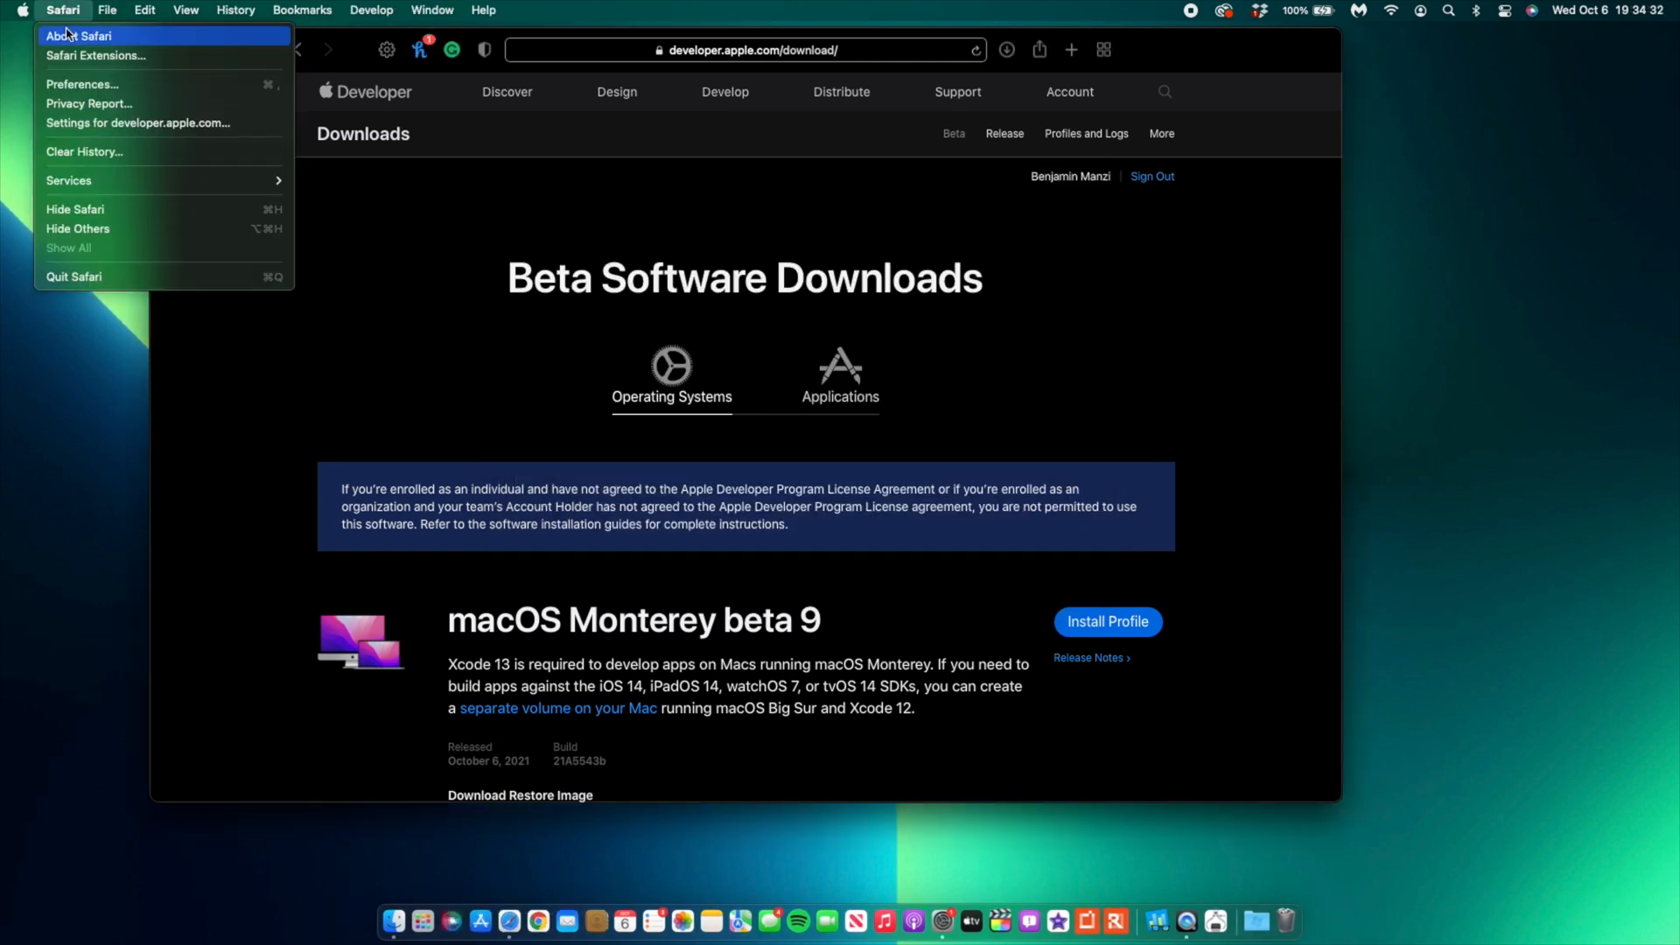
click(78, 35)
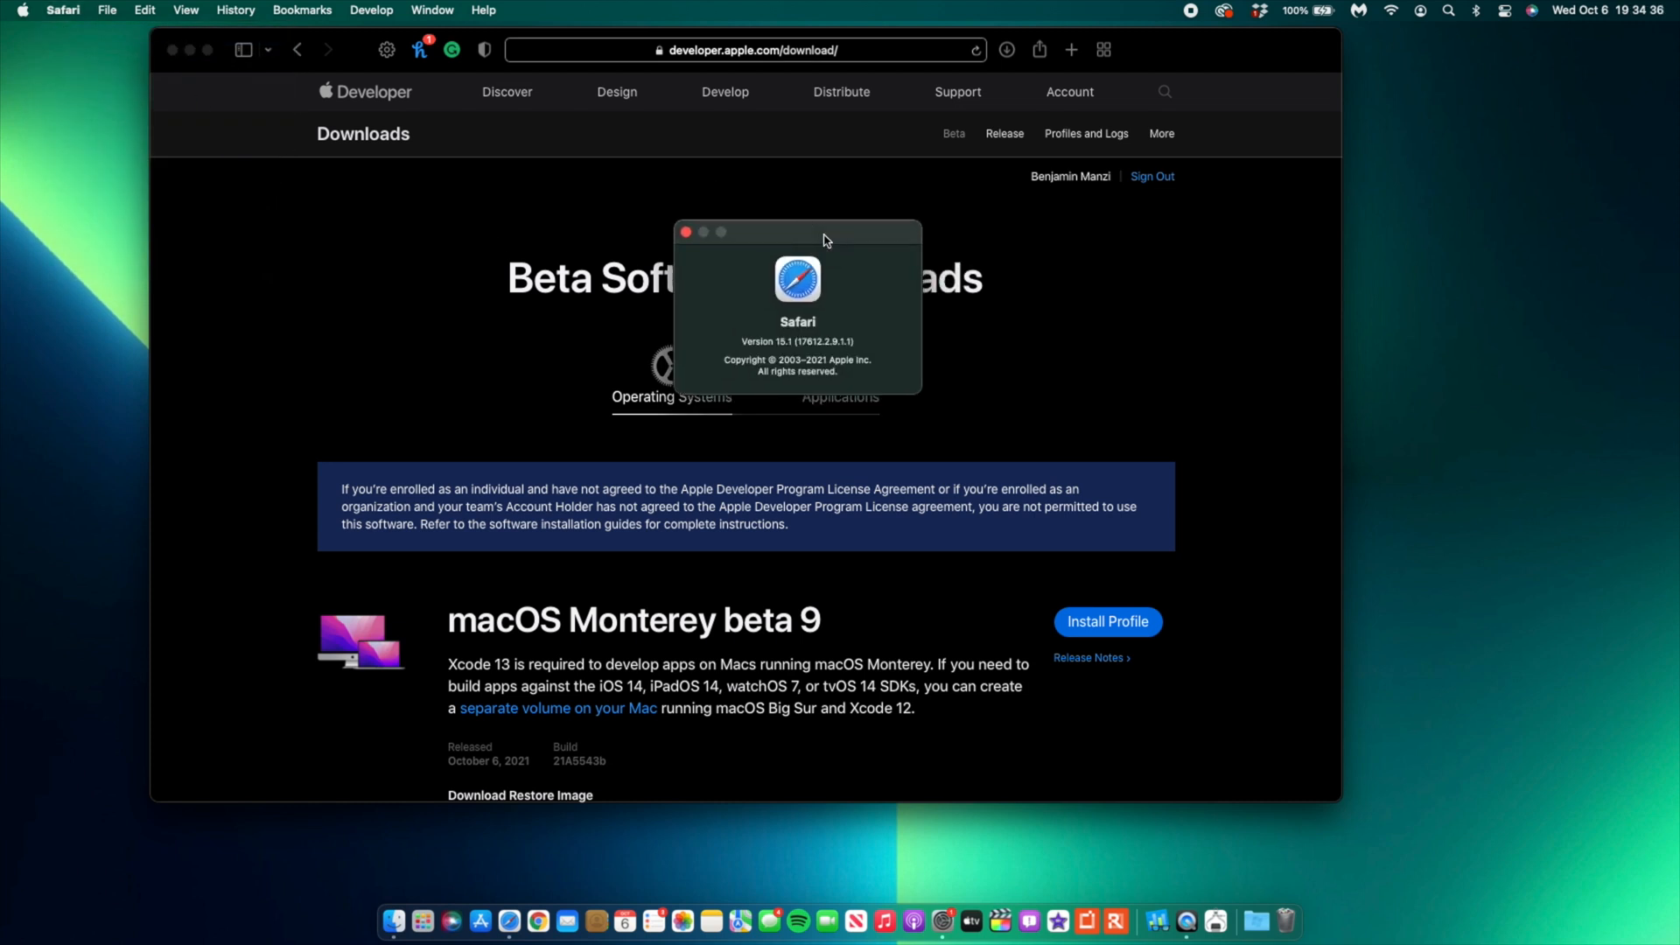
mouse_move(784, 354)
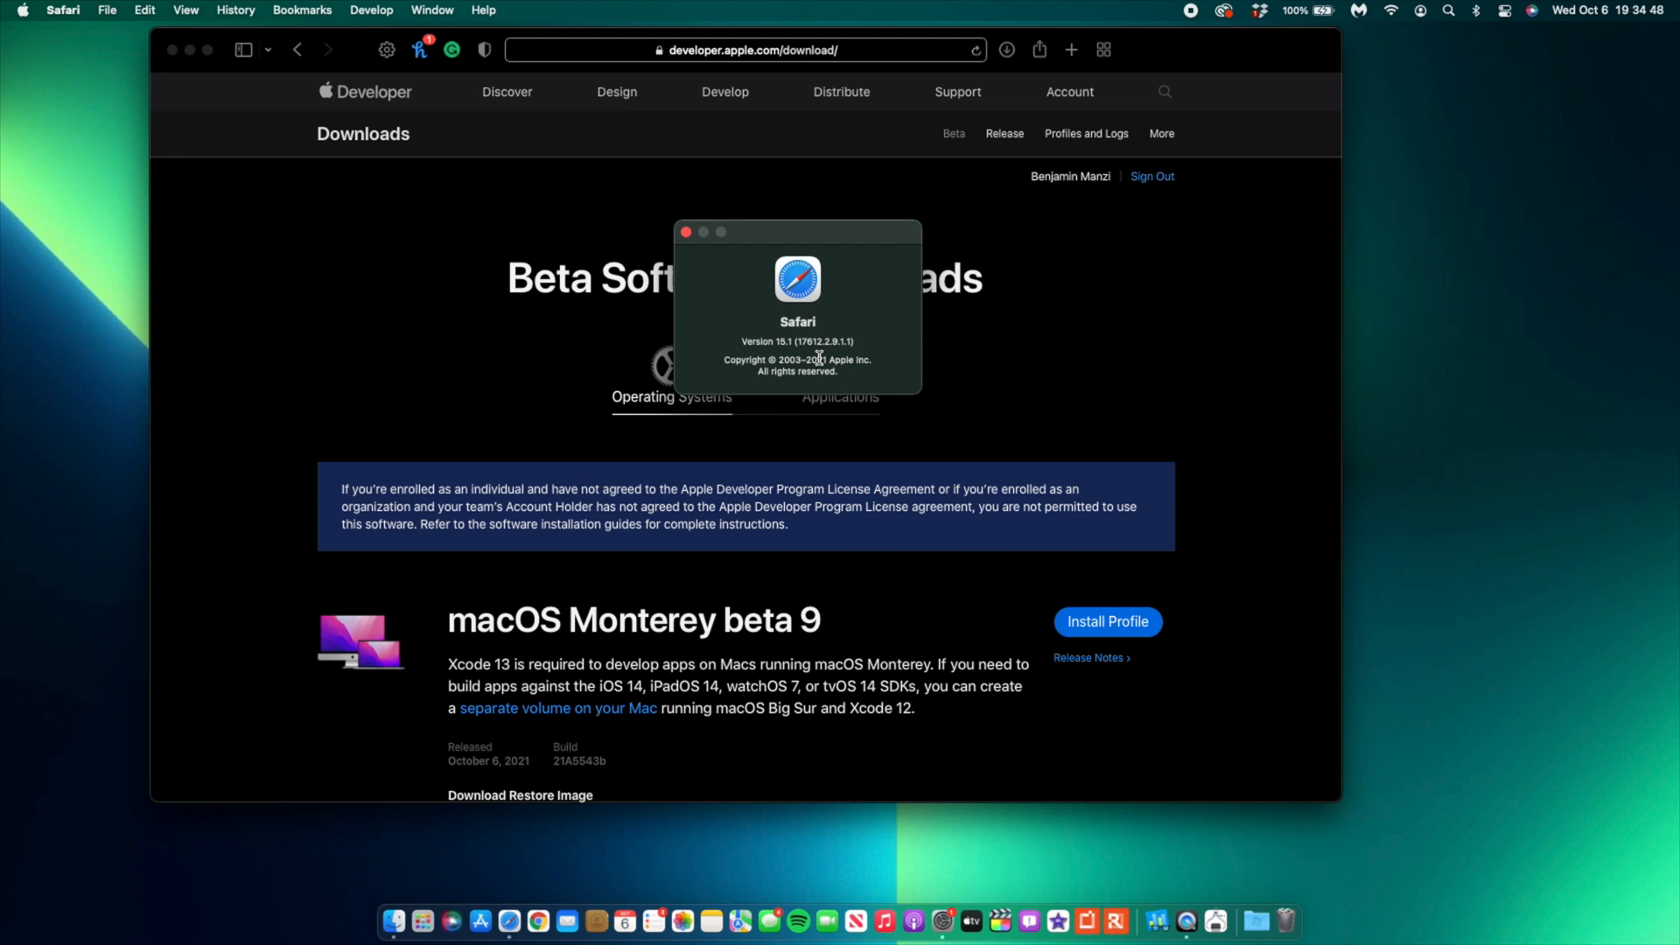
mouse_move(850, 356)
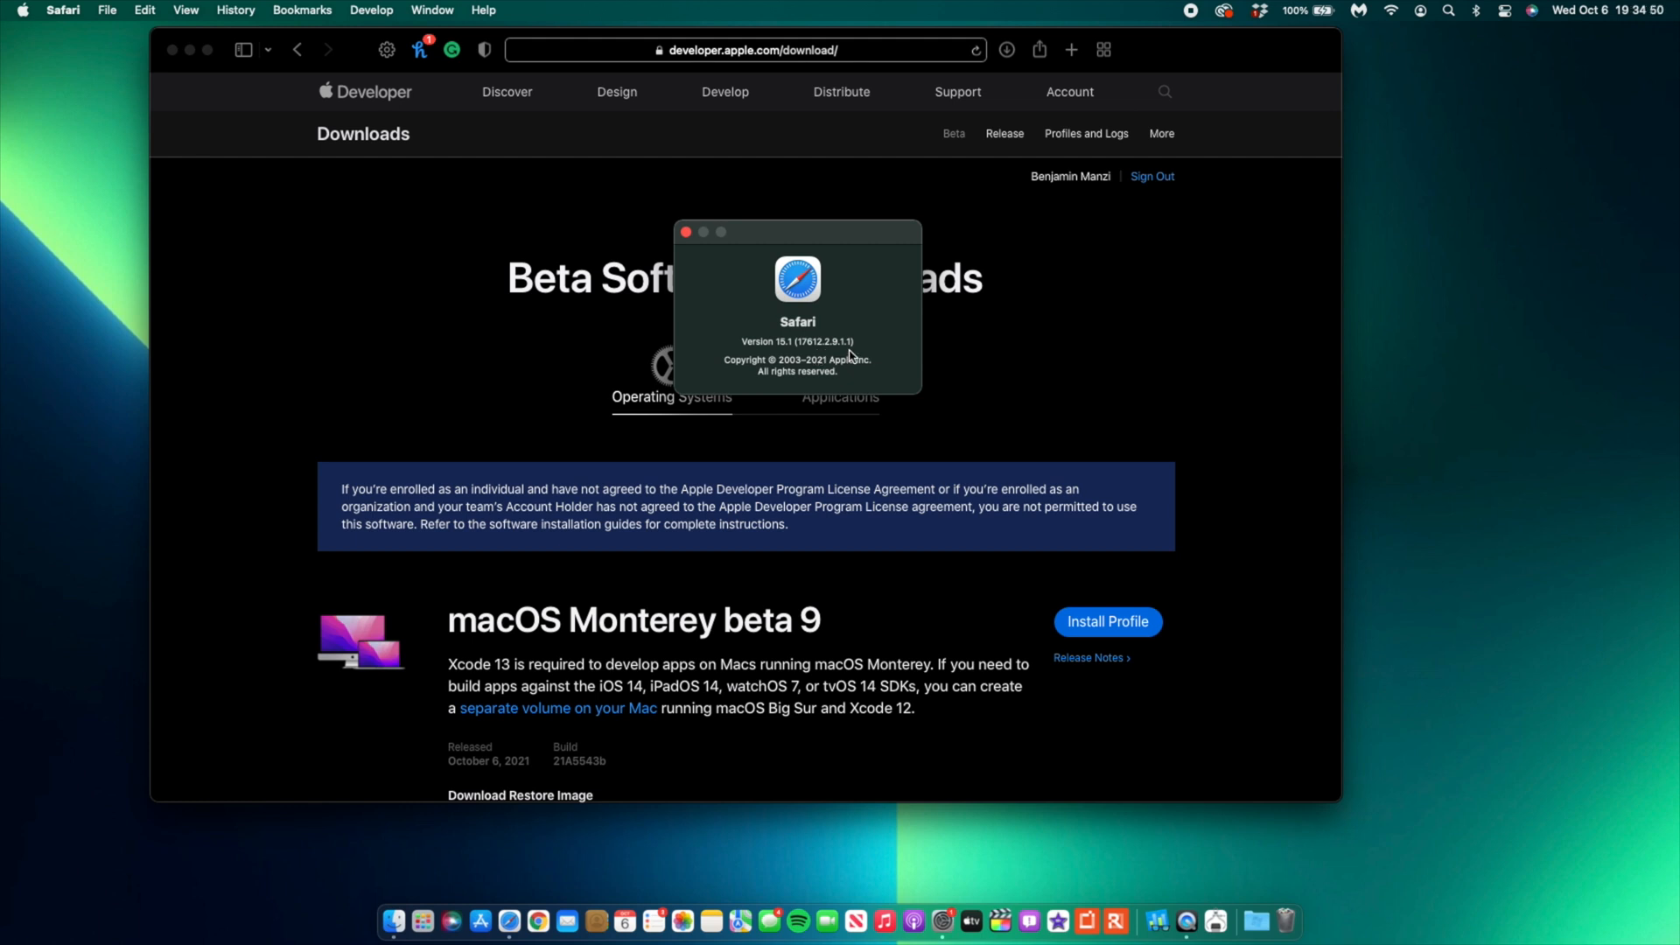
double_click(839, 342)
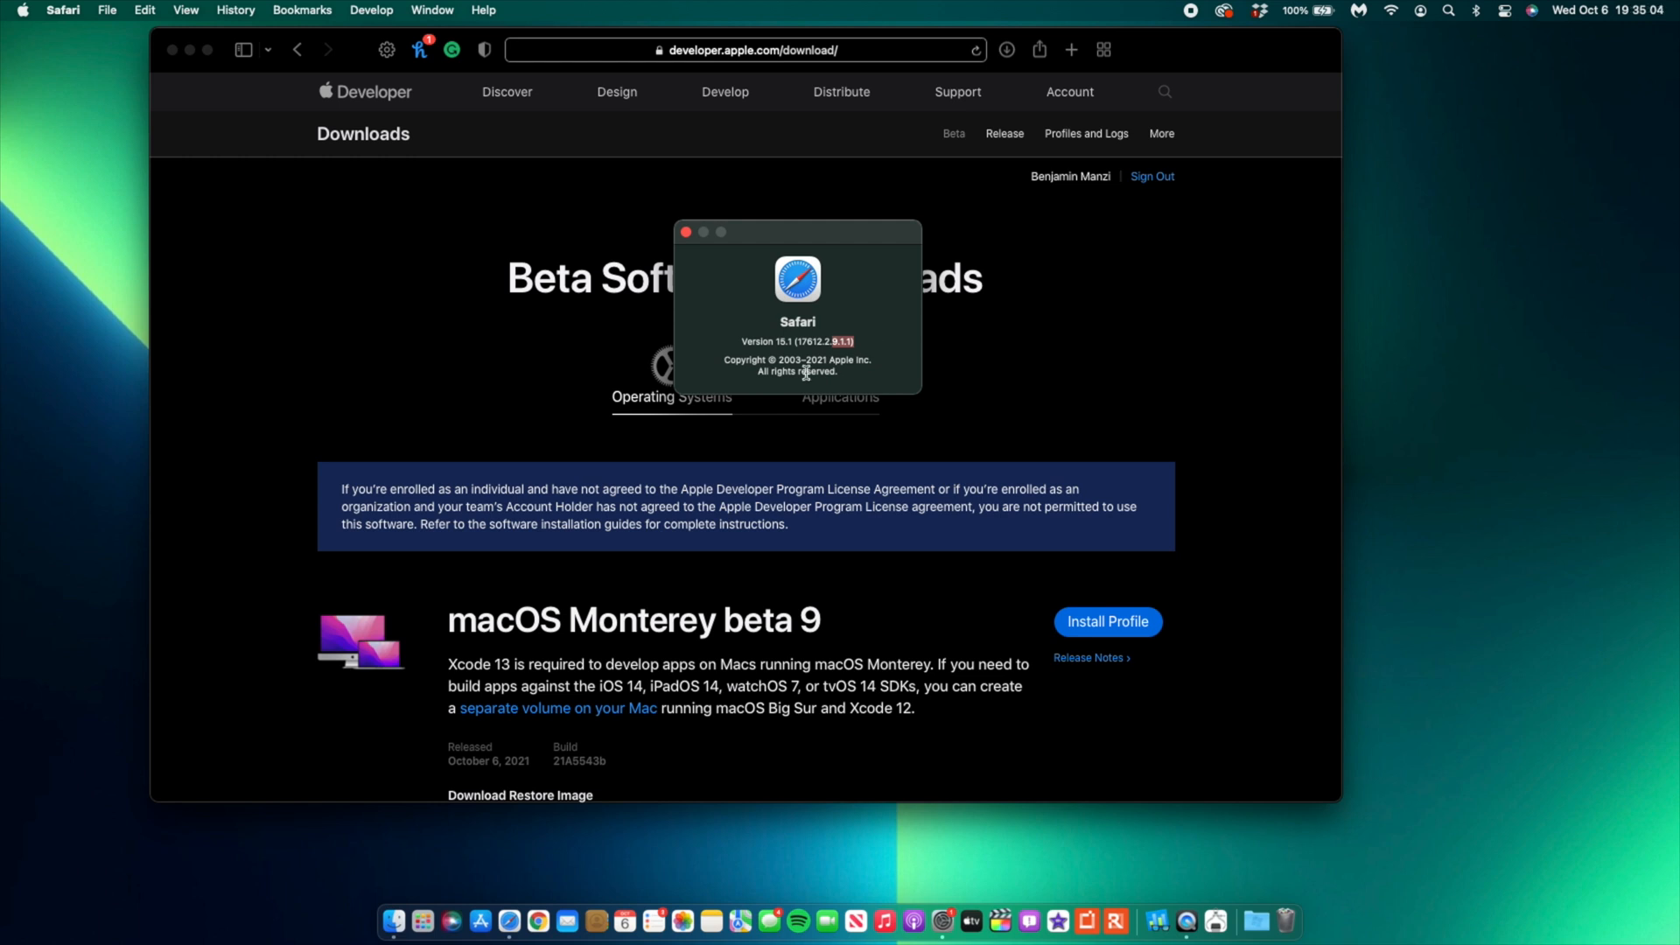
mouse_move(843, 358)
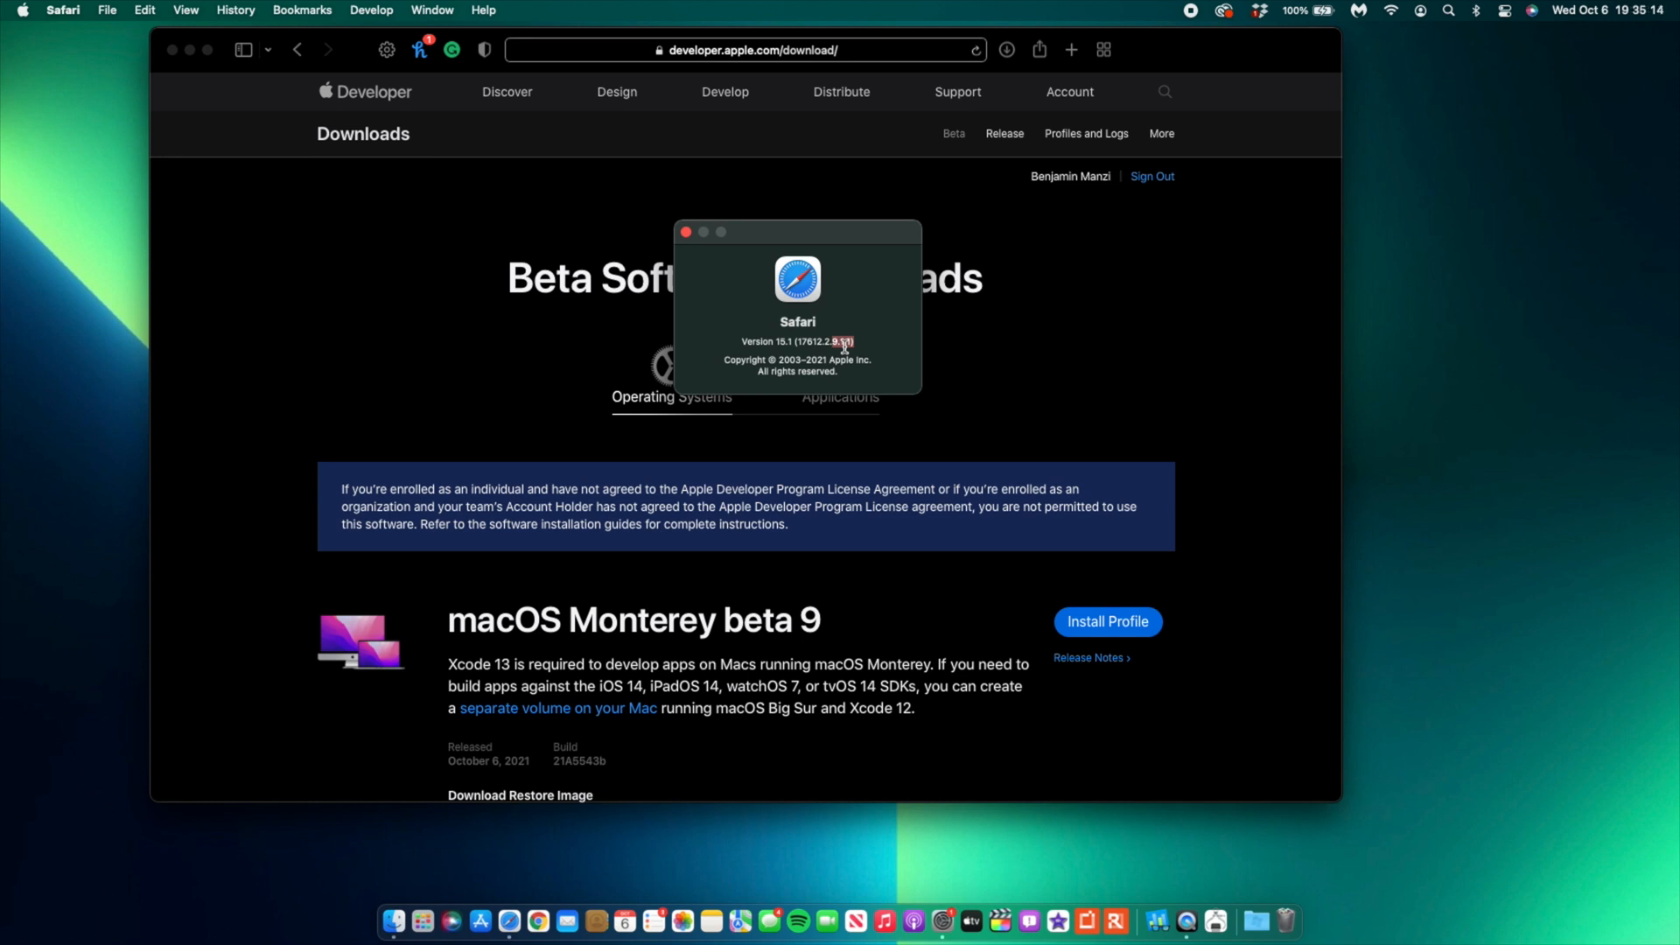
mouse_move(845, 116)
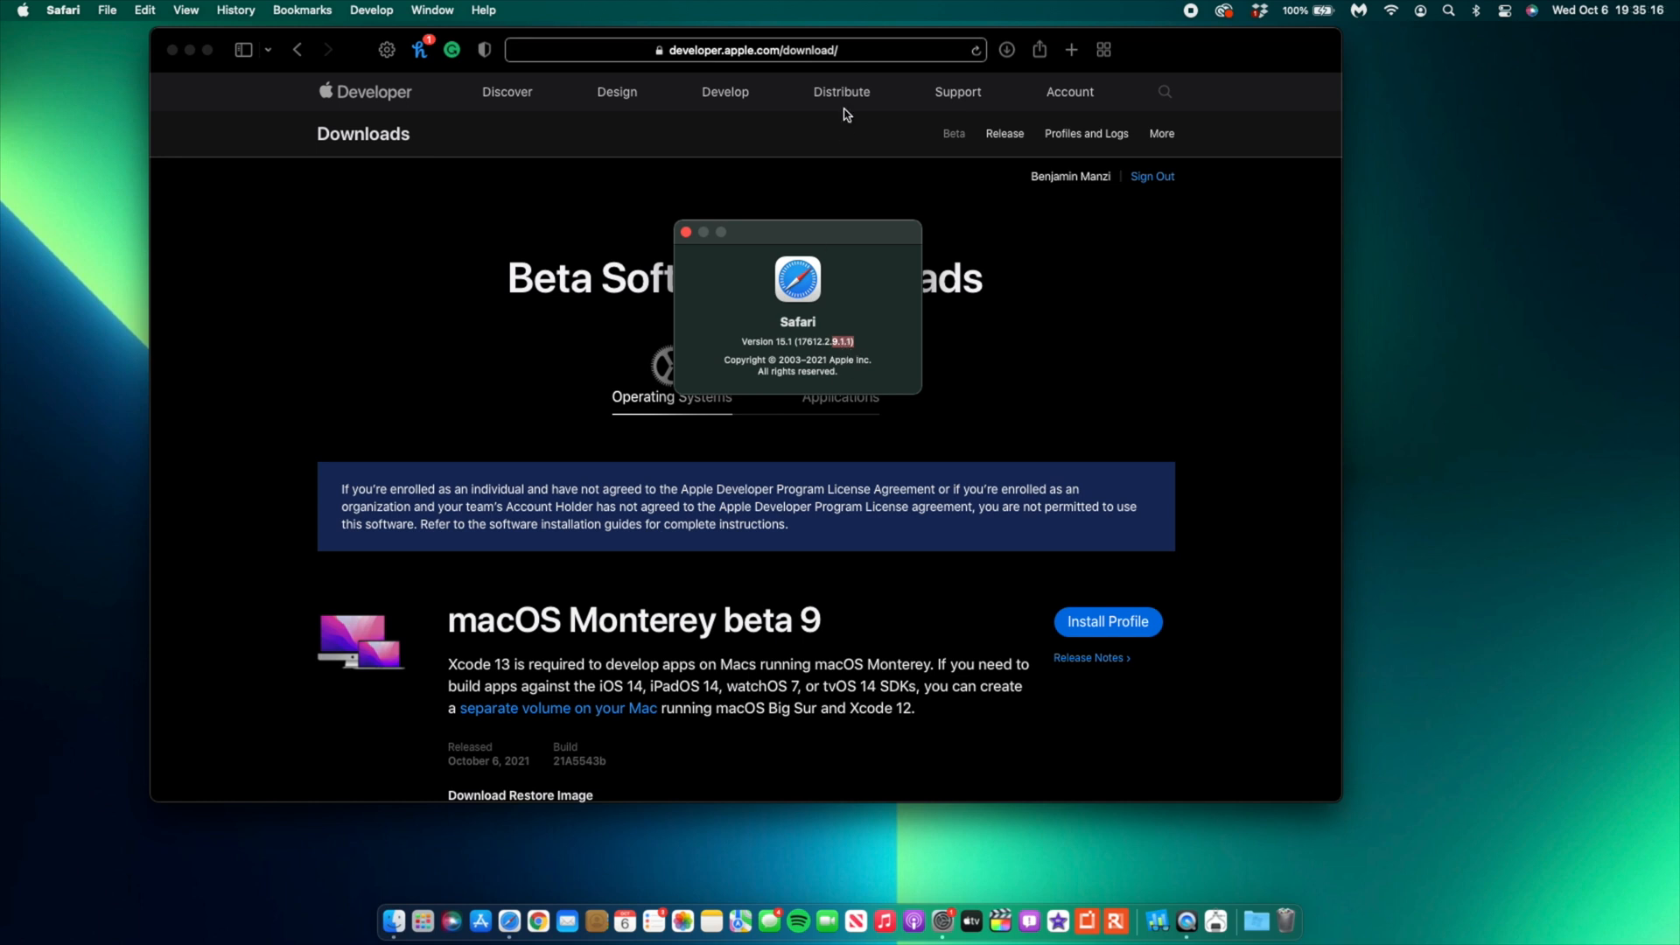
mouse_move(685, 267)
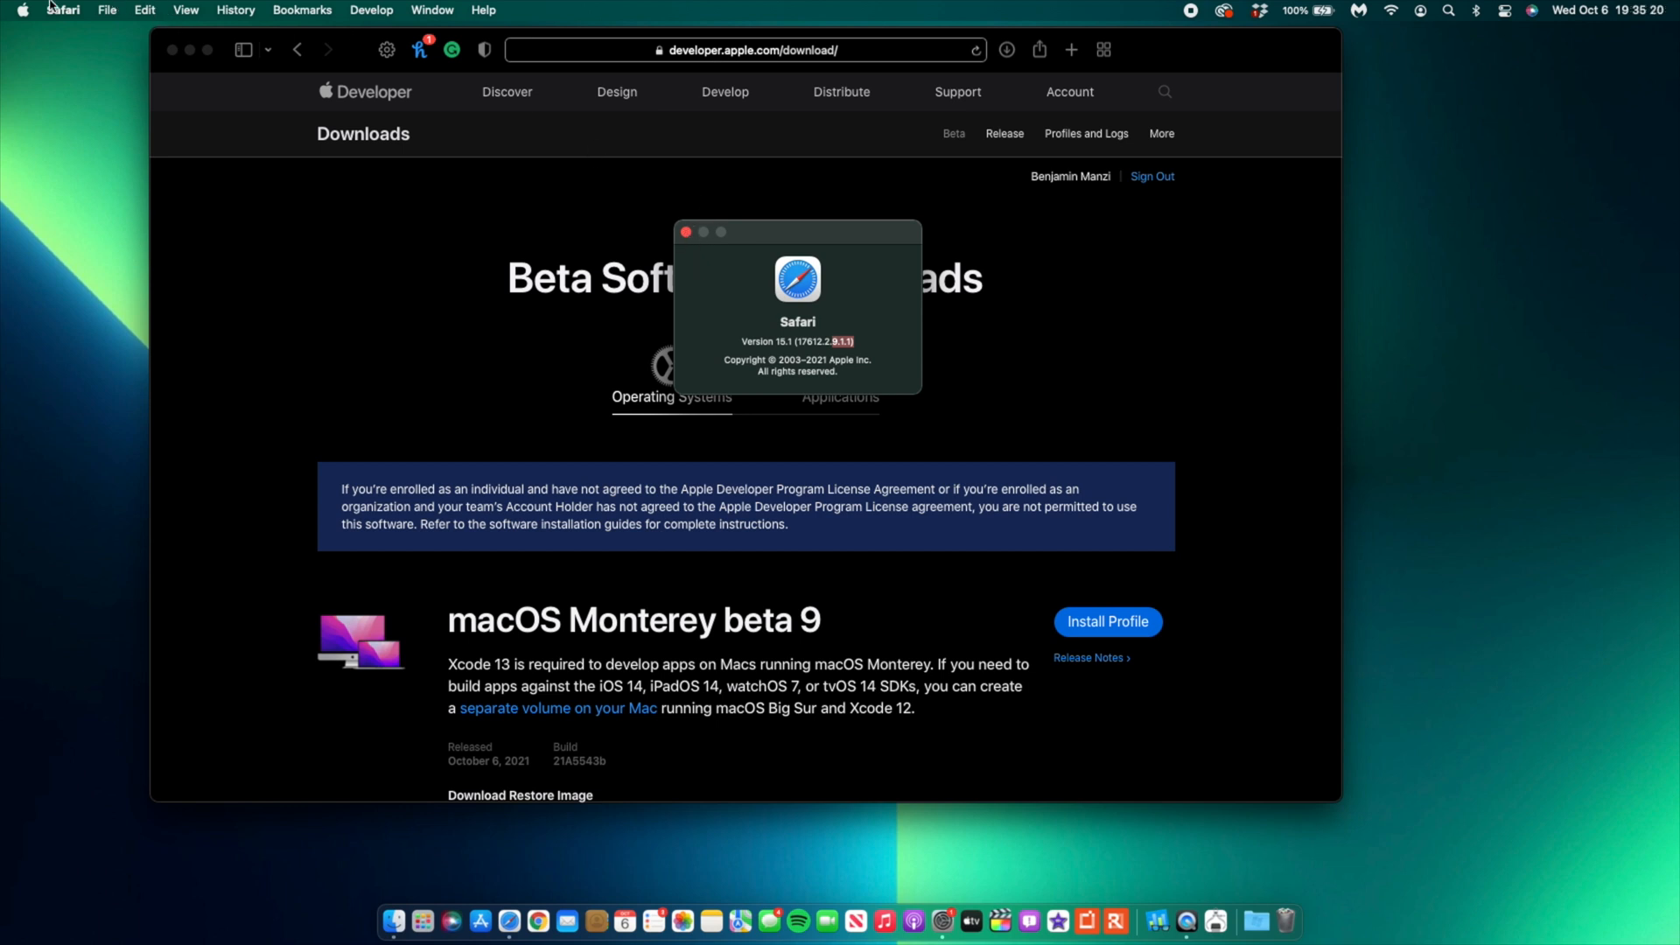
View Safari's Tabs preferences, then close the Preferences window.
click(62, 9)
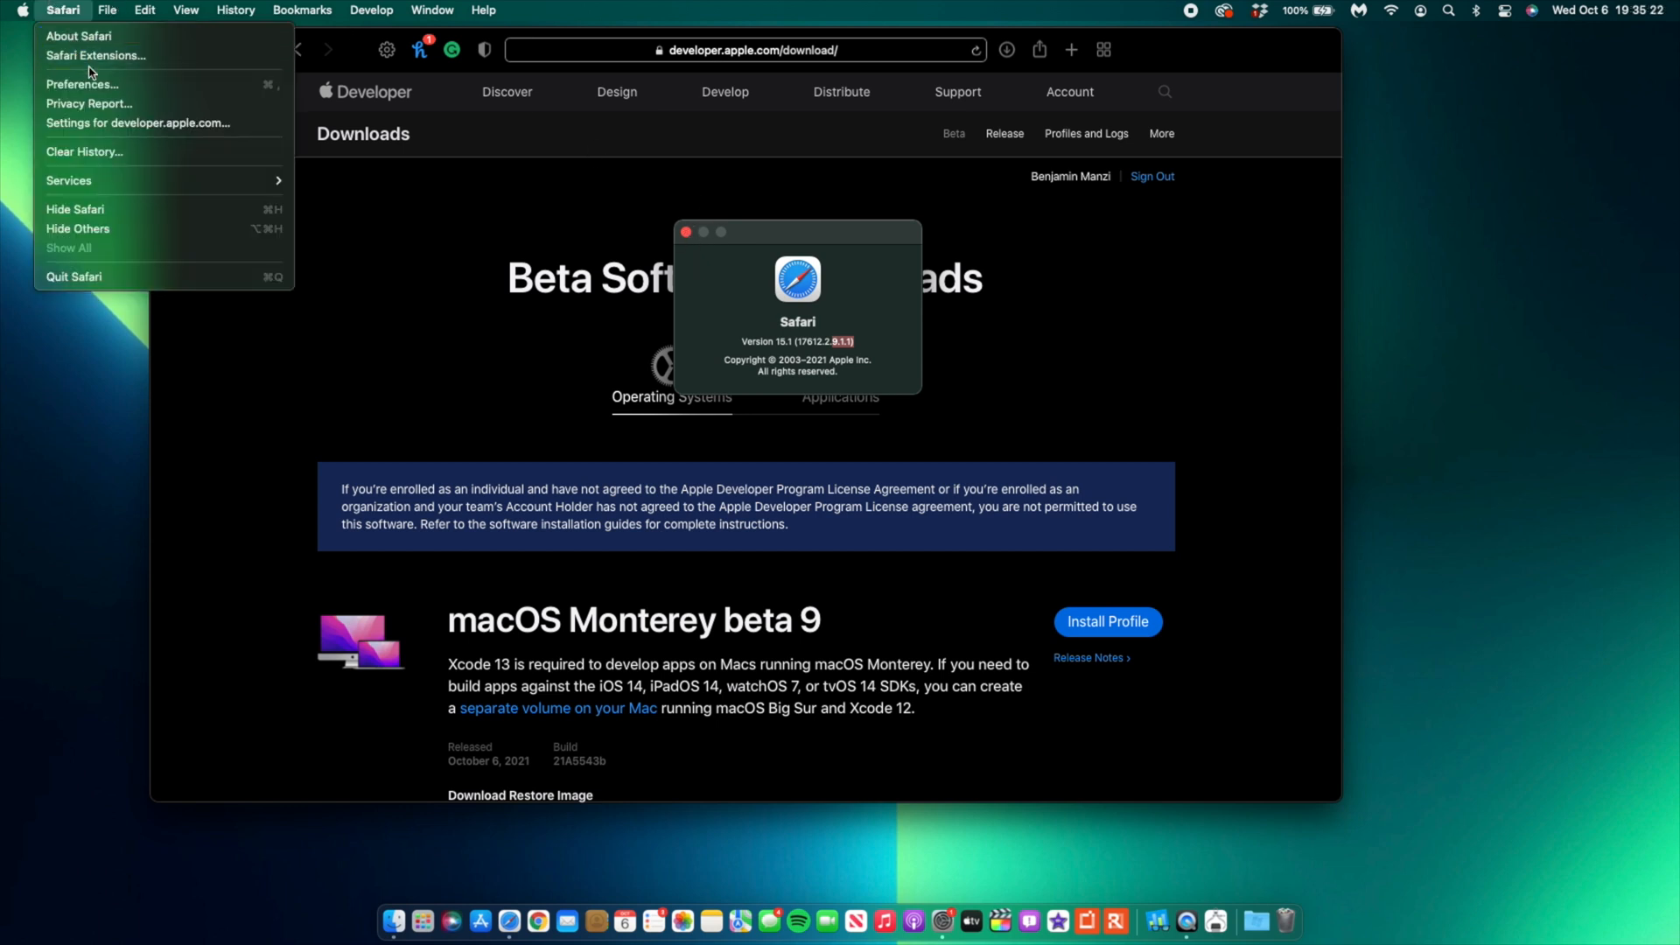
click(81, 84)
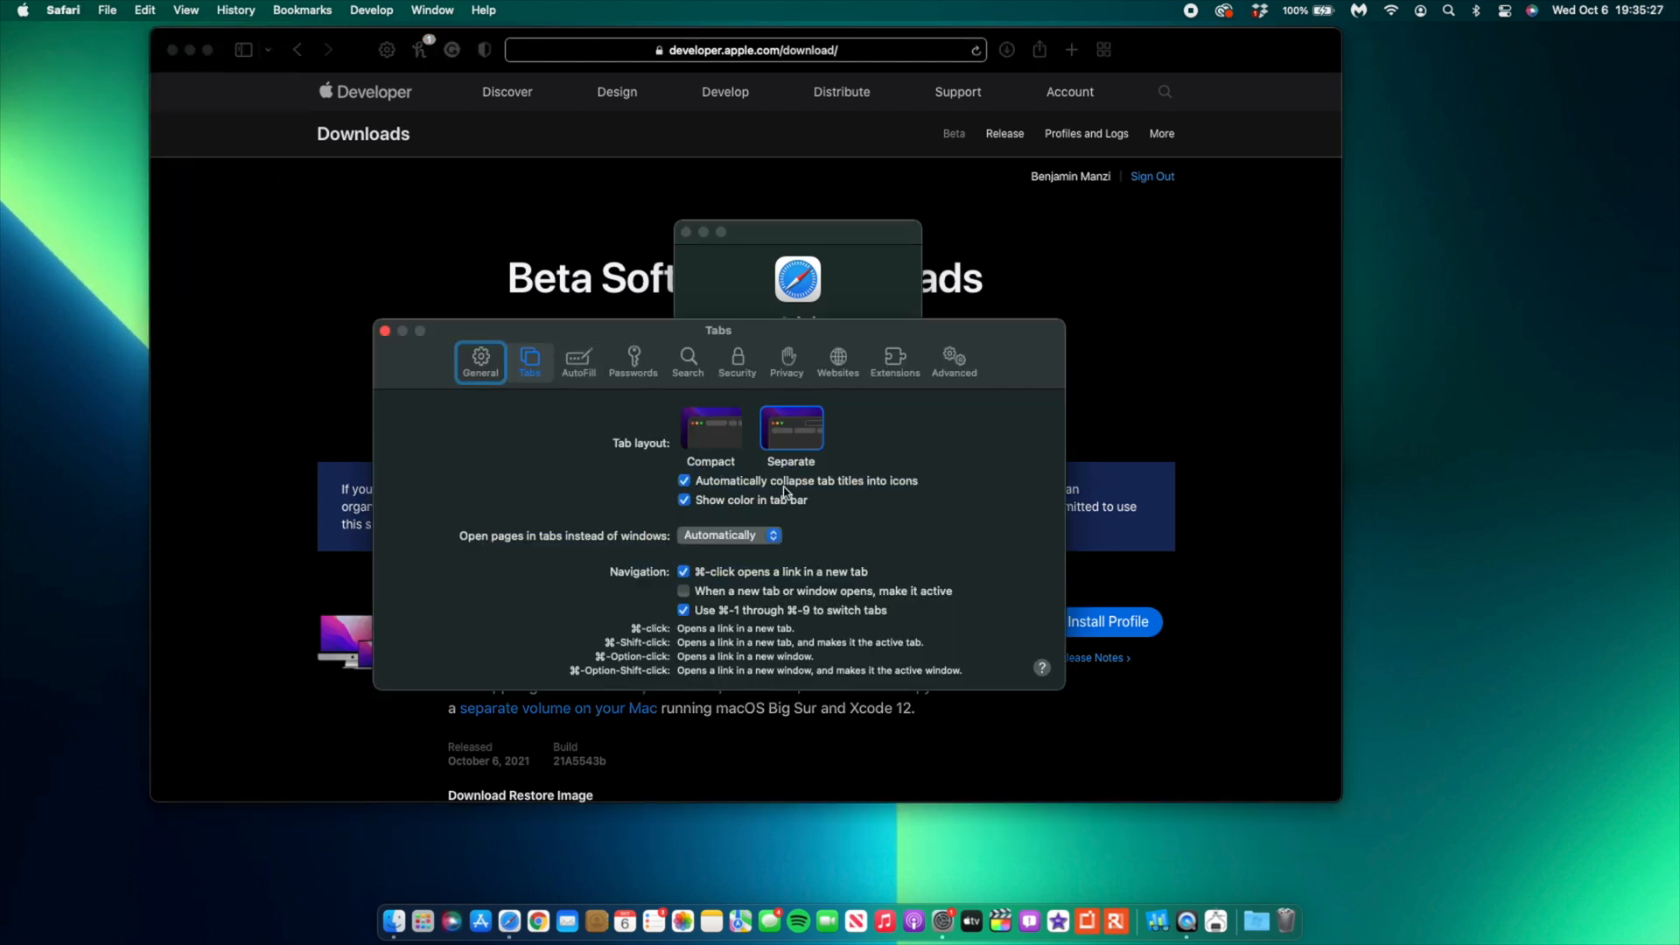
mouse_move(385, 331)
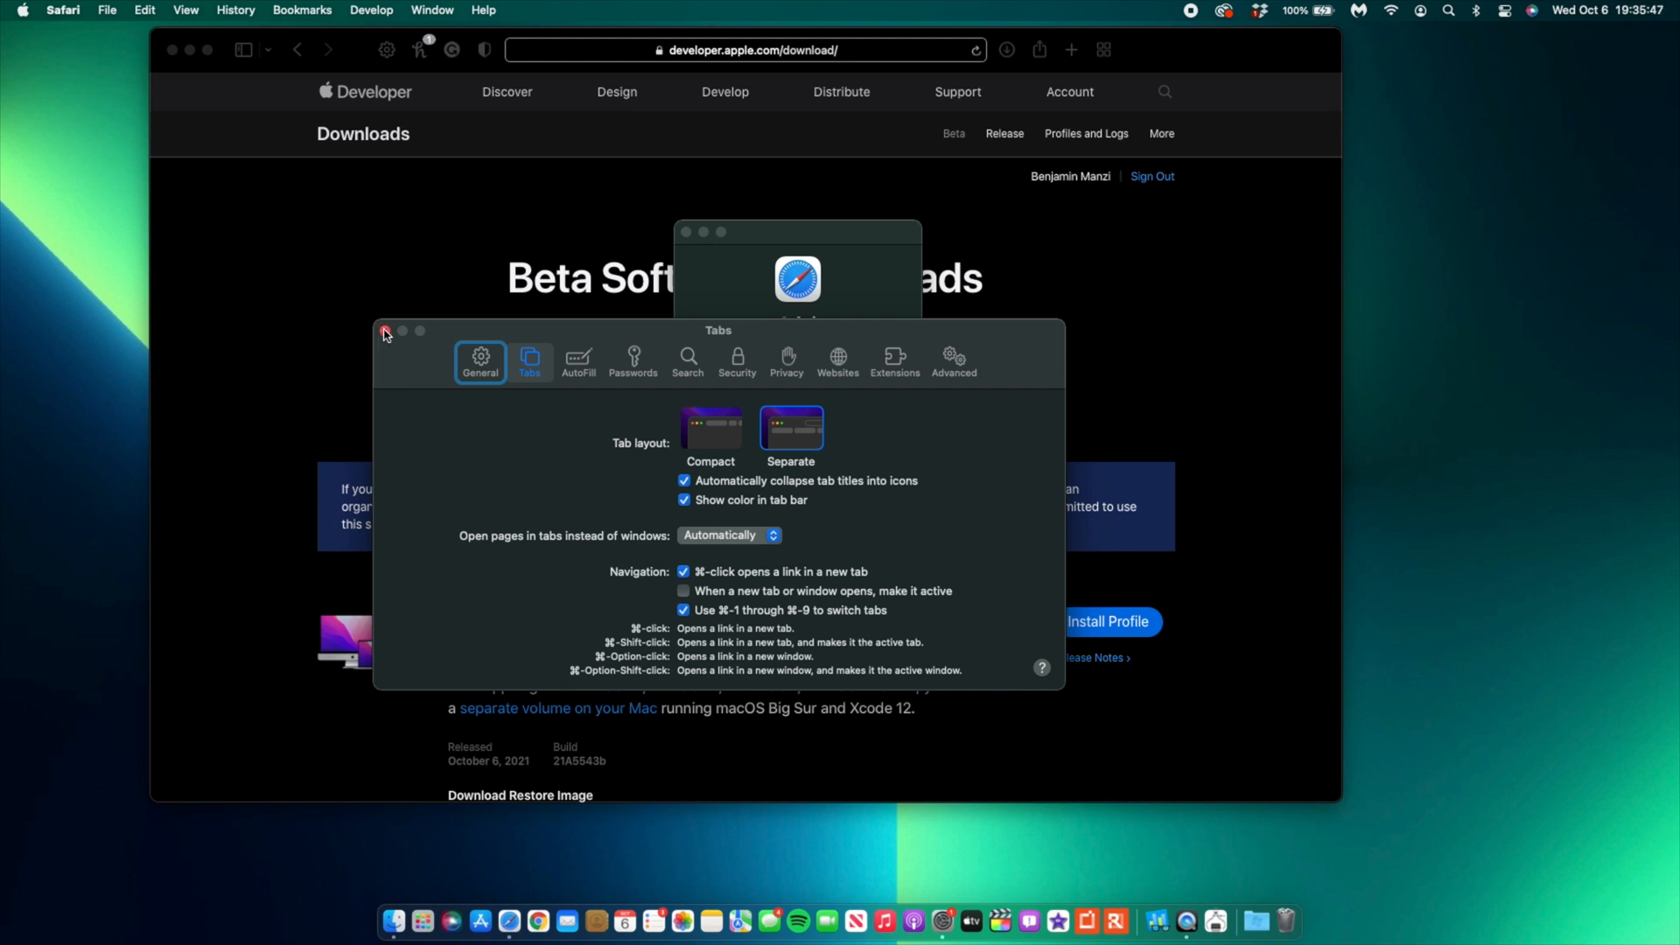
click(385, 331)
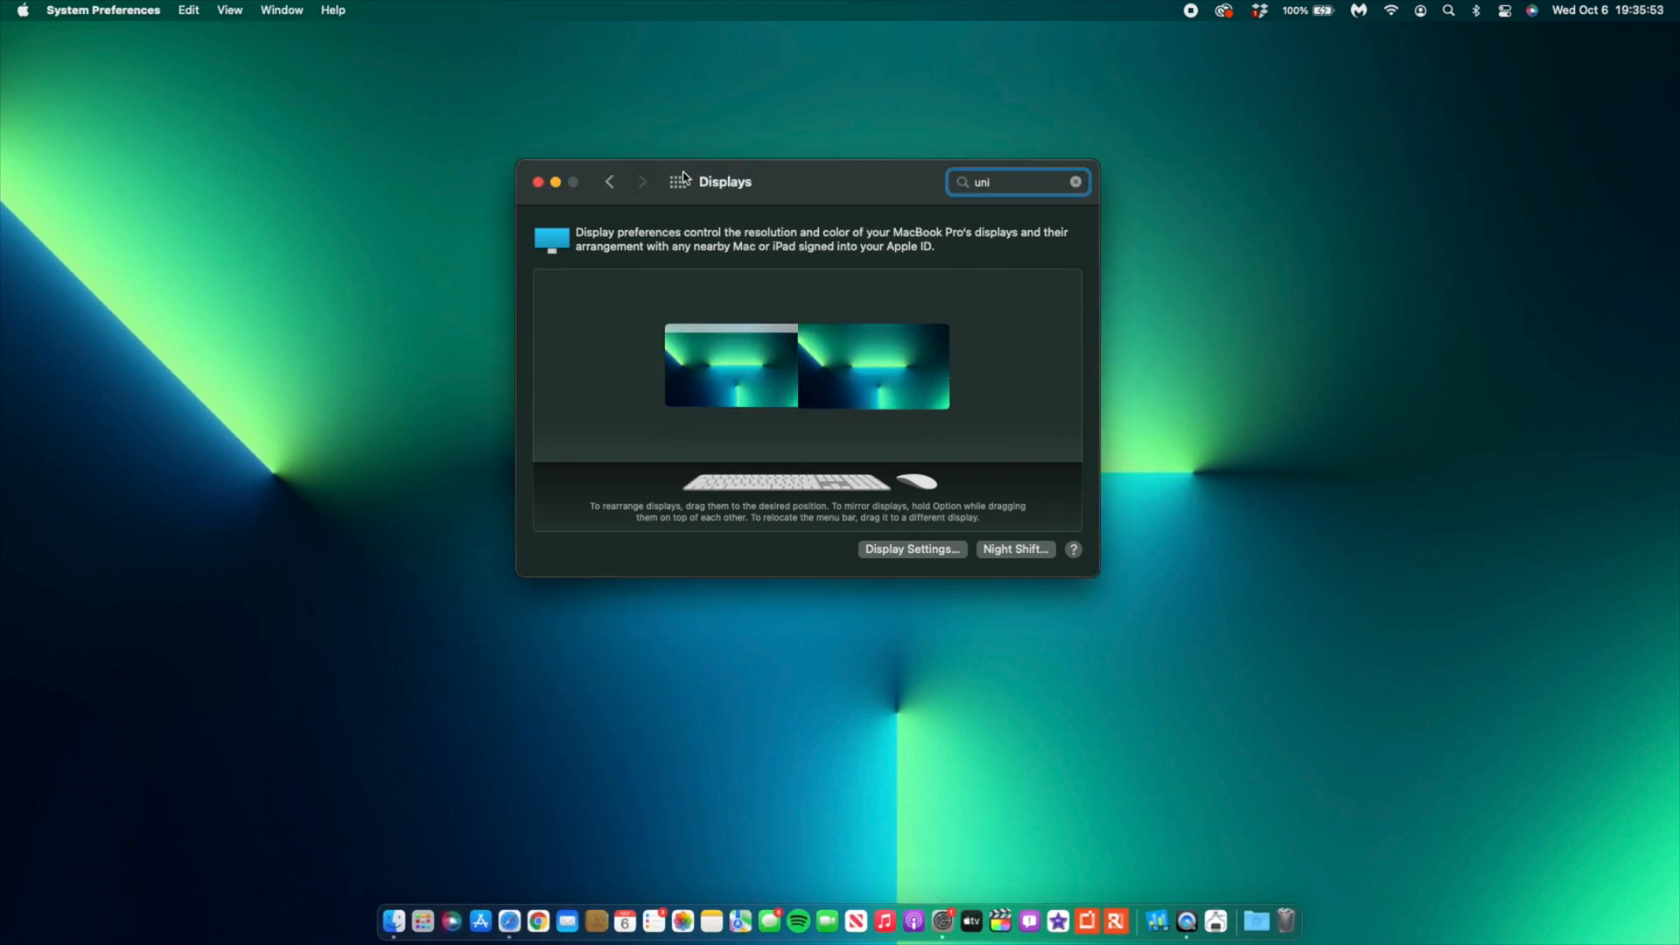
Go from Show All to Software Update, which reports macOS Monterey beta 12.0 up to date.
click(608, 181)
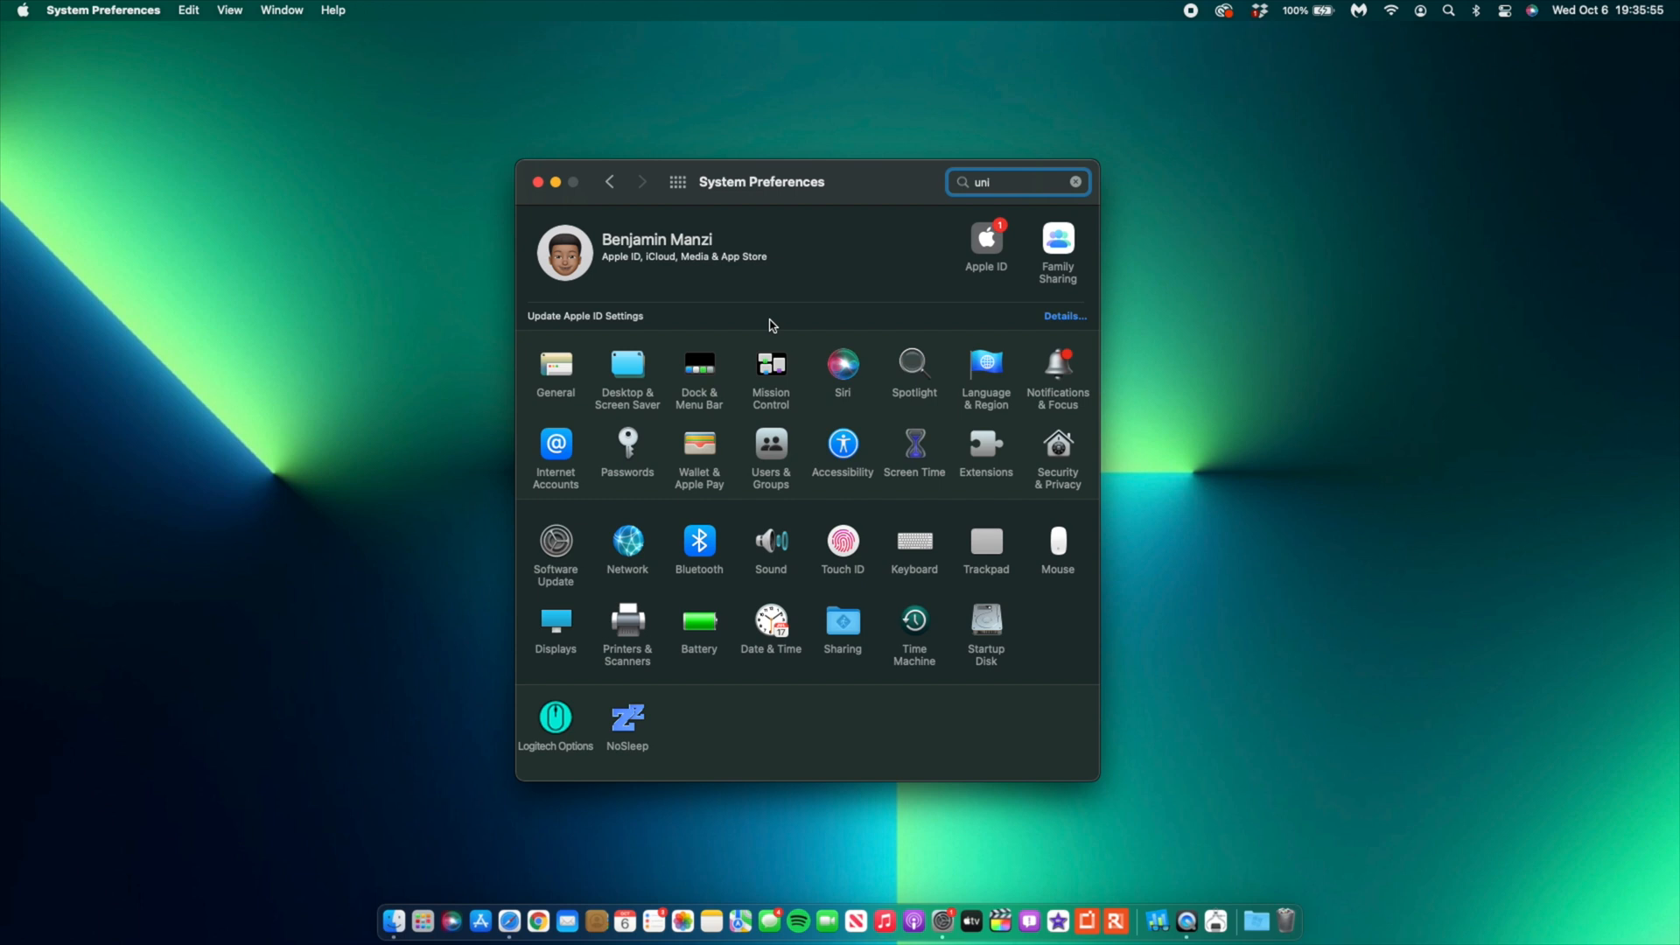
click(554, 546)
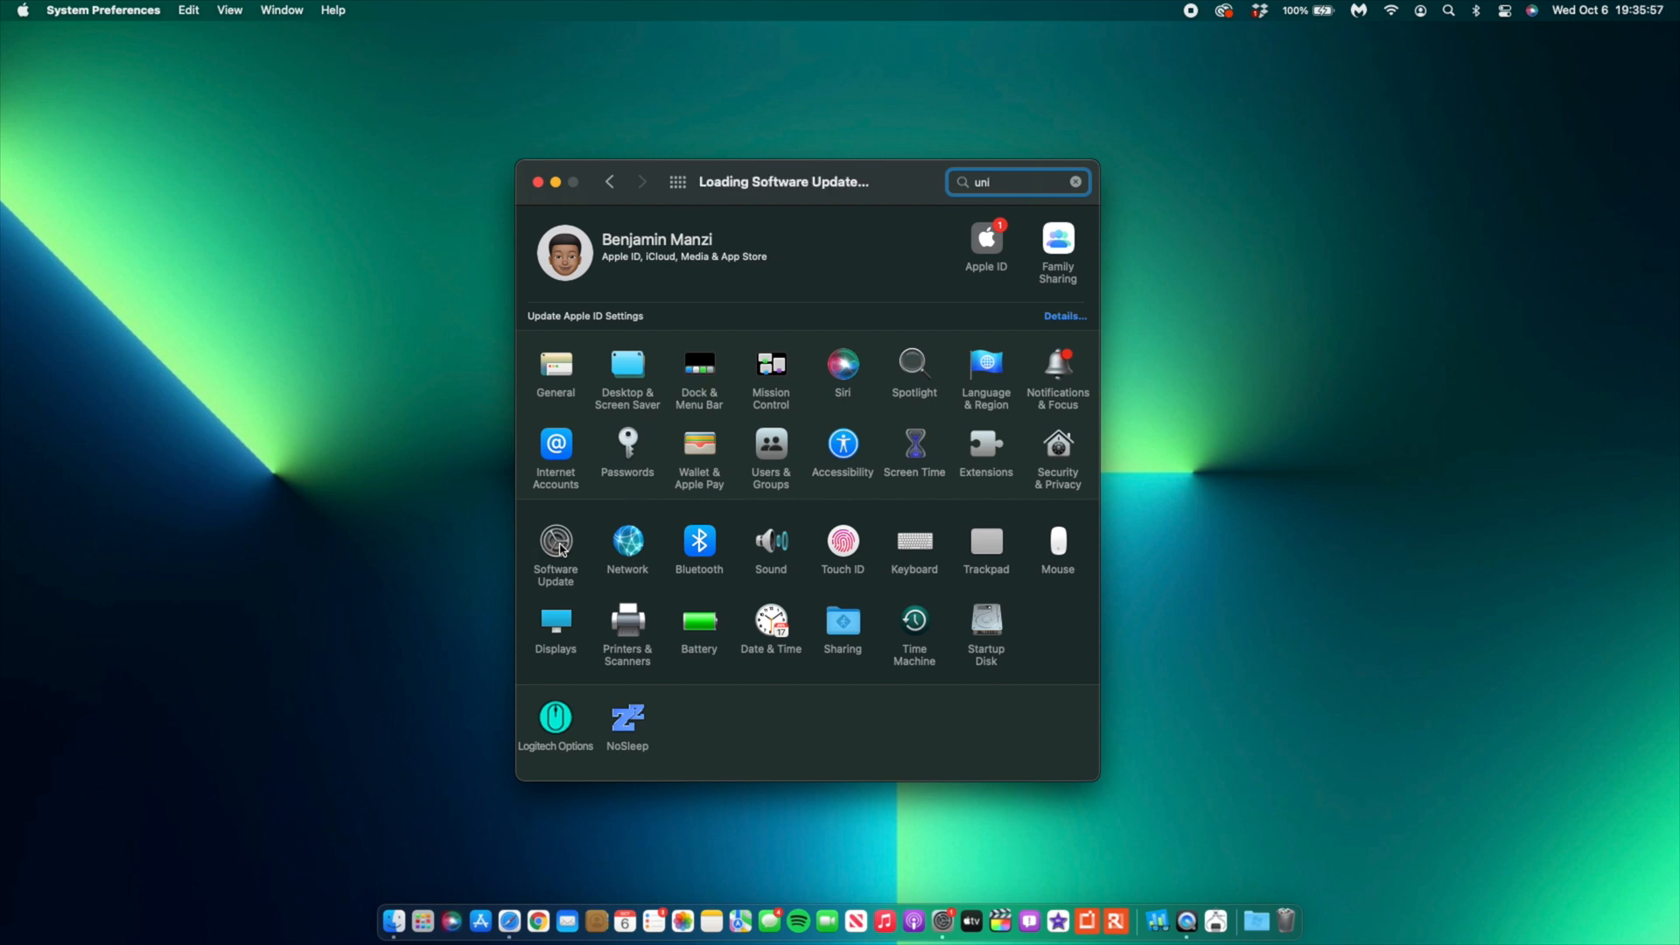
click(554, 544)
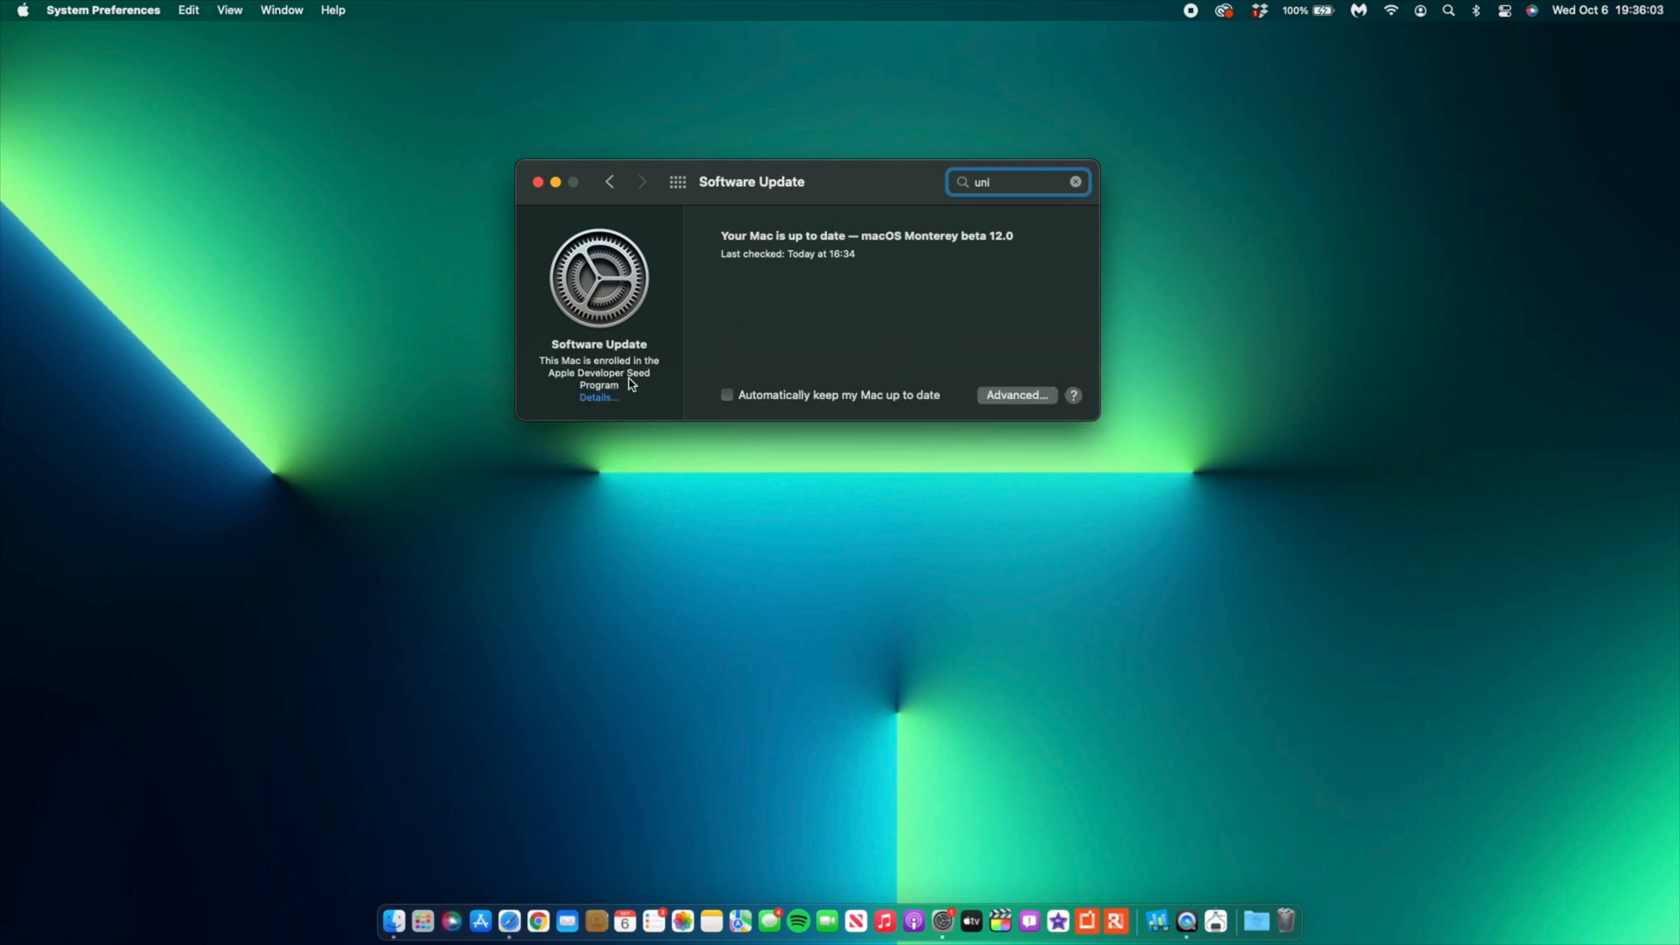
click(598, 397)
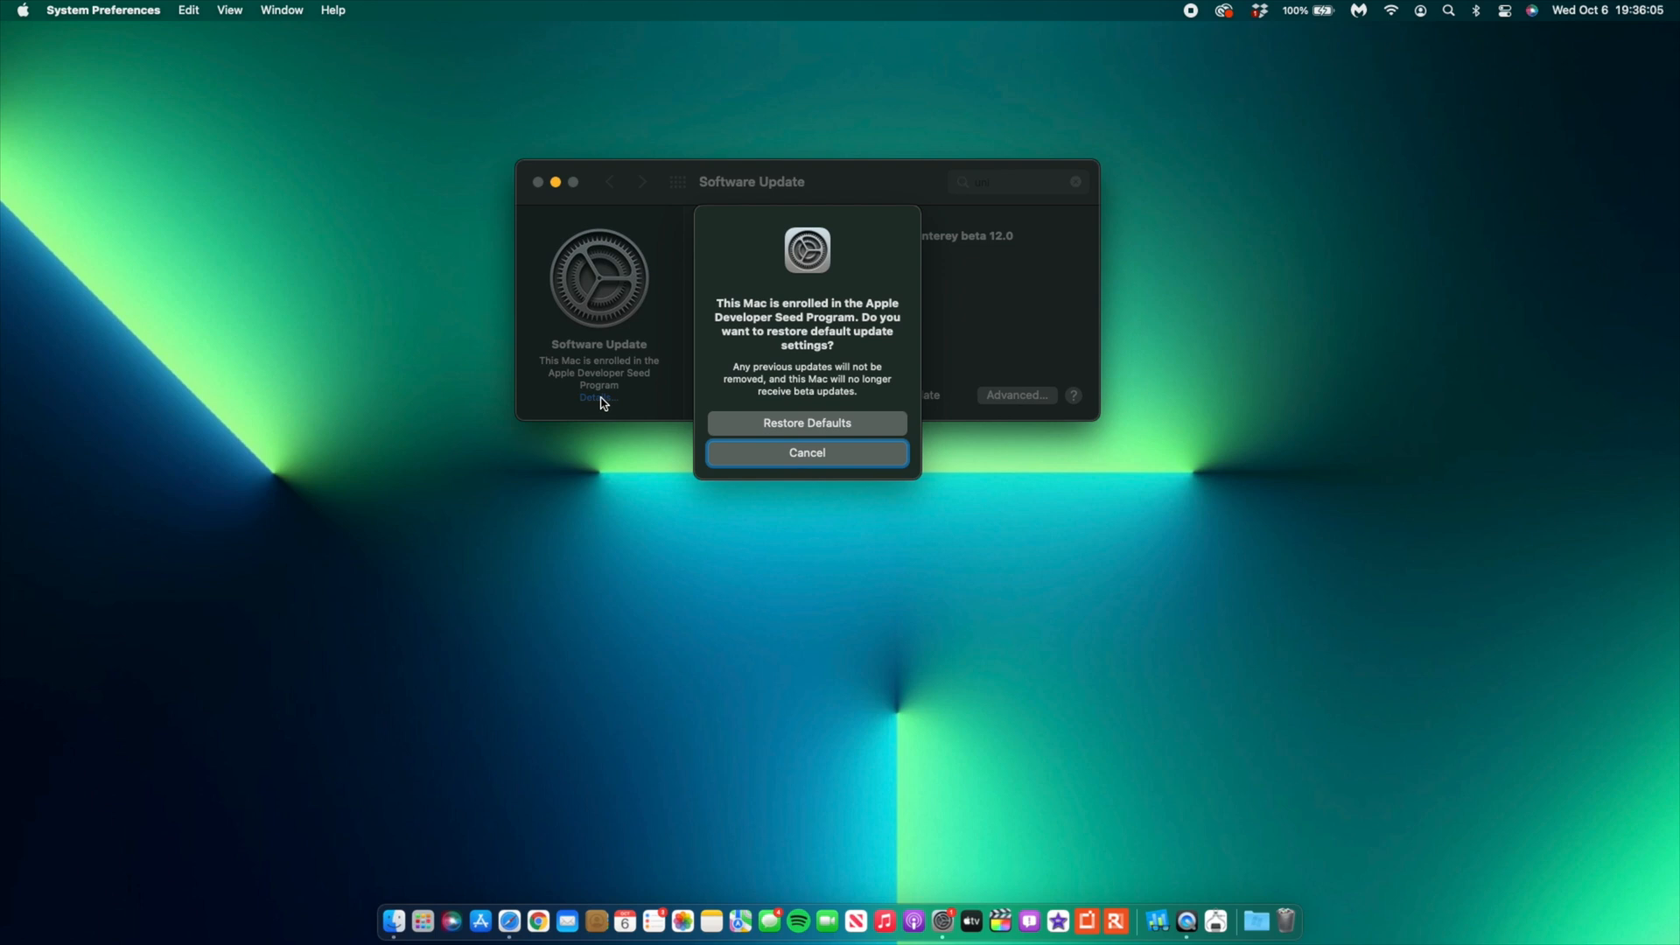
mouse_move(777, 468)
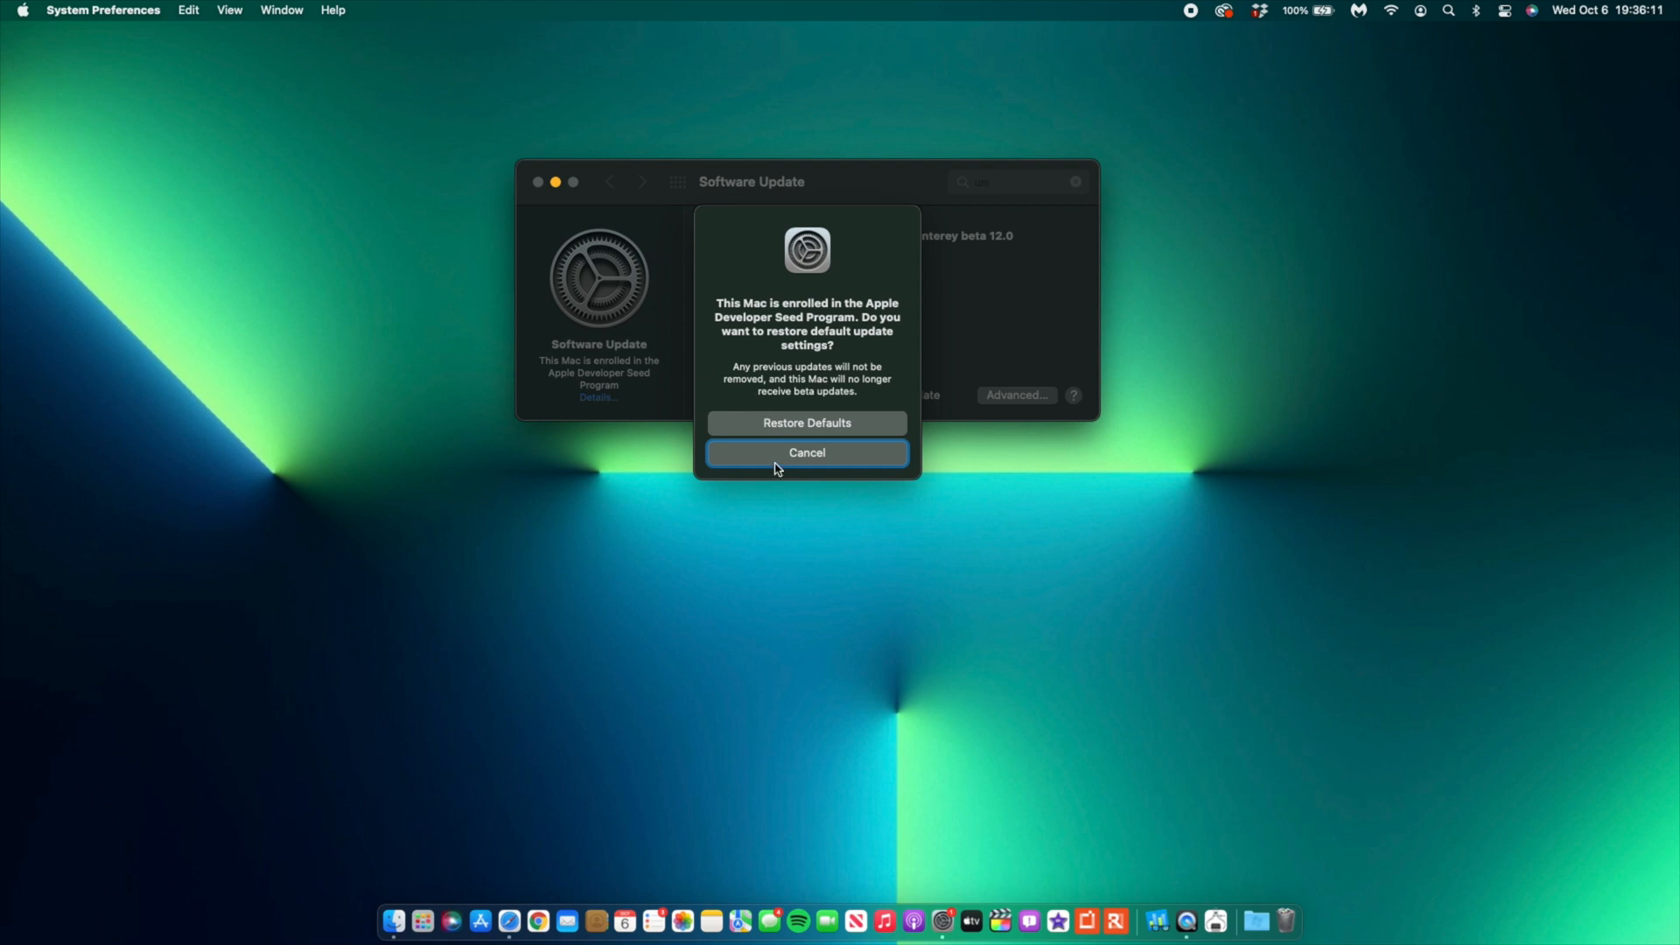
click(806, 452)
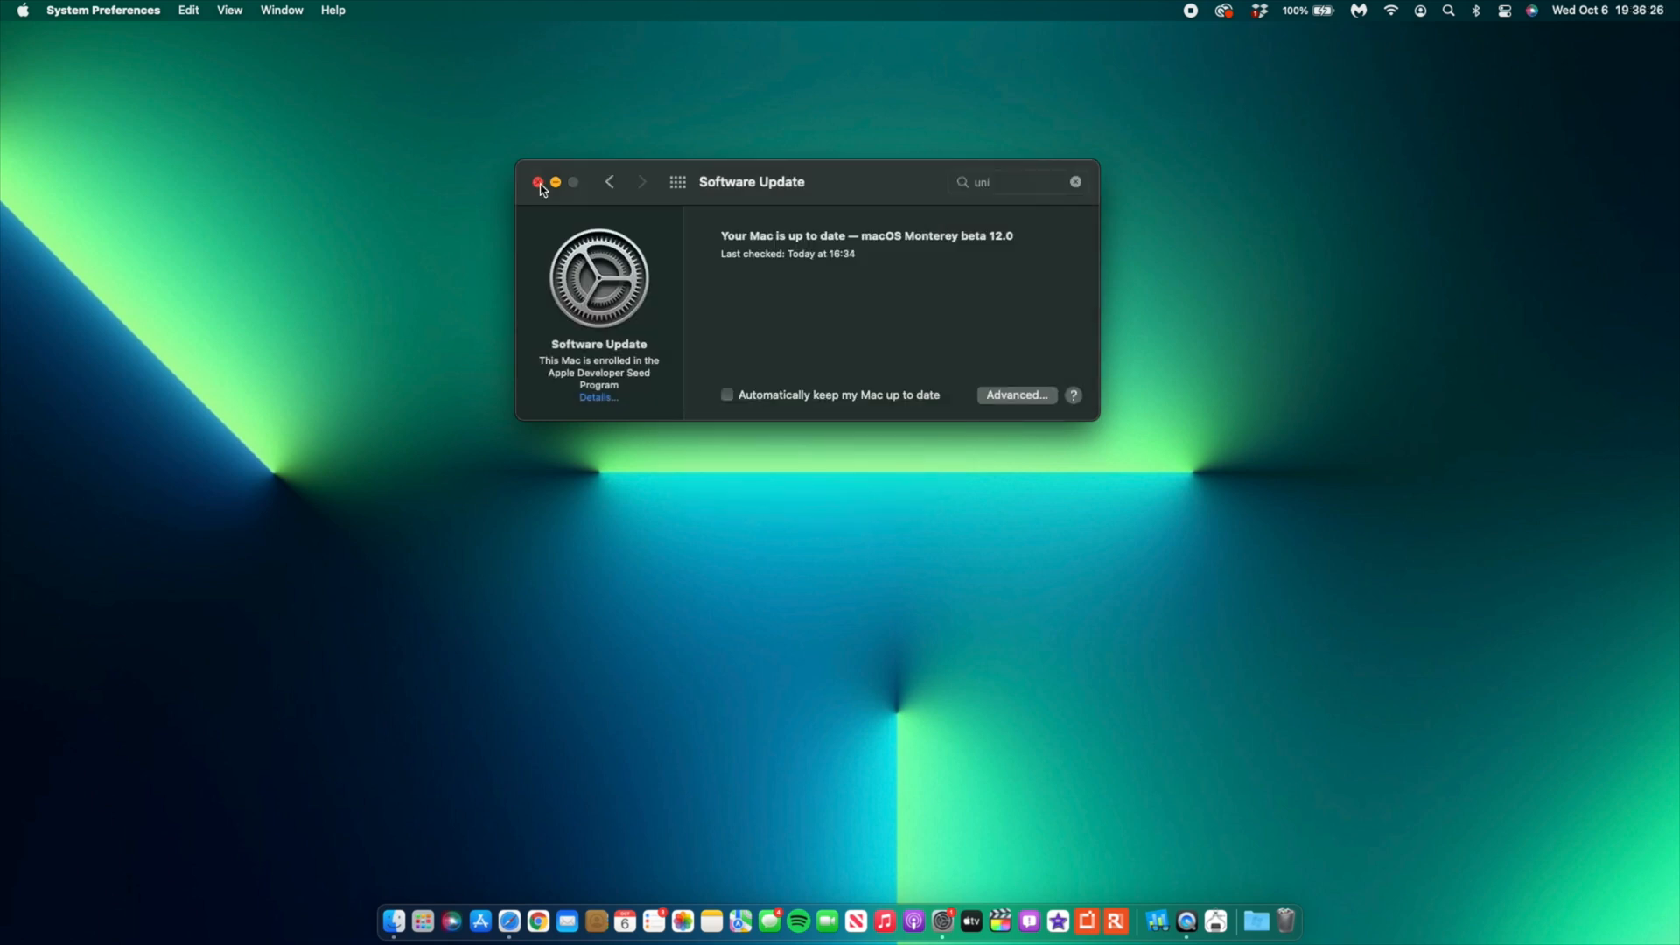